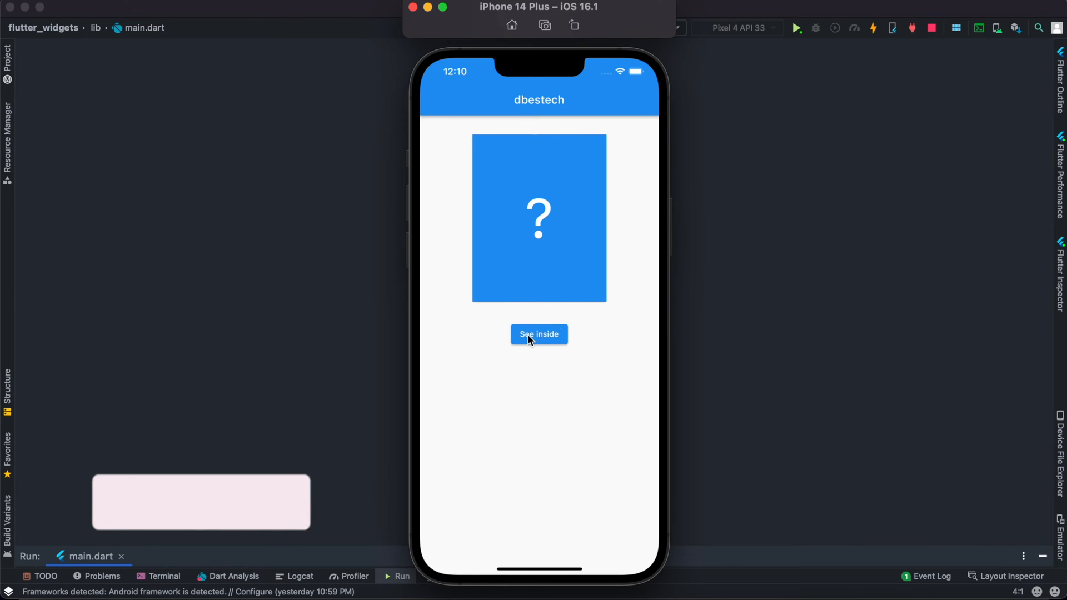
Flip the finished app's card to the rocket image and back to the question mark.
left_click(539, 334)
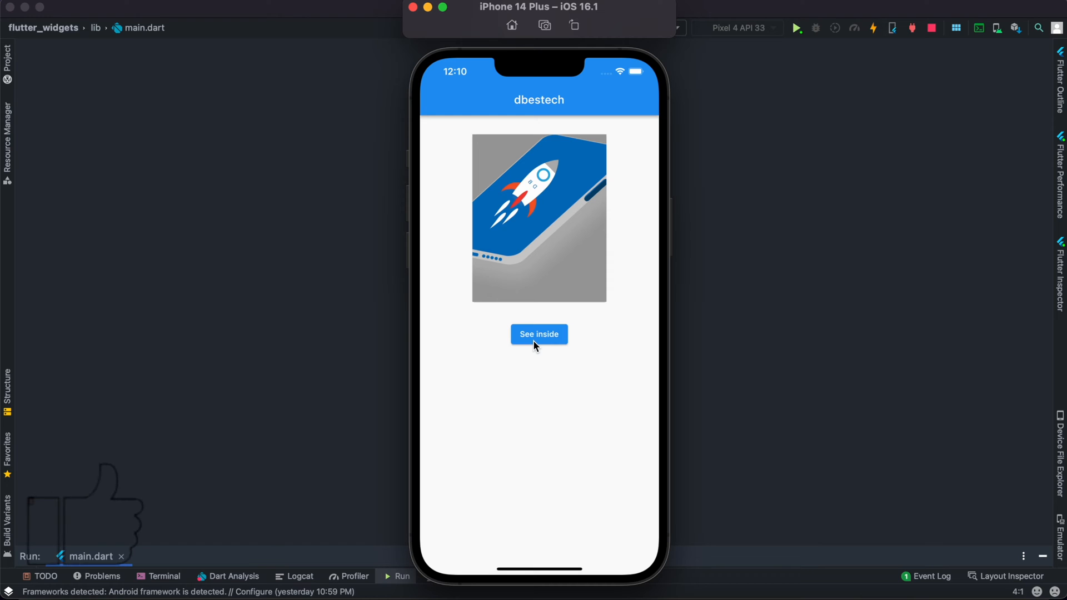
left_click(539, 334)
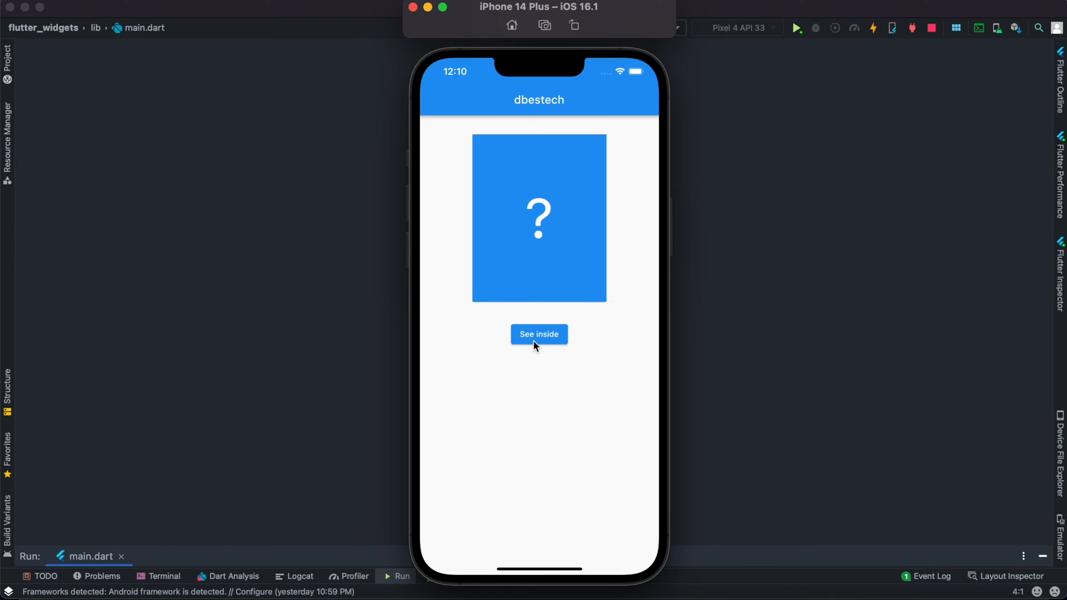
left_click(539, 334)
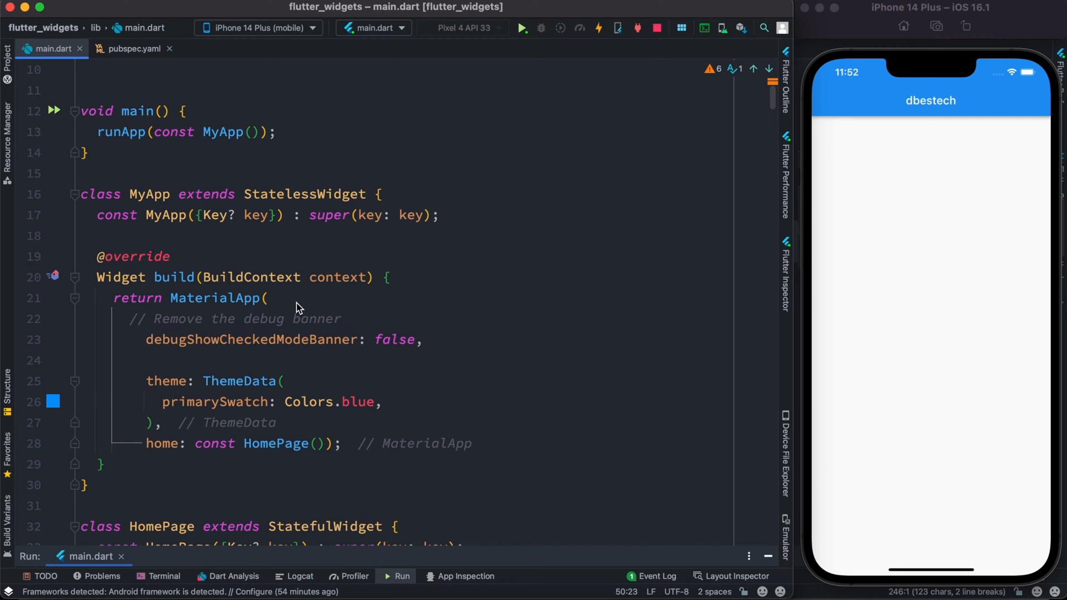
Declare _controller, _animation and _status = AnimationStatus.dismissed in _HomePageState.
double_click(276, 443)
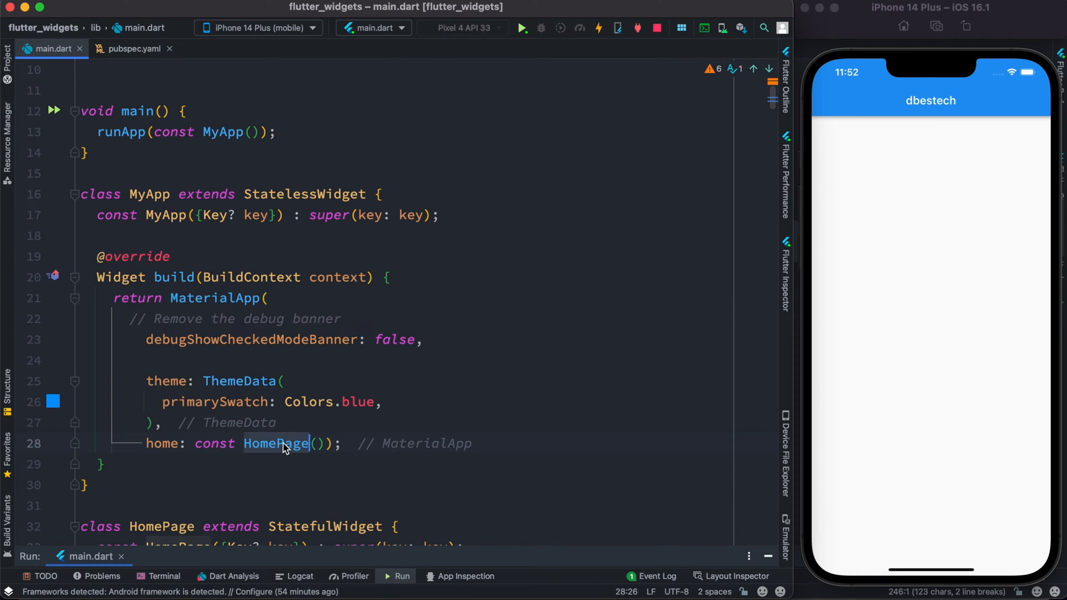
scroll("down", 3)
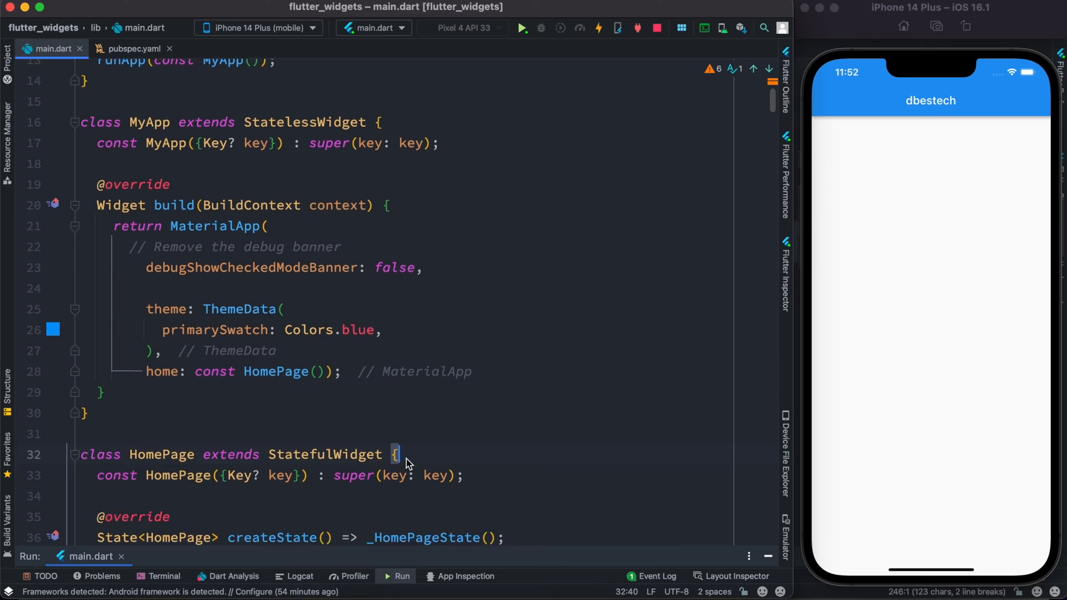
scroll("down", 3)
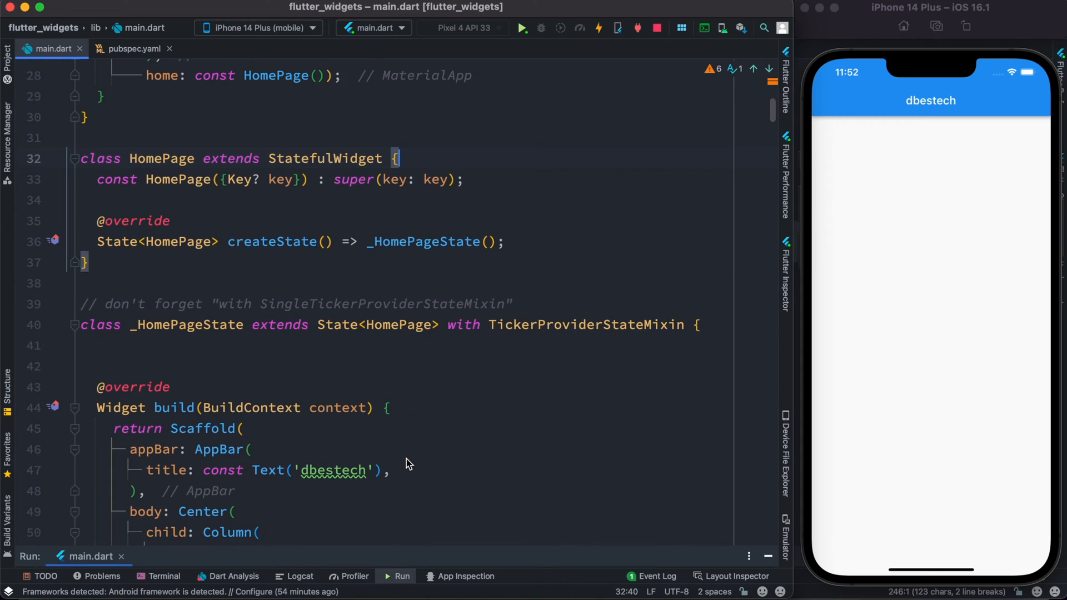
mouse_move(446, 360)
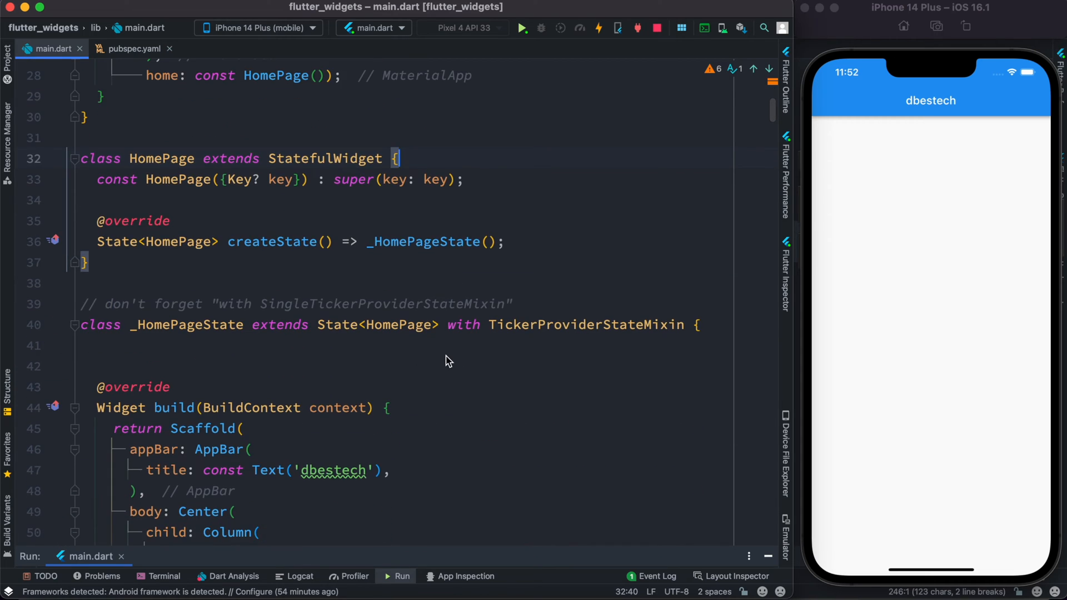
mouse_move(496, 333)
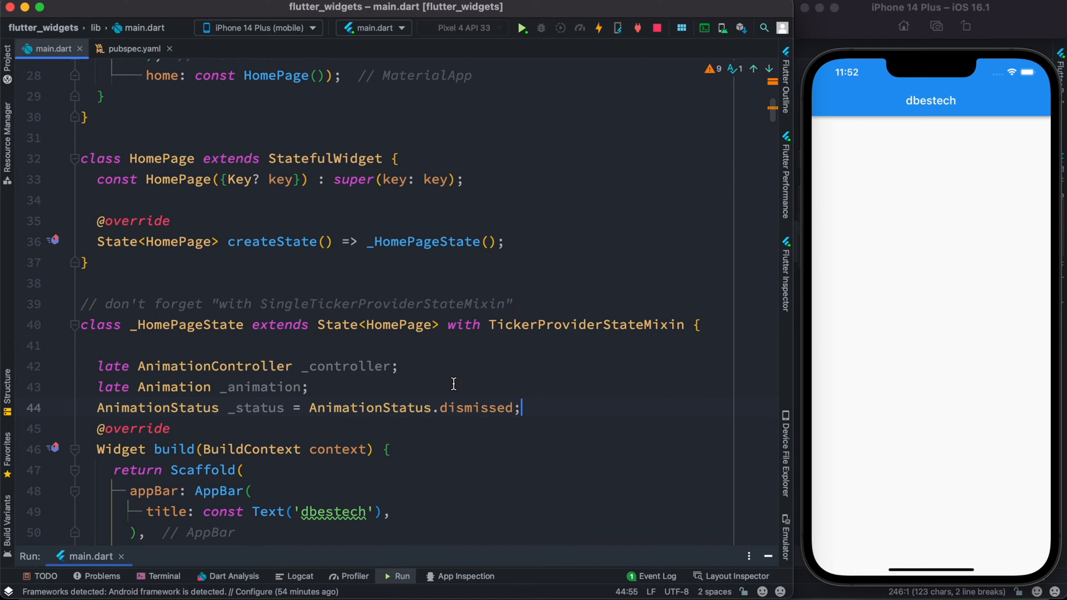
key("enter")
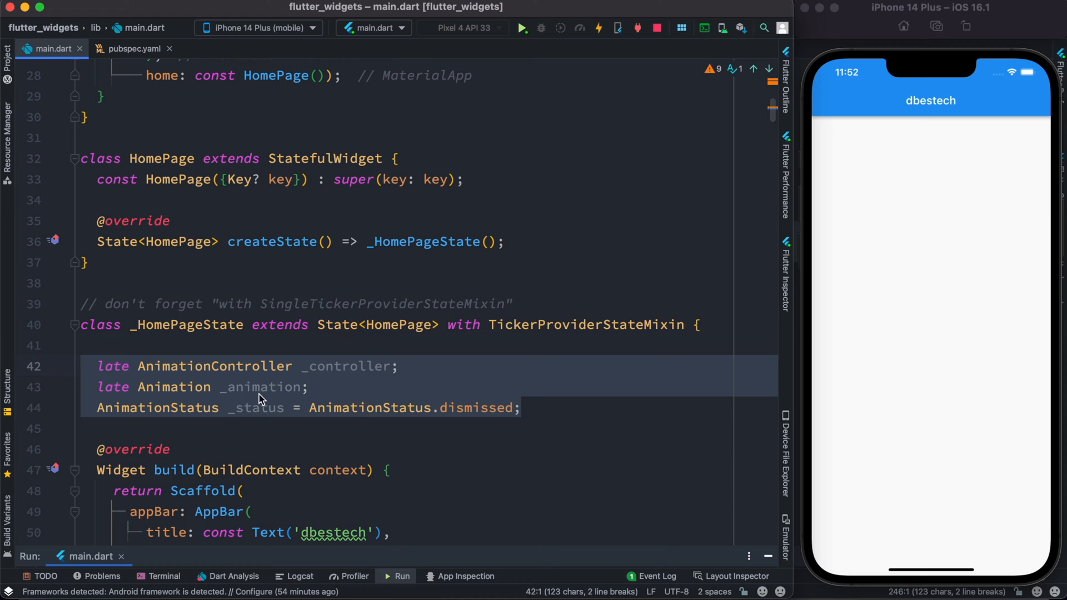
left_click(524, 407)
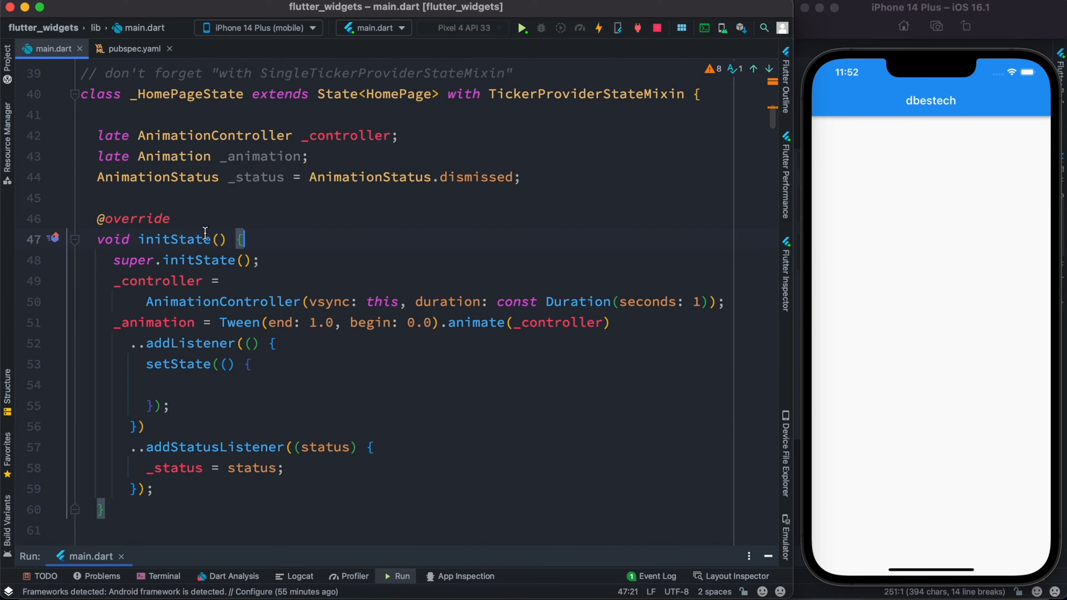
mouse_move(317, 245)
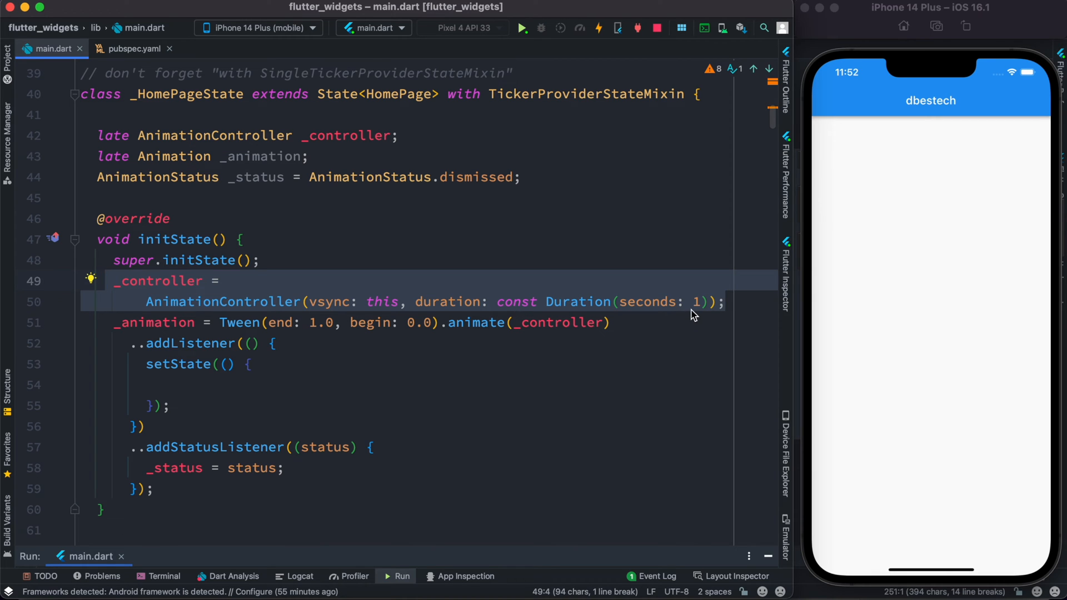
mouse_move(695, 334)
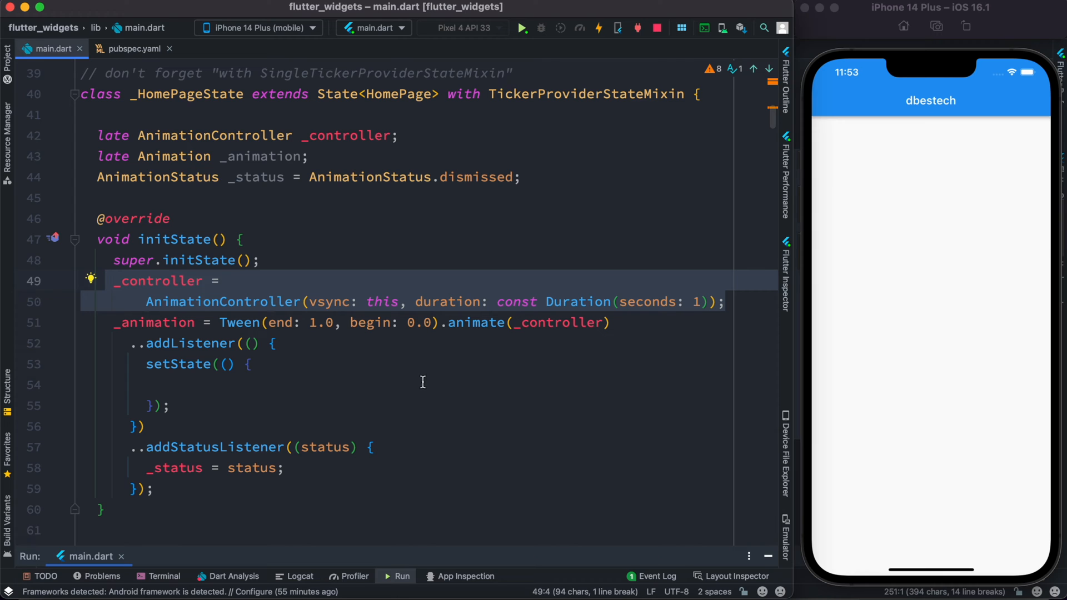
Walk through initState's AnimationController and Tween(begin 0.0, end 1.0).animate(_controller) code.
left_click(306, 323)
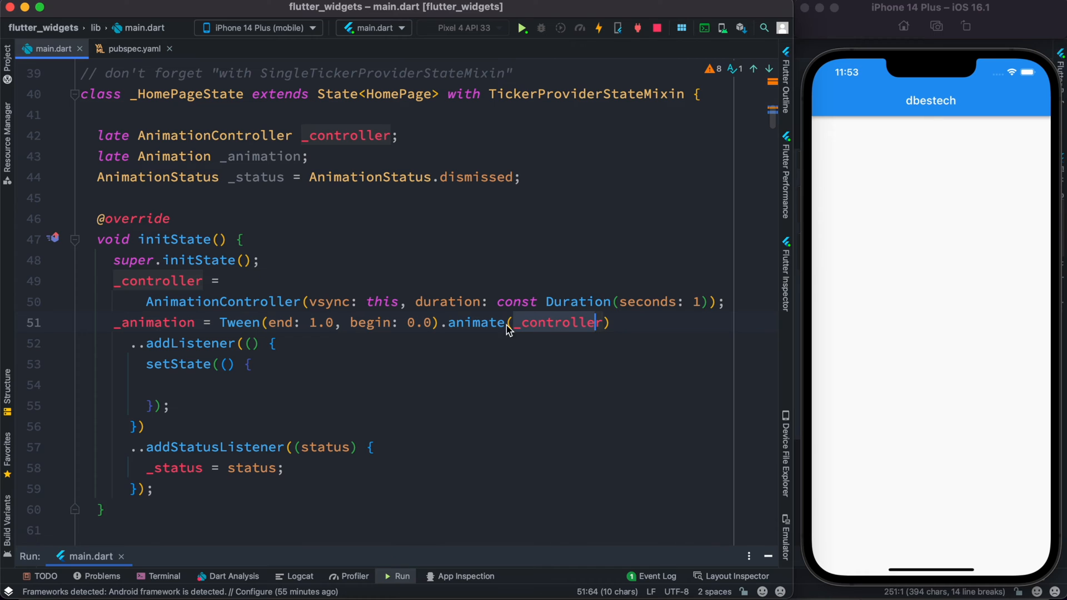
mouse_move(537, 325)
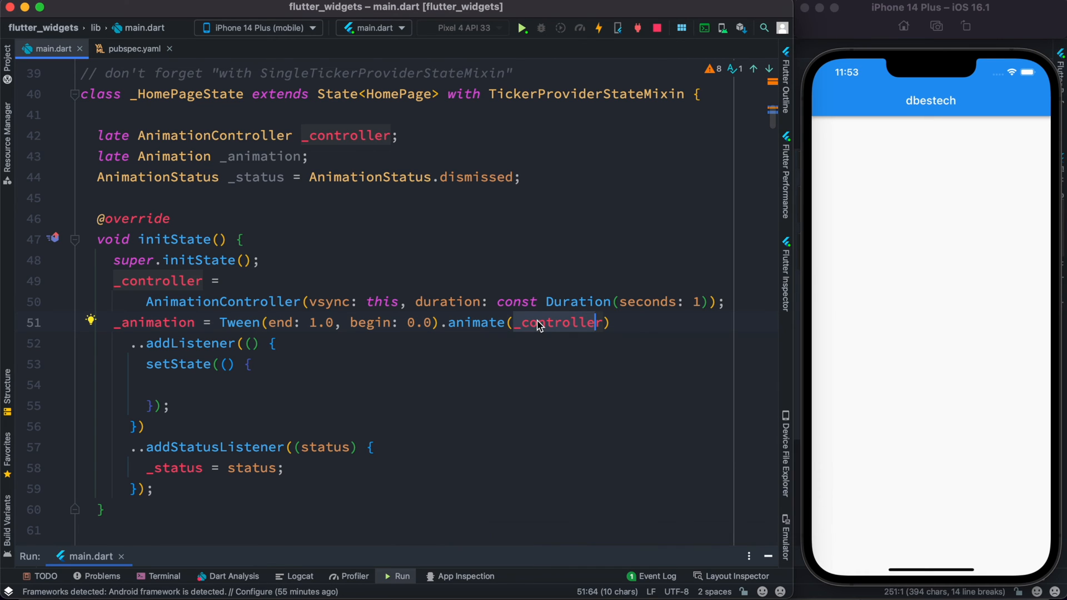
mouse_move(468, 323)
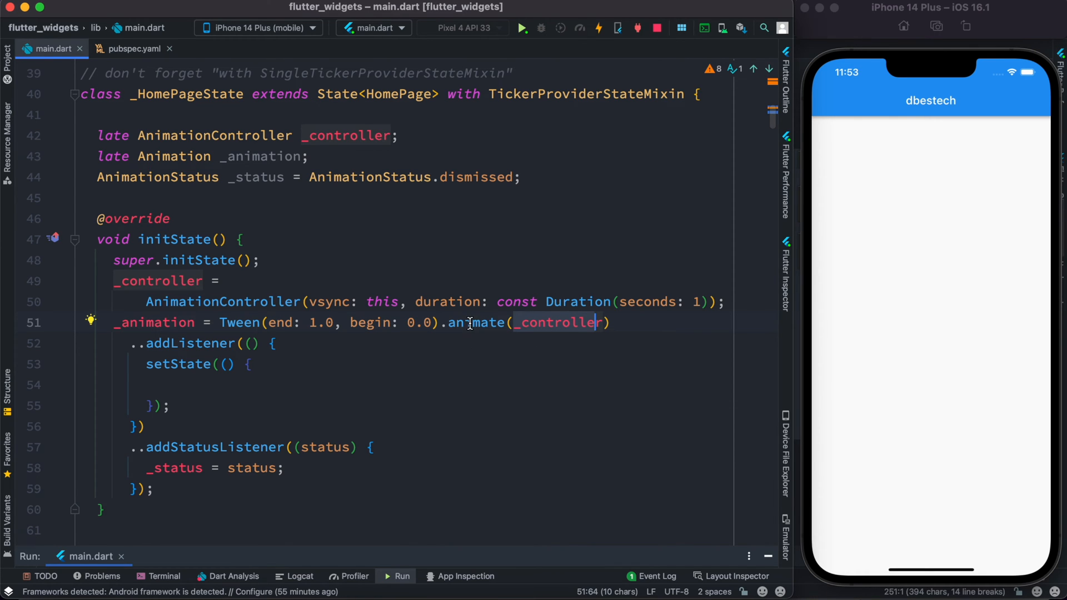
mouse_move(479, 322)
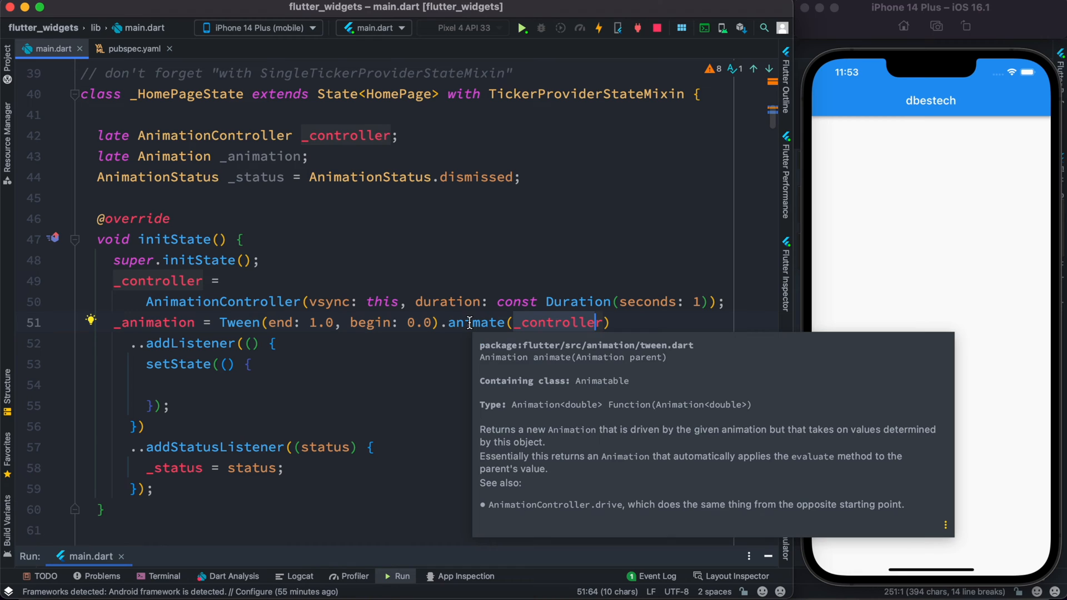
left_click(623, 324)
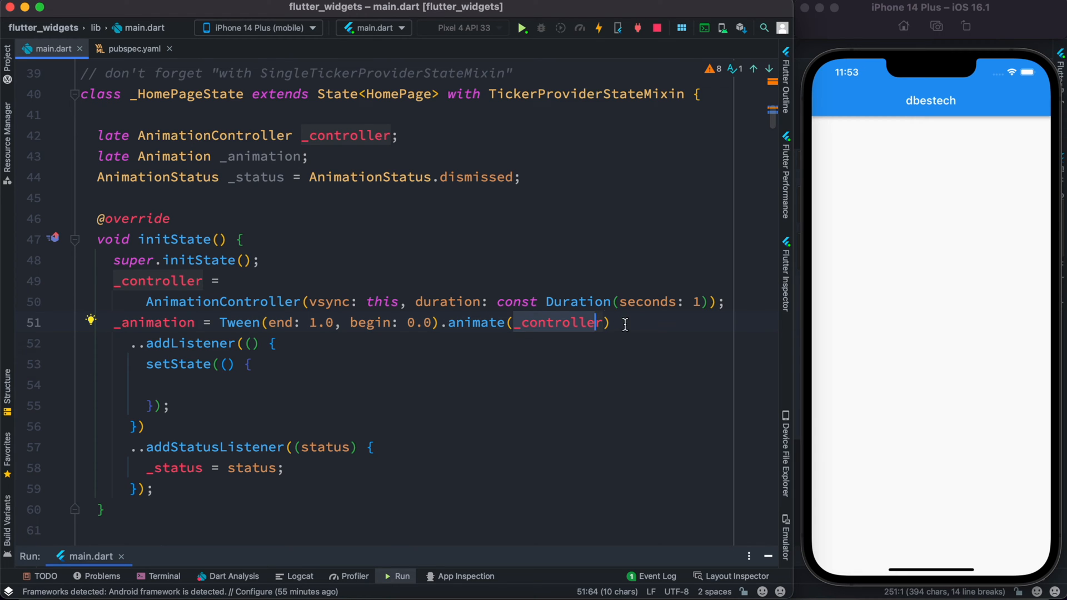
left_click(222, 322)
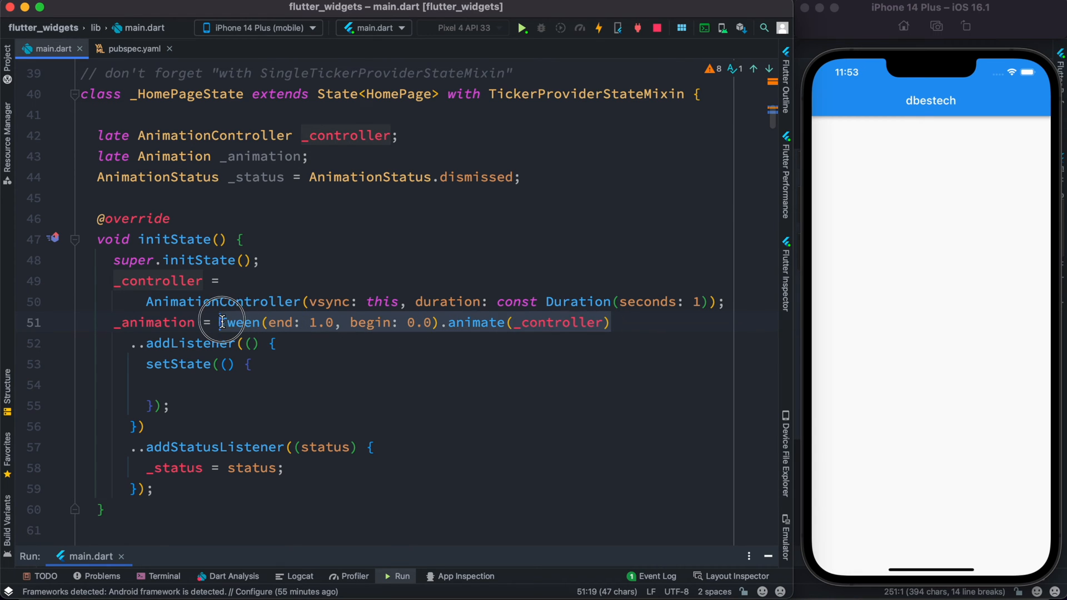
left_click(136, 406)
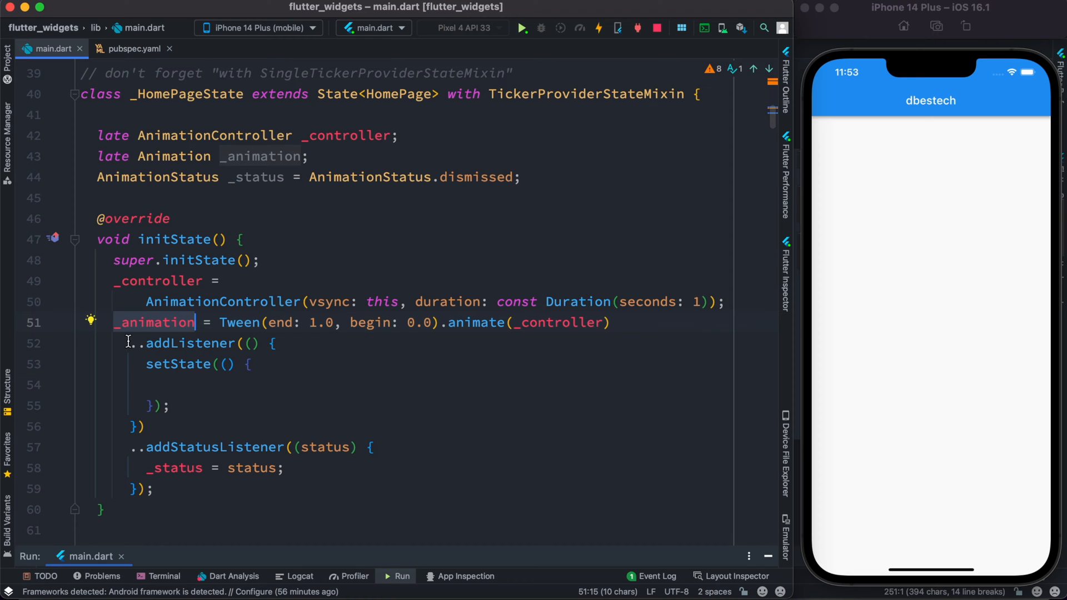
left_click(156, 385)
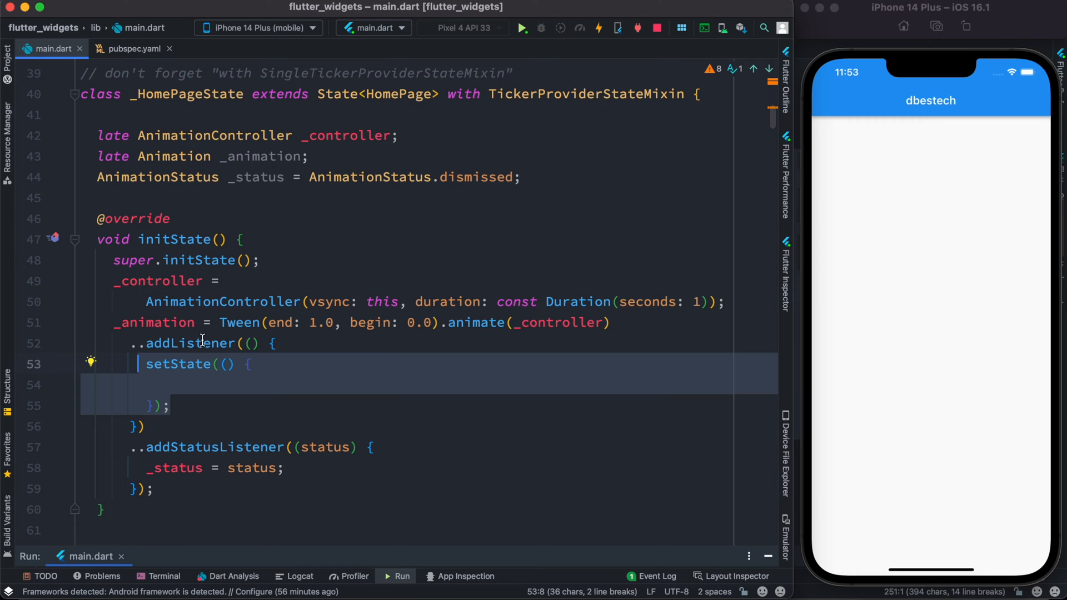
mouse_move(198, 343)
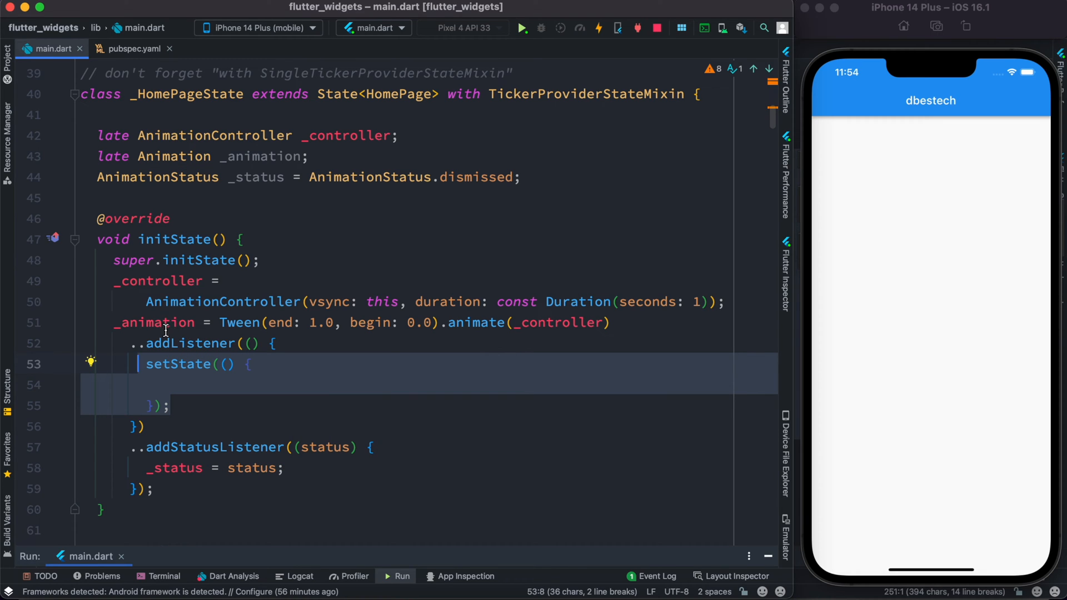
mouse_move(178, 420)
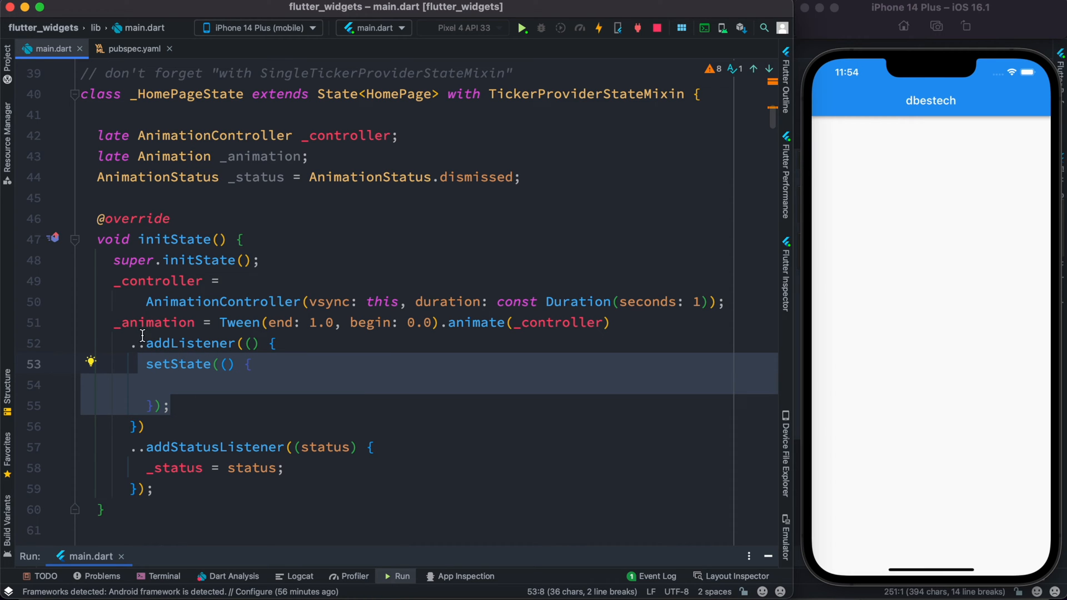
mouse_move(182, 404)
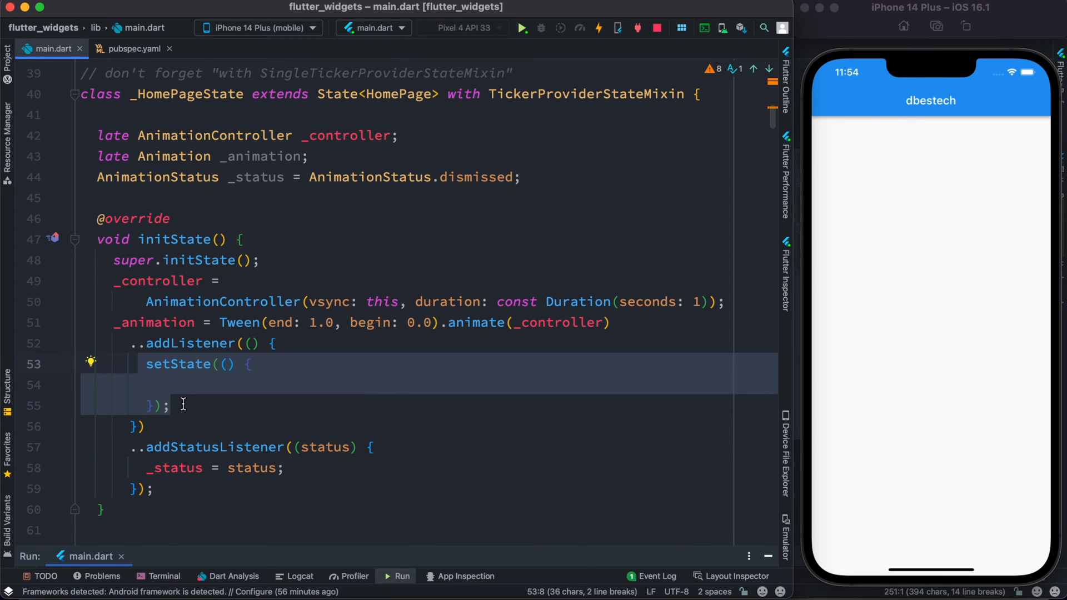
left_click(173, 406)
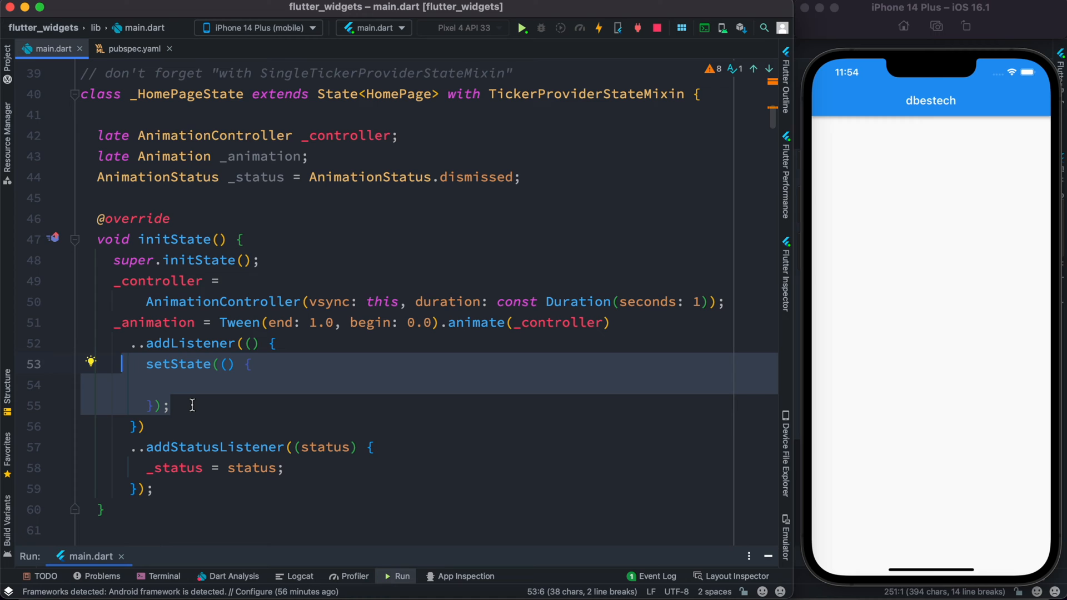
mouse_move(158, 325)
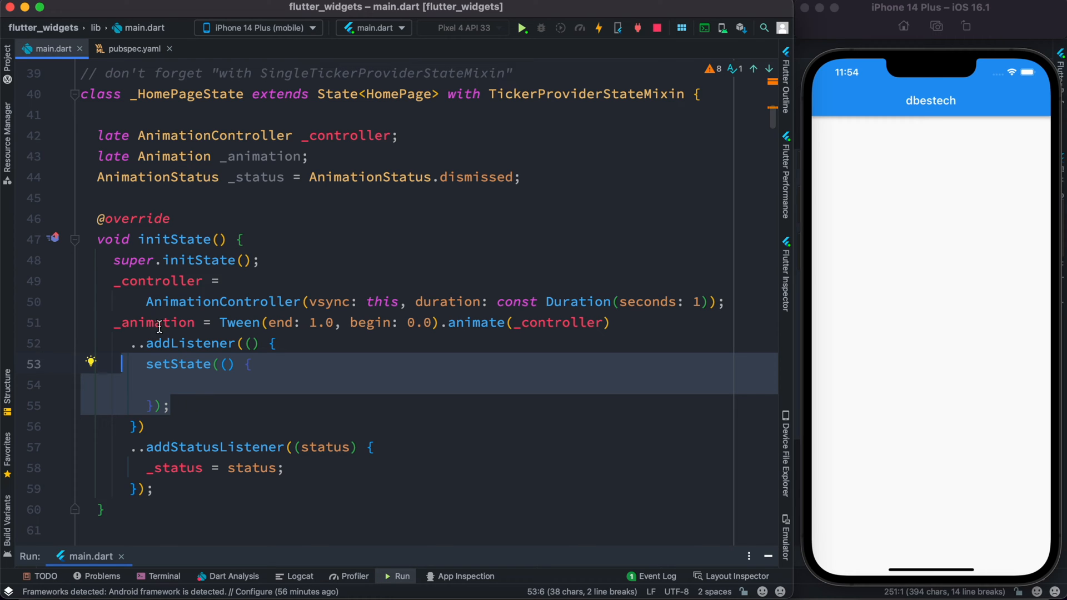
mouse_move(139, 447)
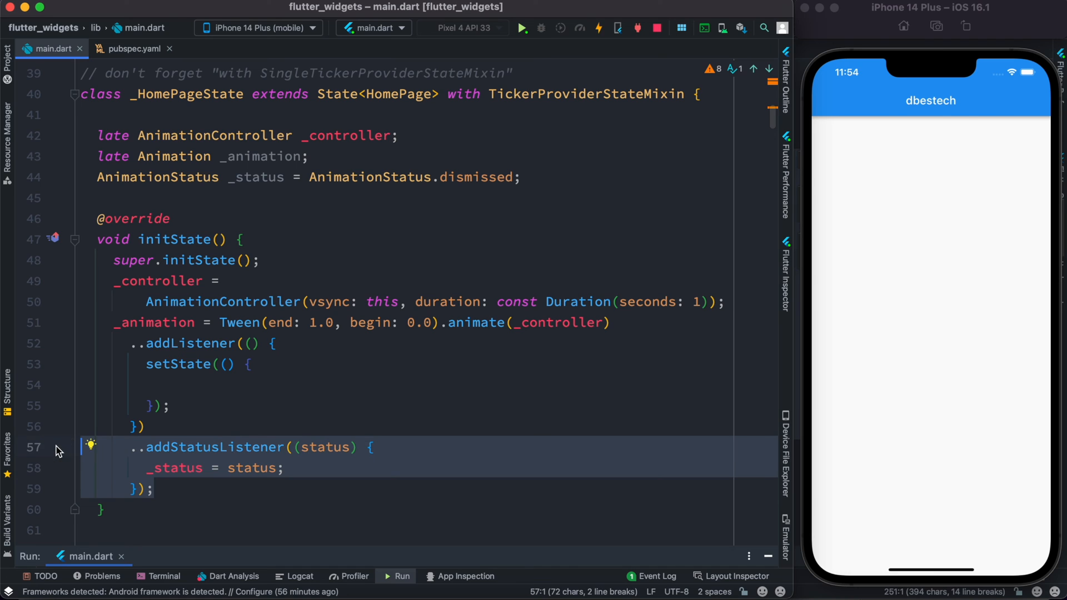
mouse_move(199, 491)
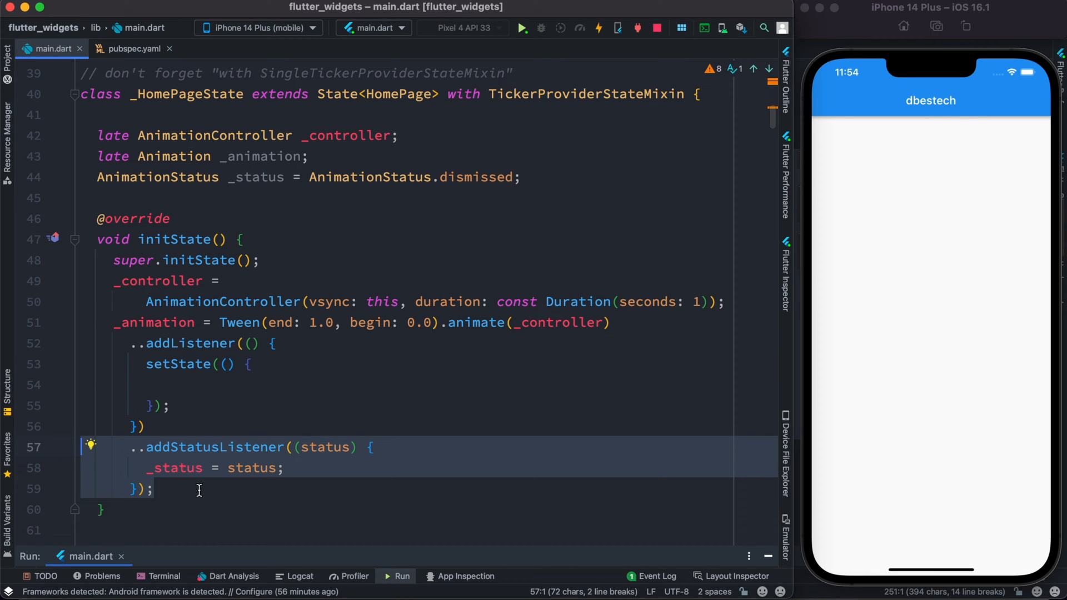
left_click(155, 489)
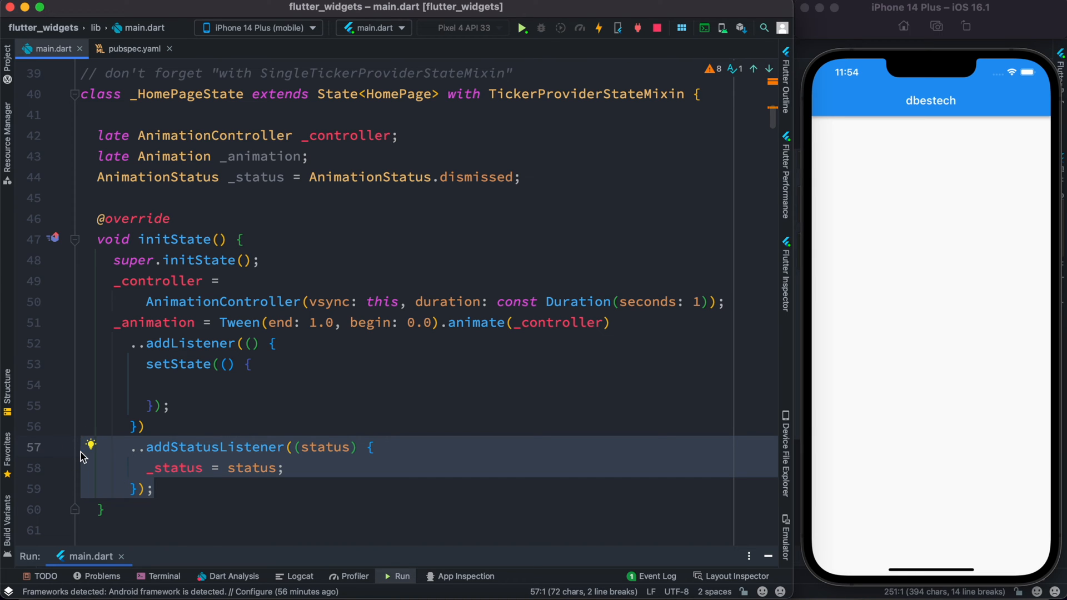
mouse_move(276, 461)
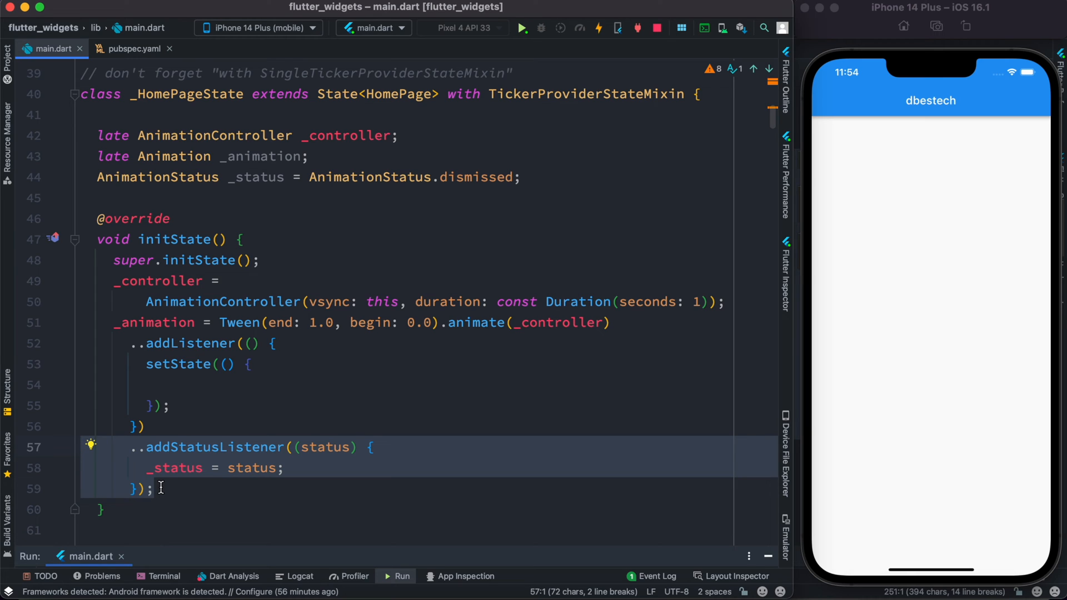
mouse_move(607, 185)
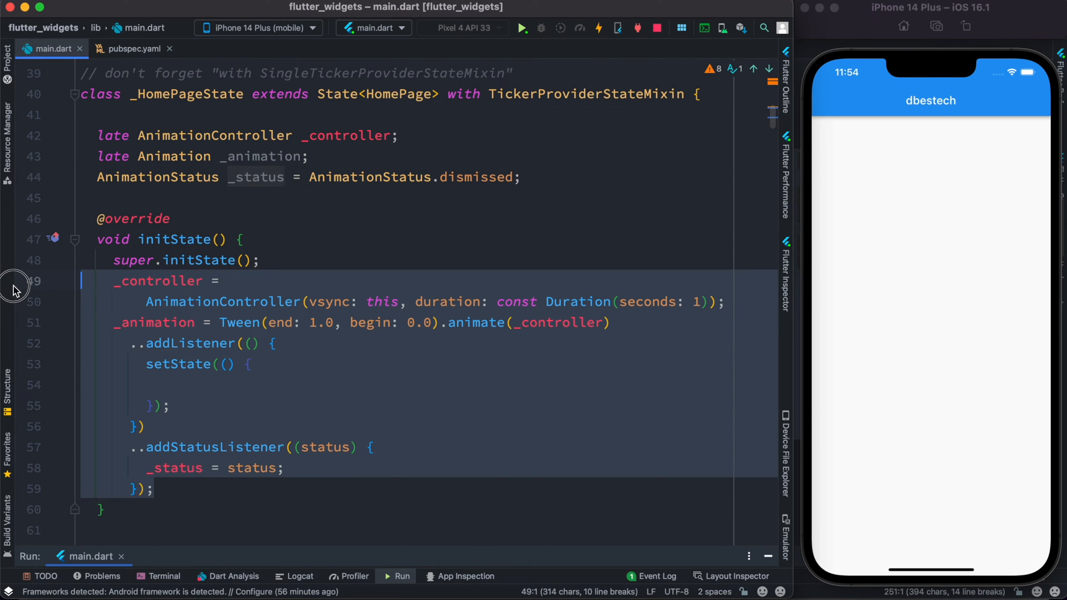
scroll("down", 3)
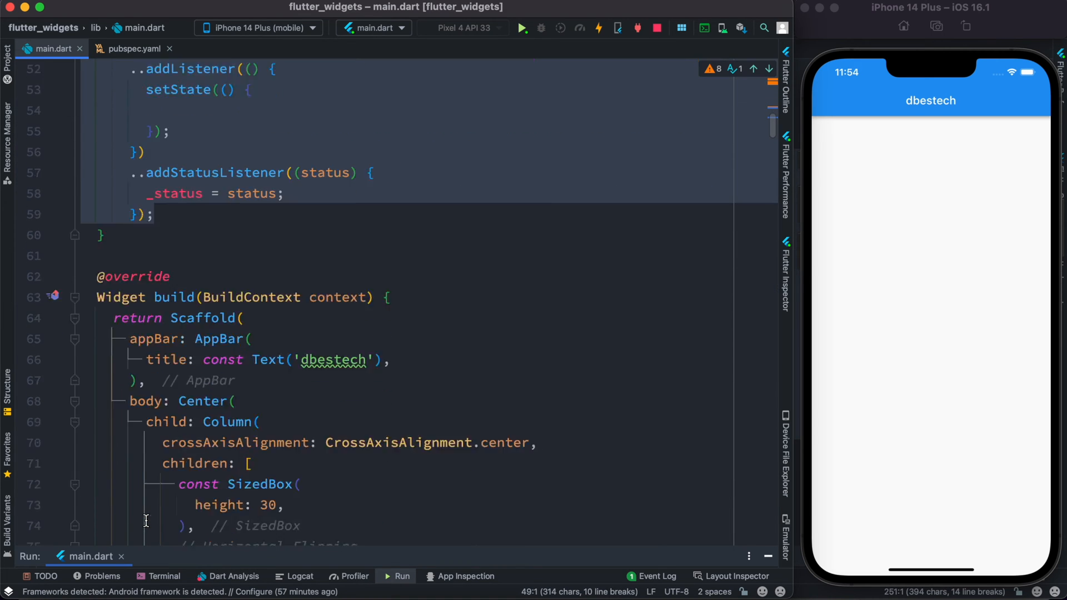
scroll("down", 3)
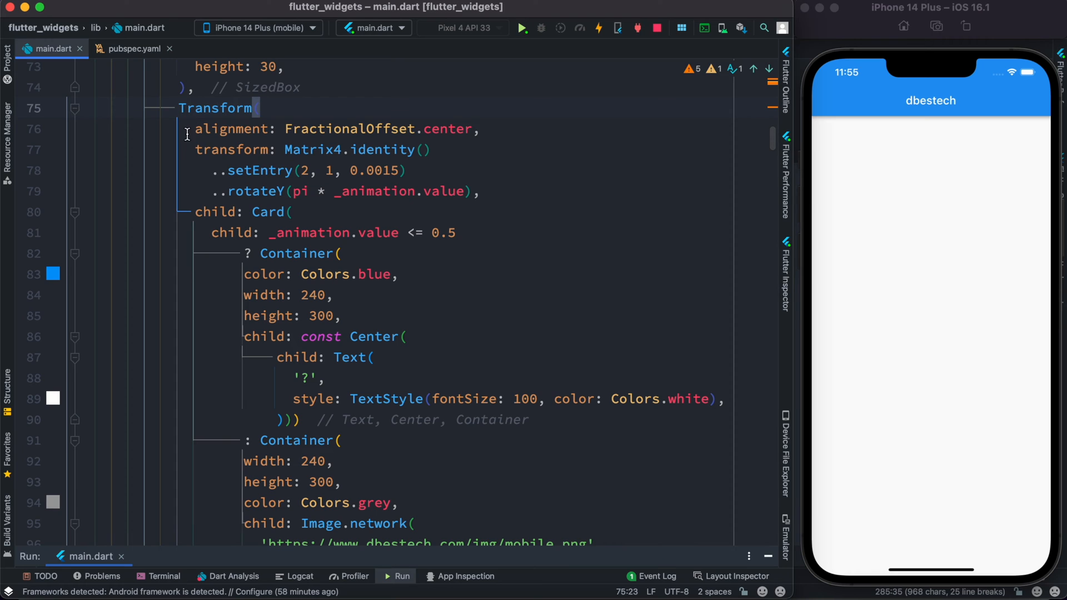
left_click(496, 129)
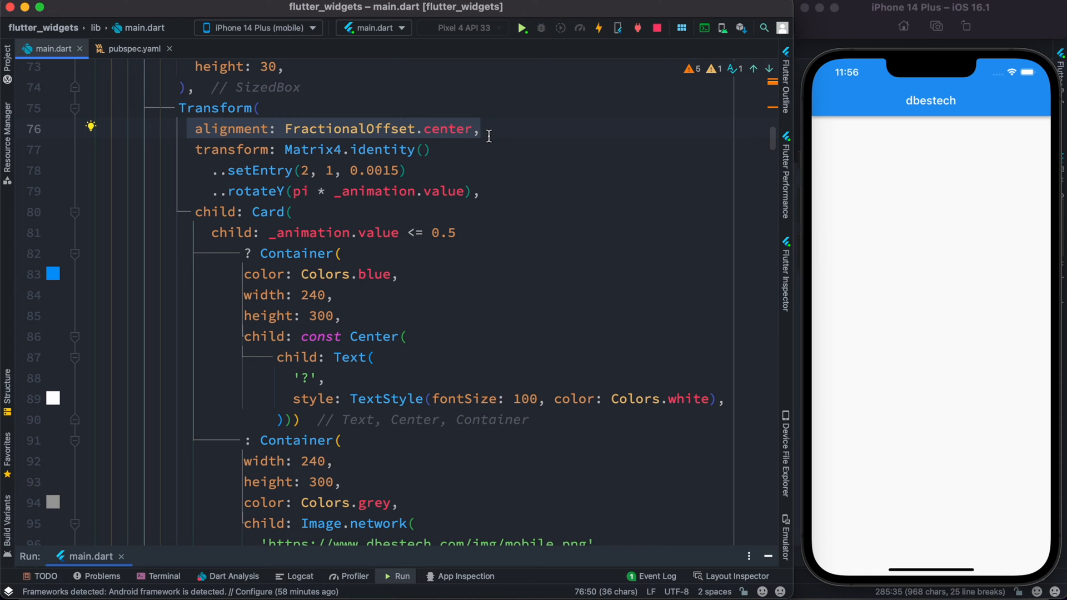
mouse_move(490, 197)
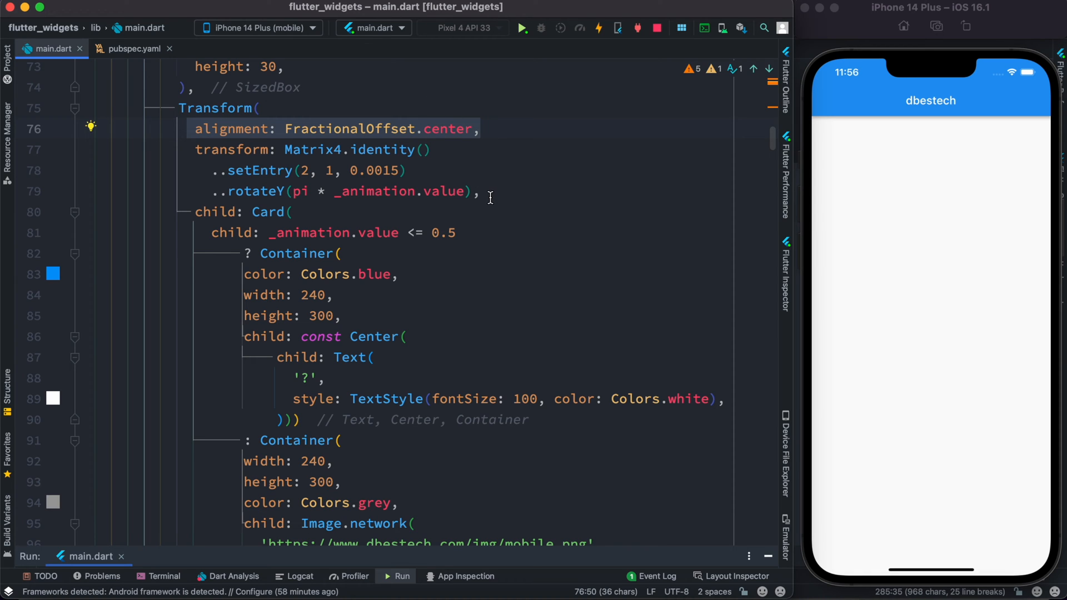
left_click(190, 149)
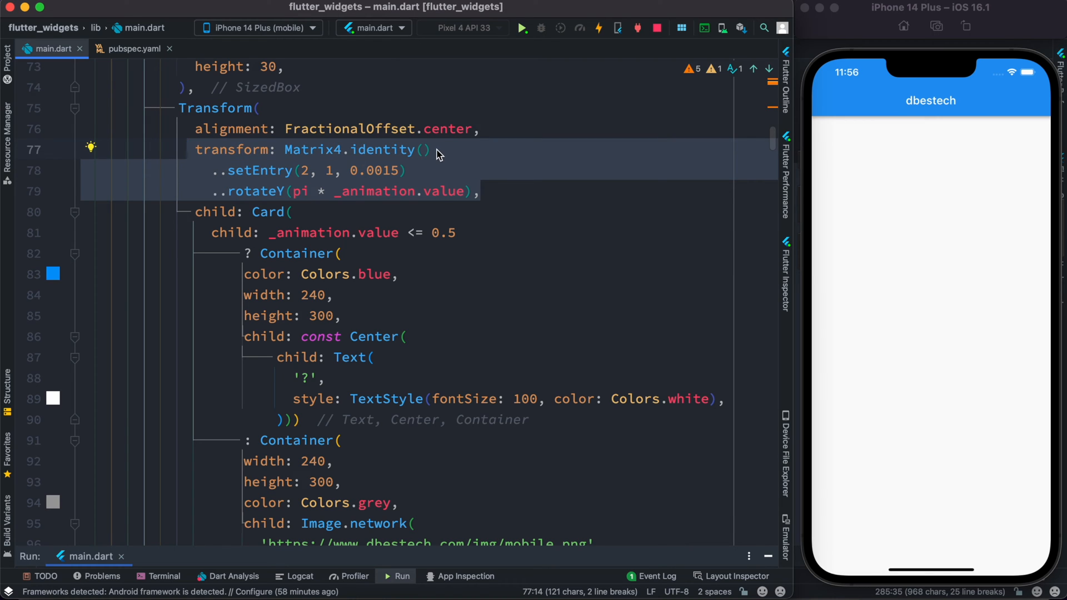
double_click(354, 149)
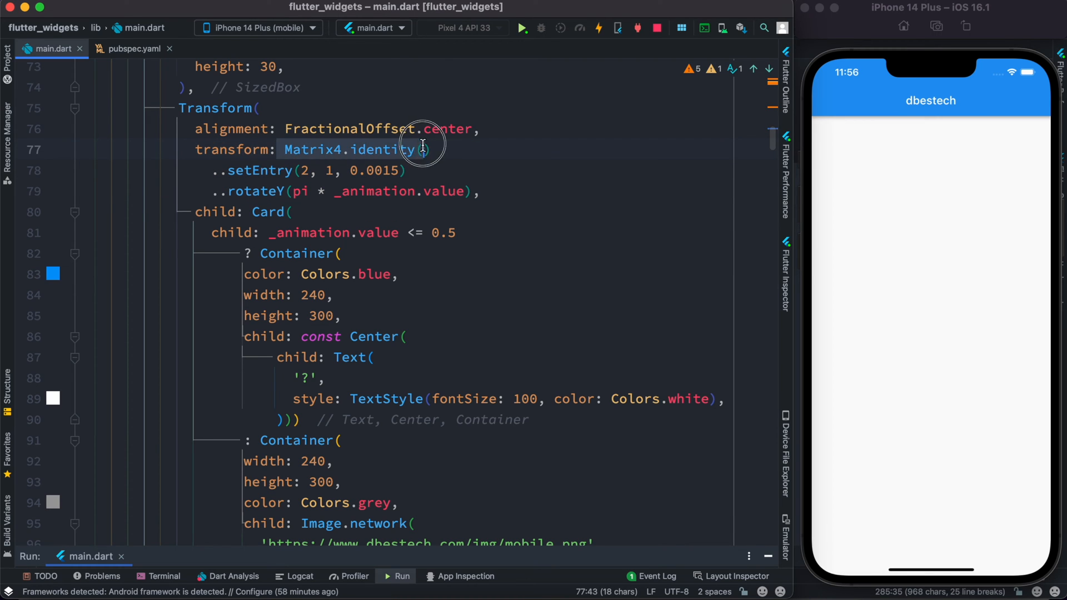
left_click(213, 170)
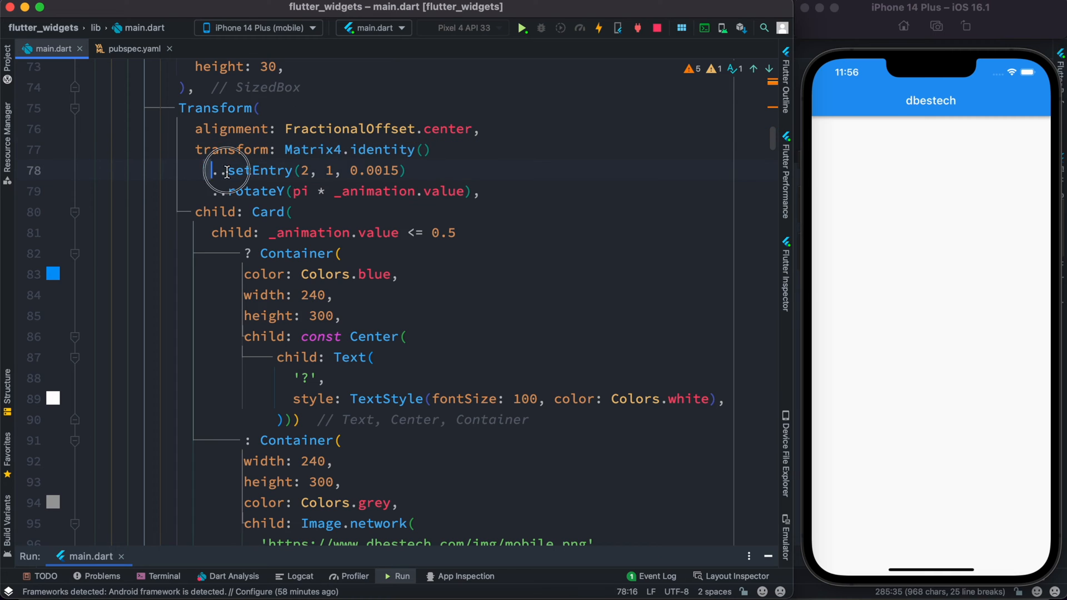
left_click(482, 191)
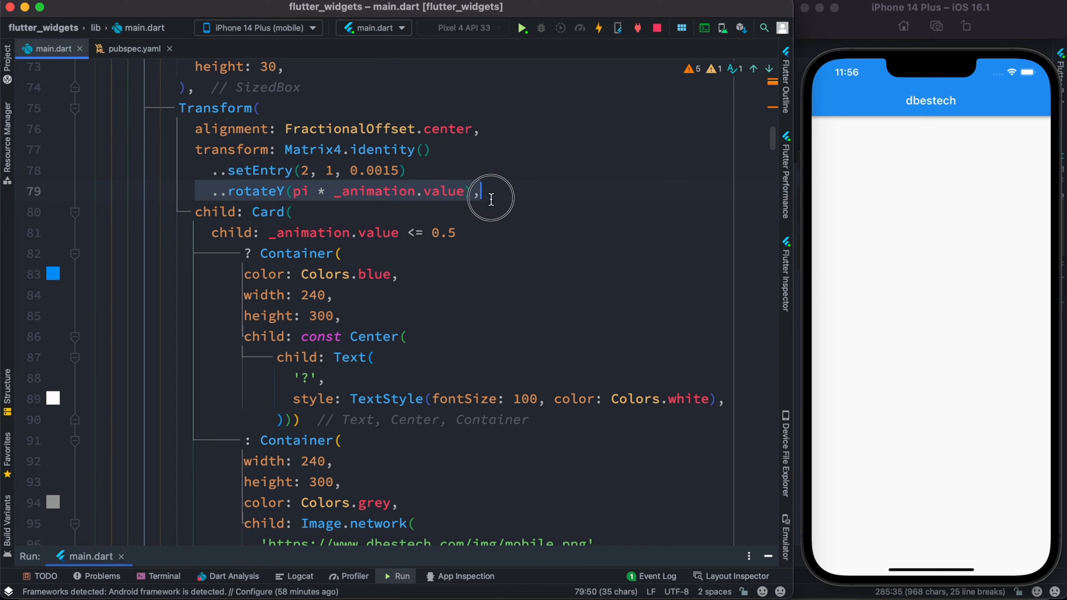
left_click(409, 170)
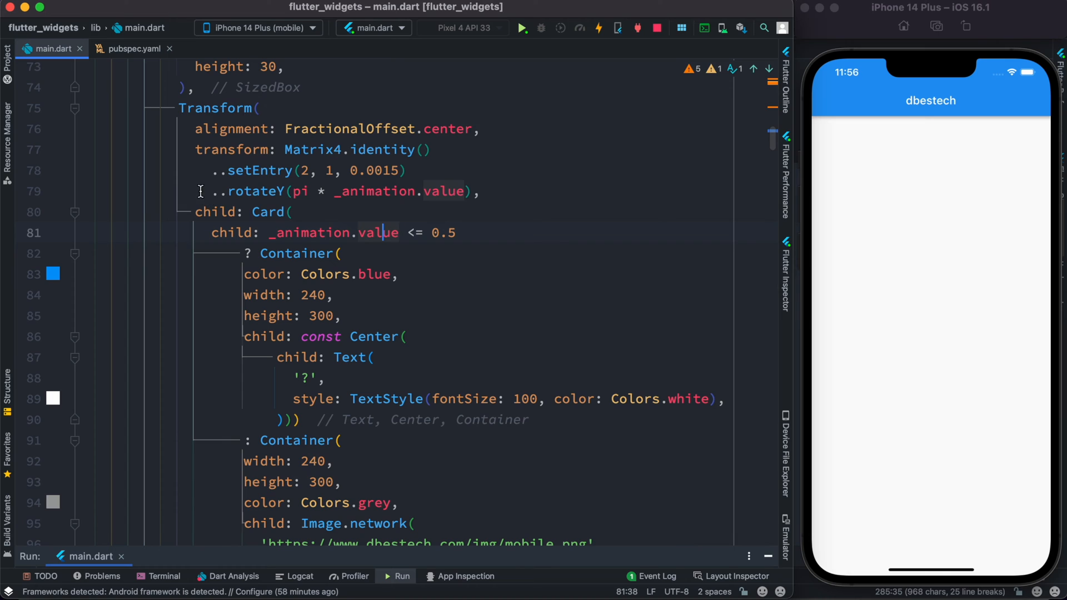
left_click(324, 191)
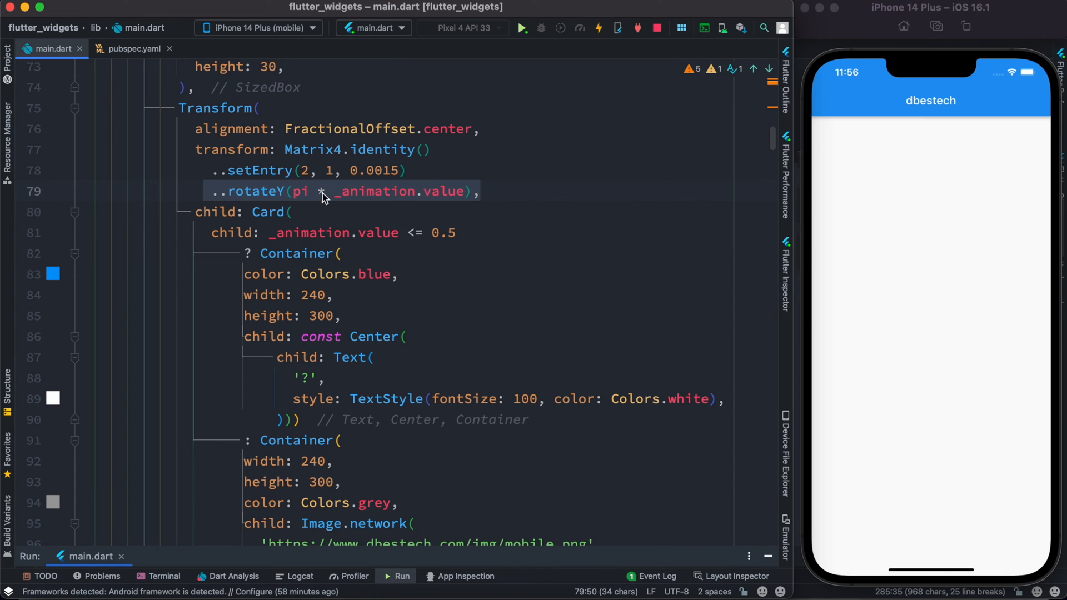
mouse_move(301, 191)
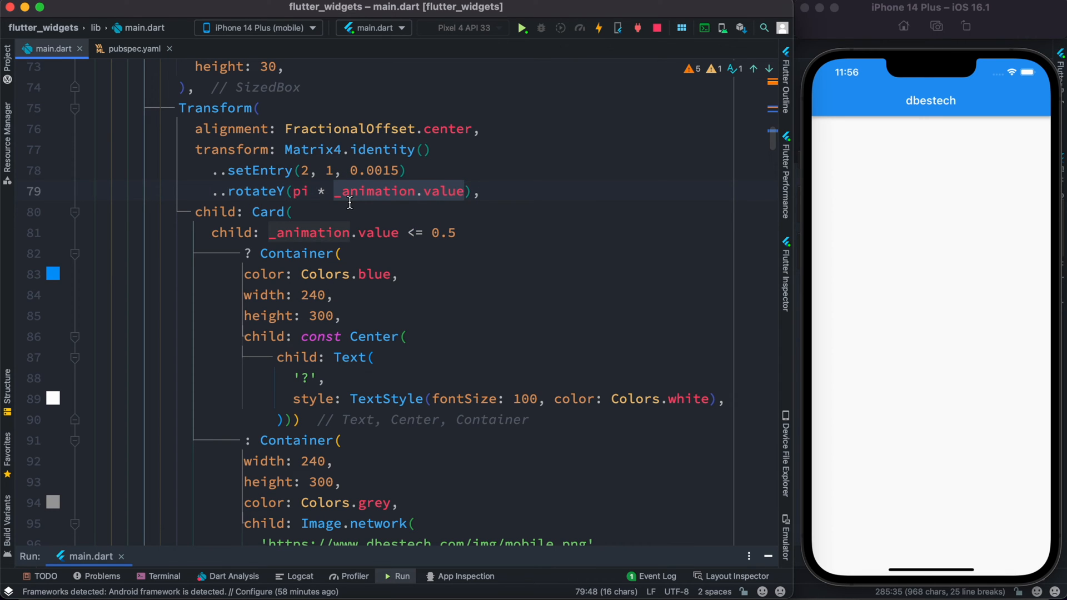
scroll("up", 3)
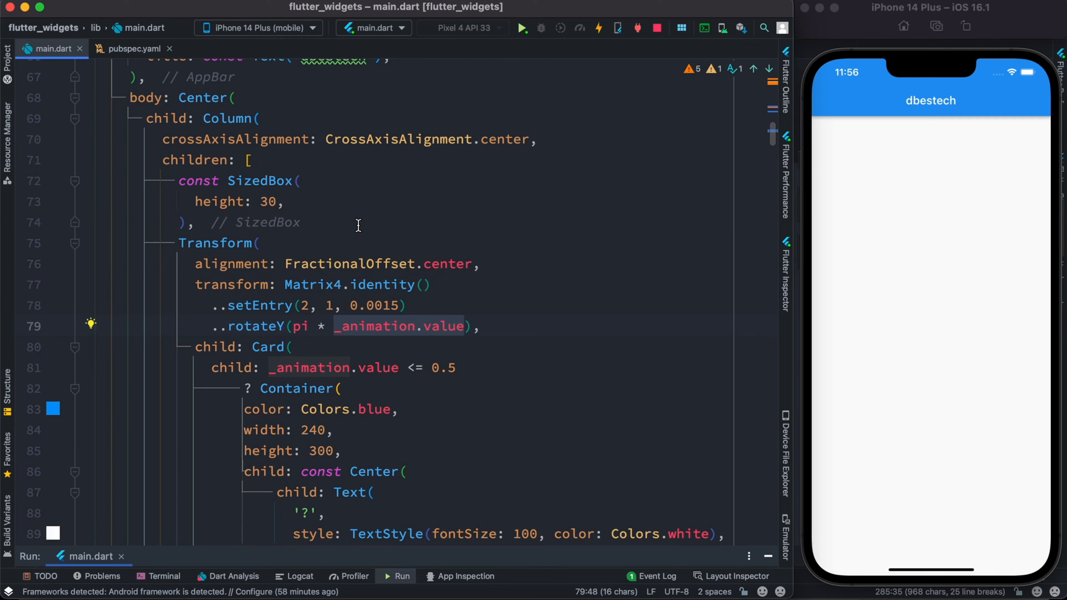
scroll("up", 3)
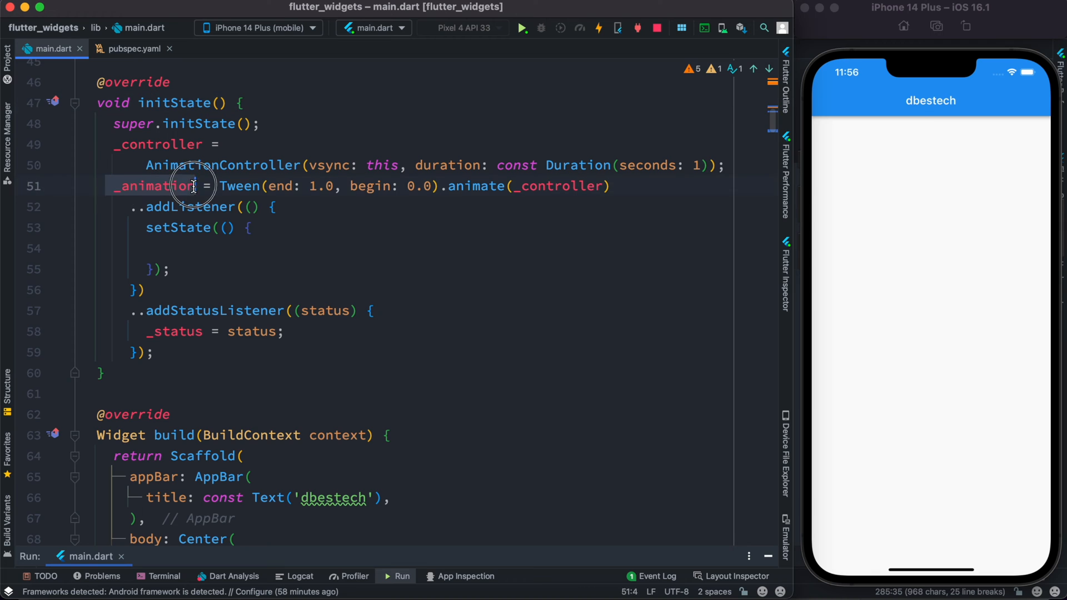
scroll("down", 3)
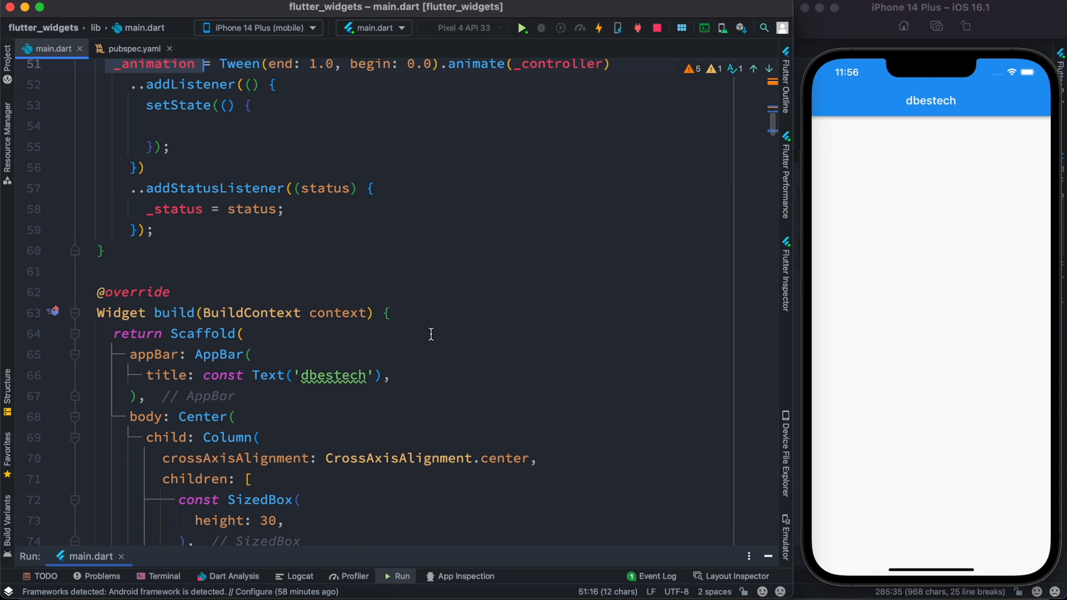
scroll("down", 3)
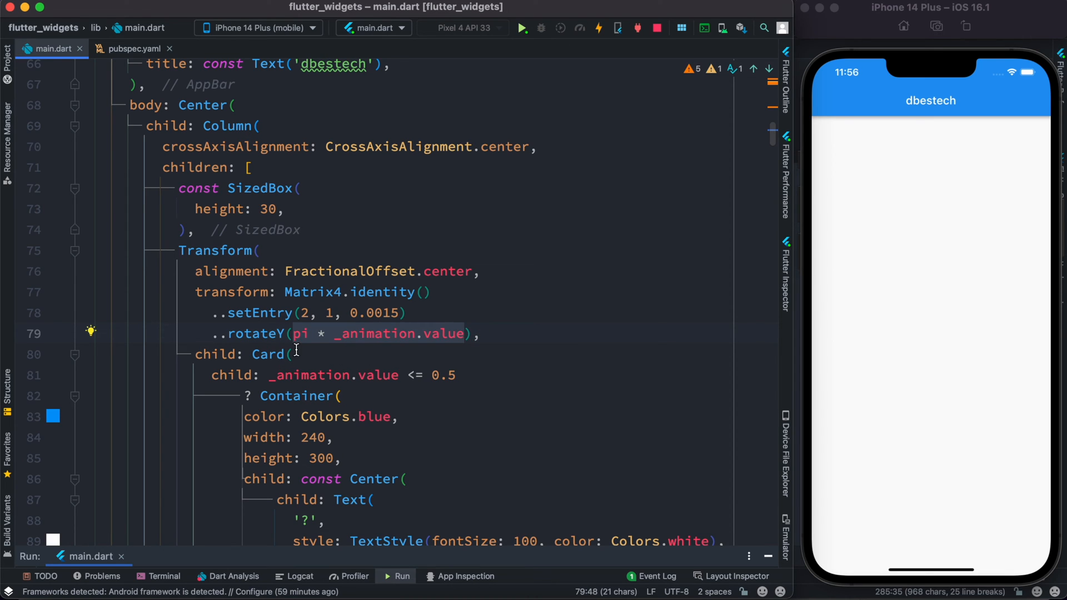
mouse_move(373, 346)
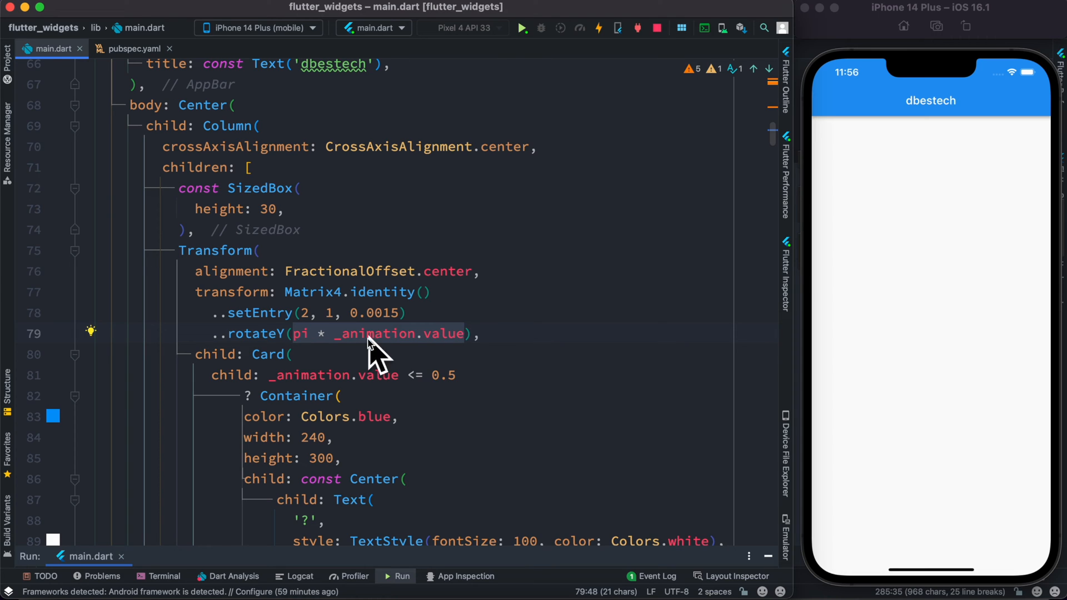
mouse_move(352, 345)
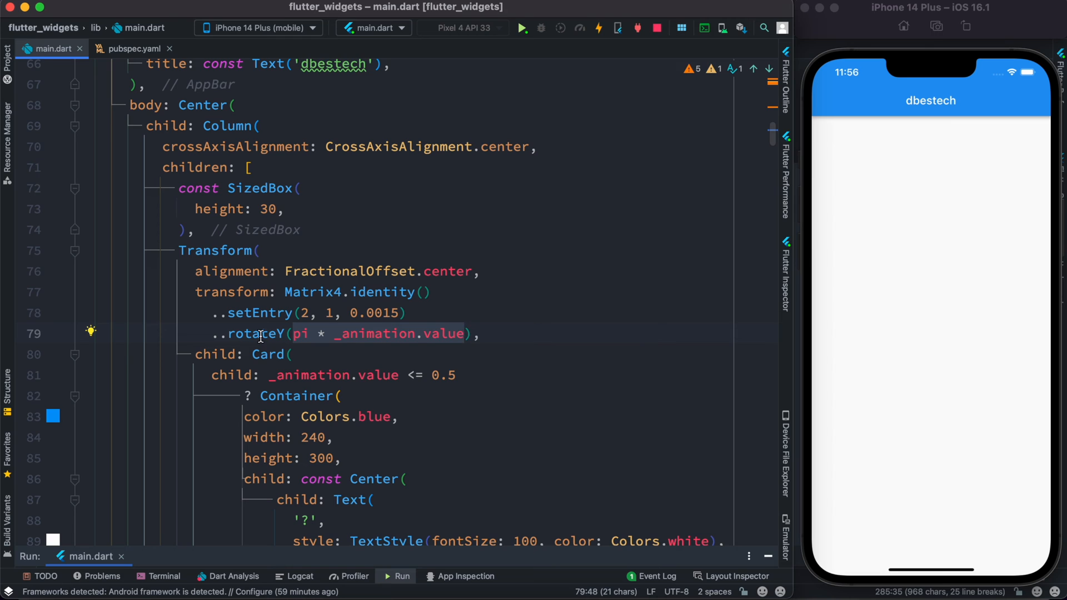
mouse_move(349, 313)
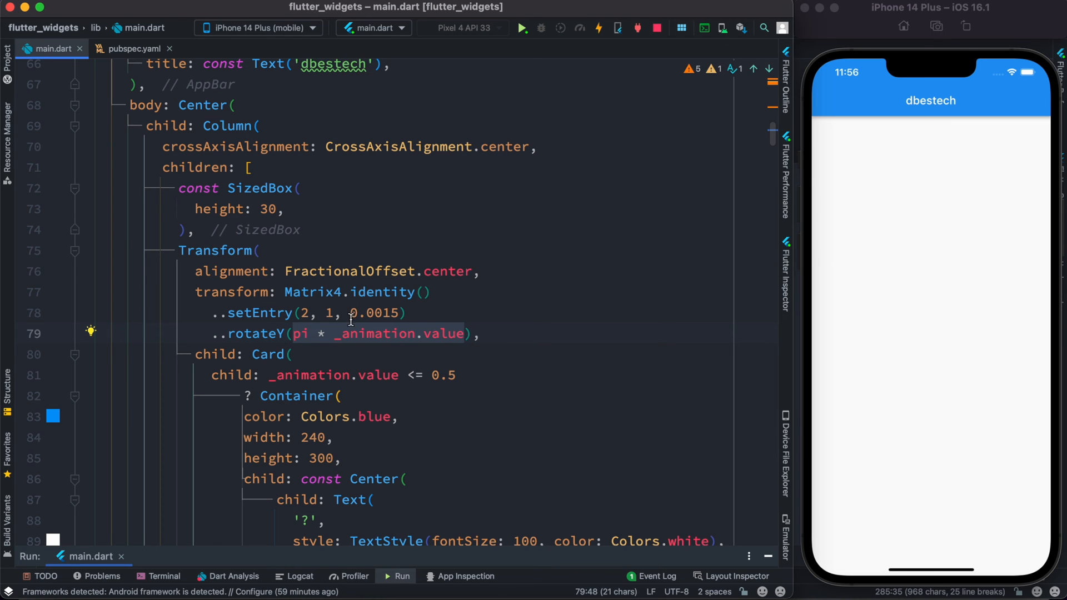
scroll("down", 3)
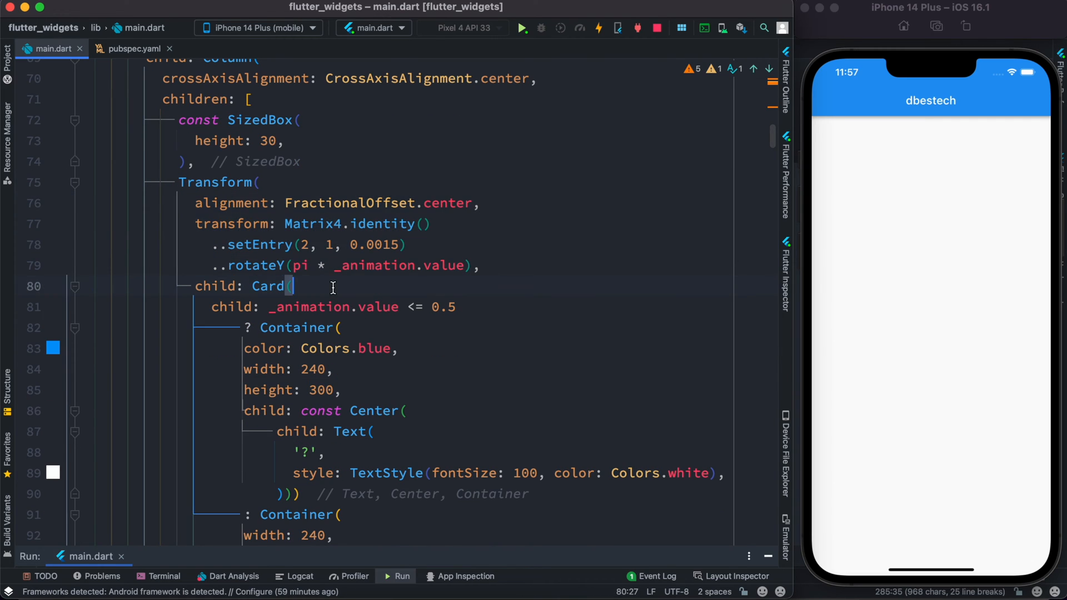
Review the else branch: grey 240×300 Container with Image.network mobile.png, BoxFit.cover.
scroll("down", 3)
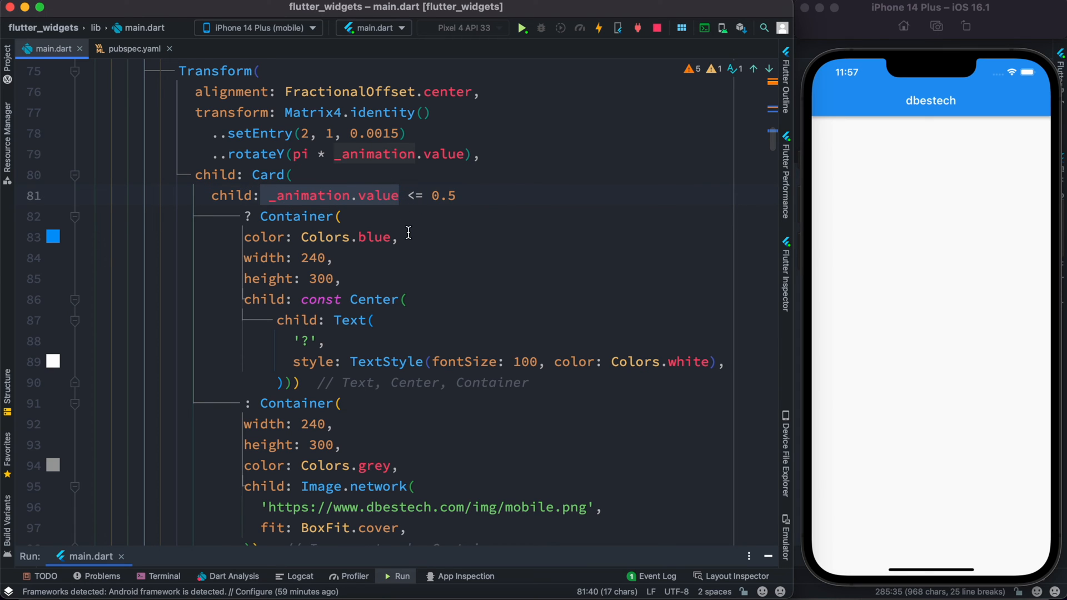
left_click(273, 195)
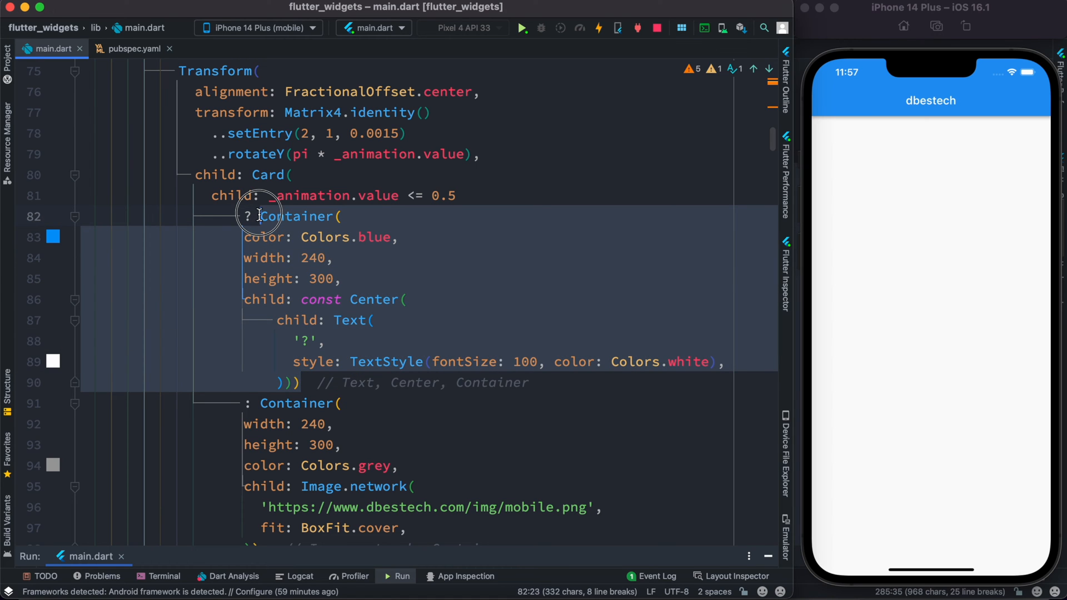
left_click(307, 340)
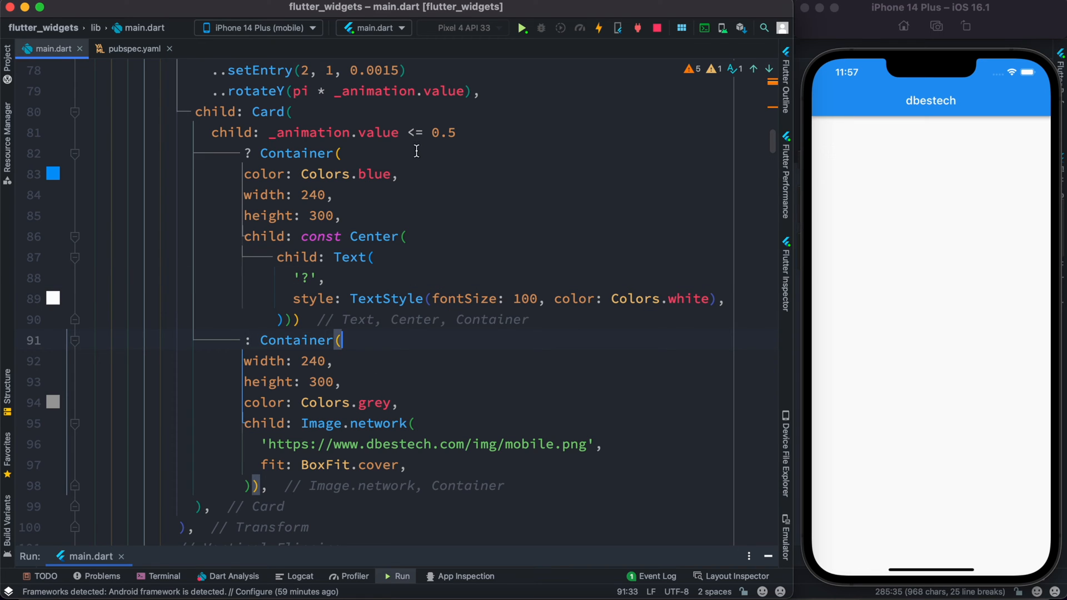
mouse_move(373, 403)
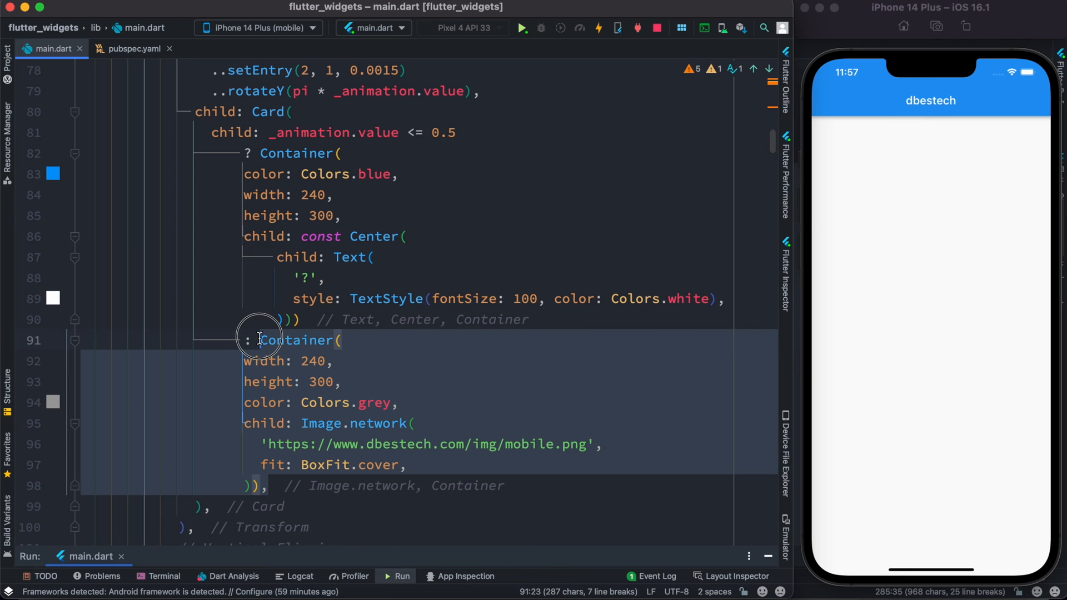
mouse_move(463, 310)
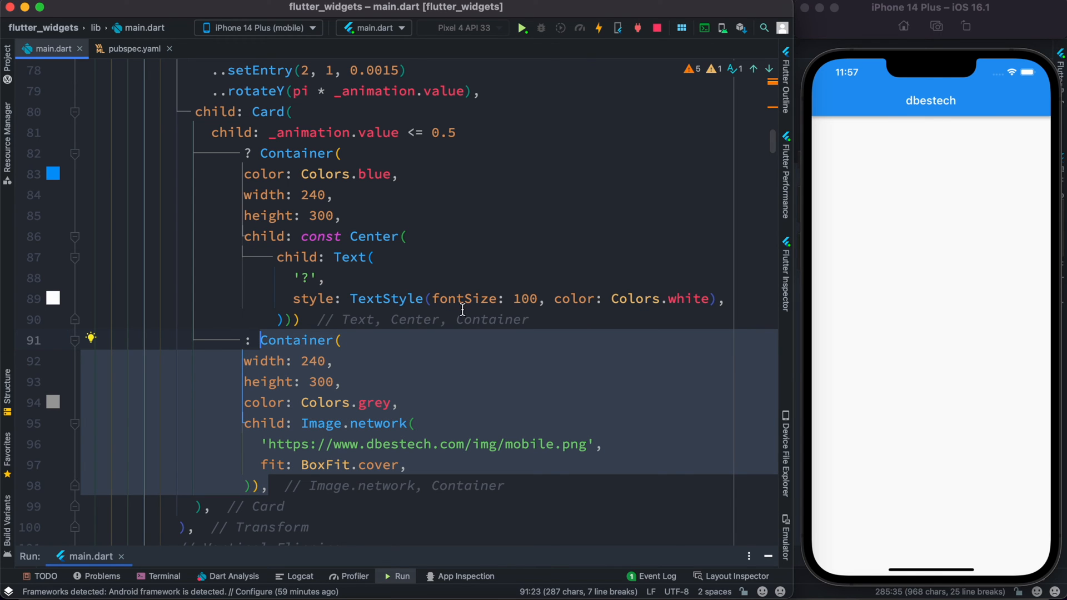
mouse_move(468, 276)
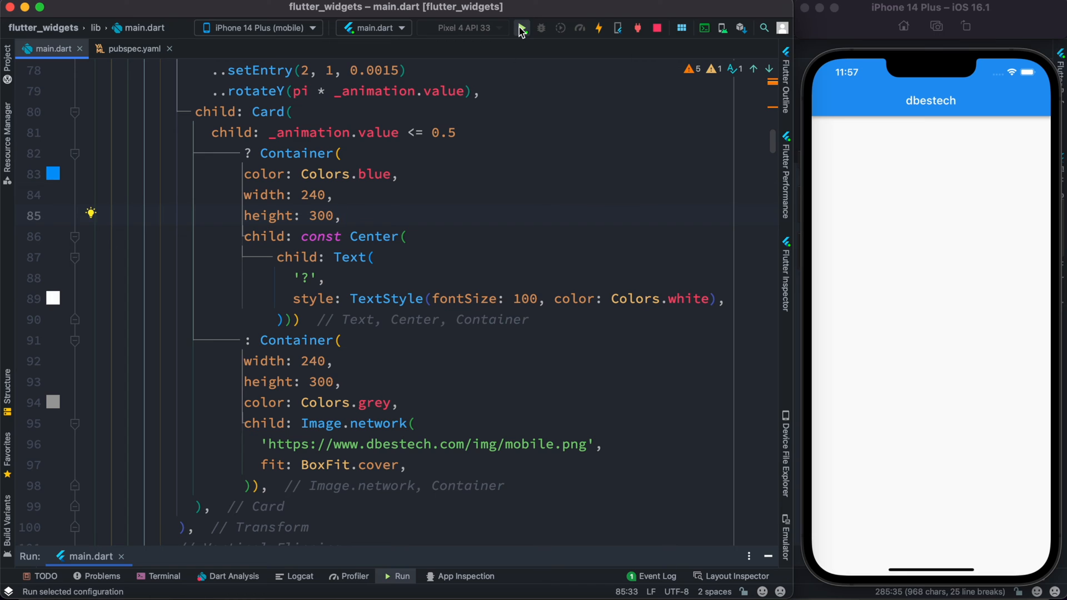
Run the app on the iPhone simulator and inspect the half-way condition and blue front container.
left_click(521, 28)
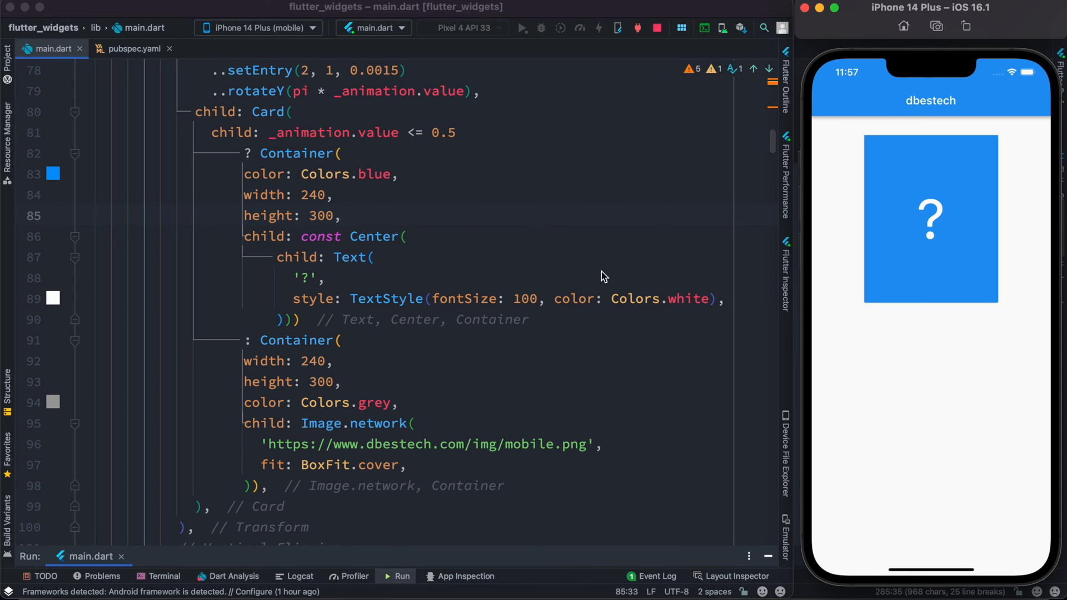
mouse_move(850, 207)
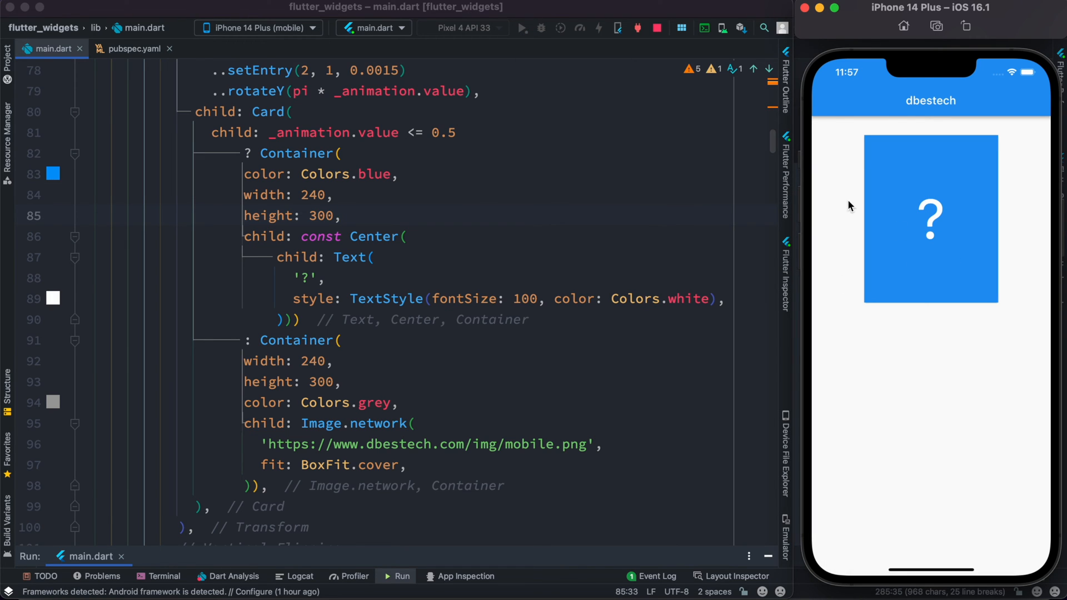
left_click(460, 132)
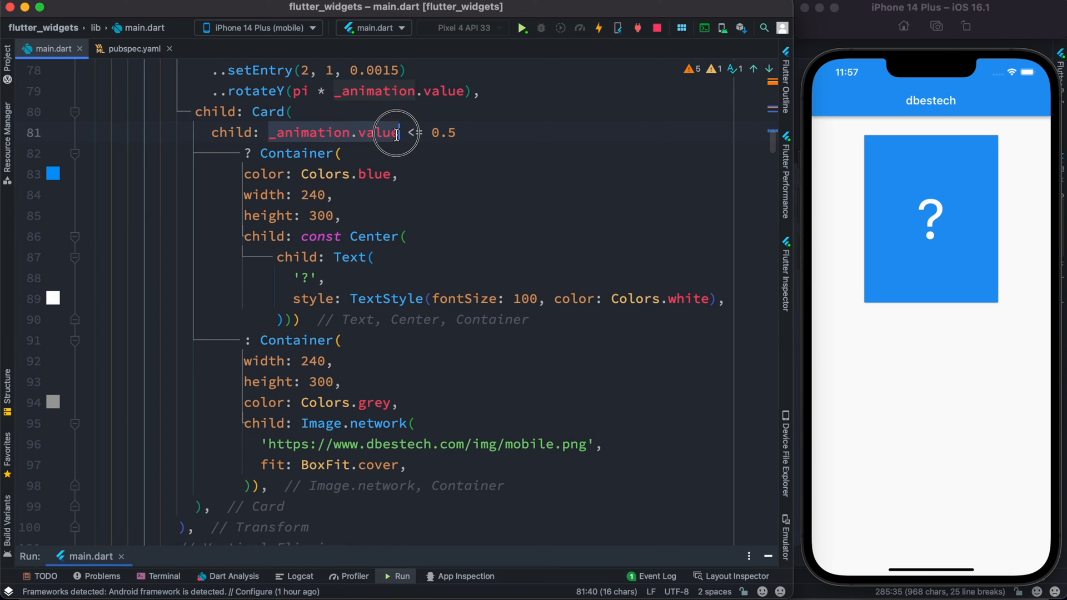
left_click(433, 132)
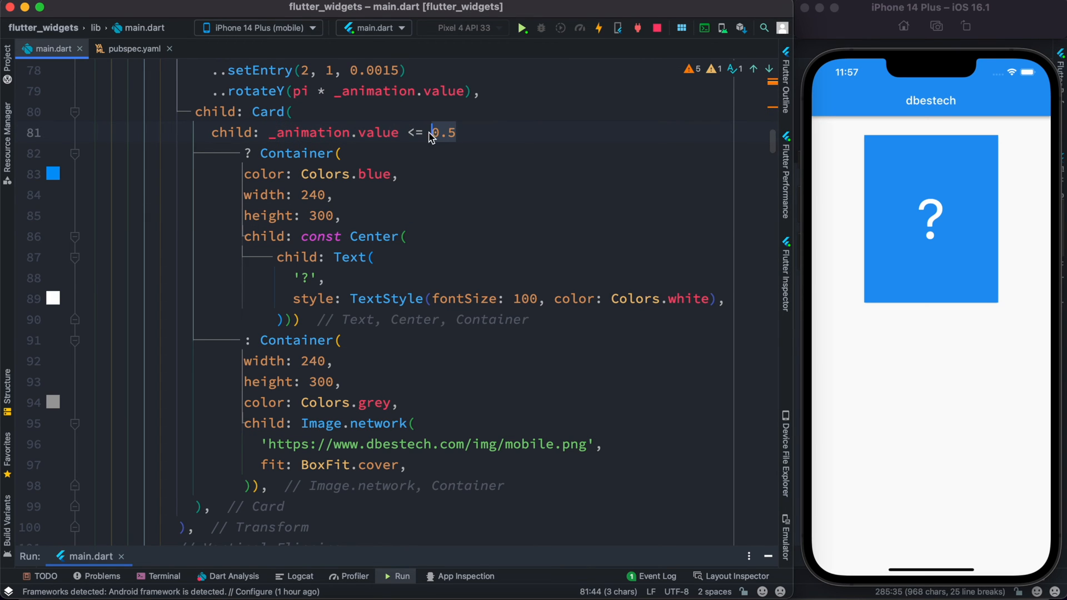
mouse_move(434, 227)
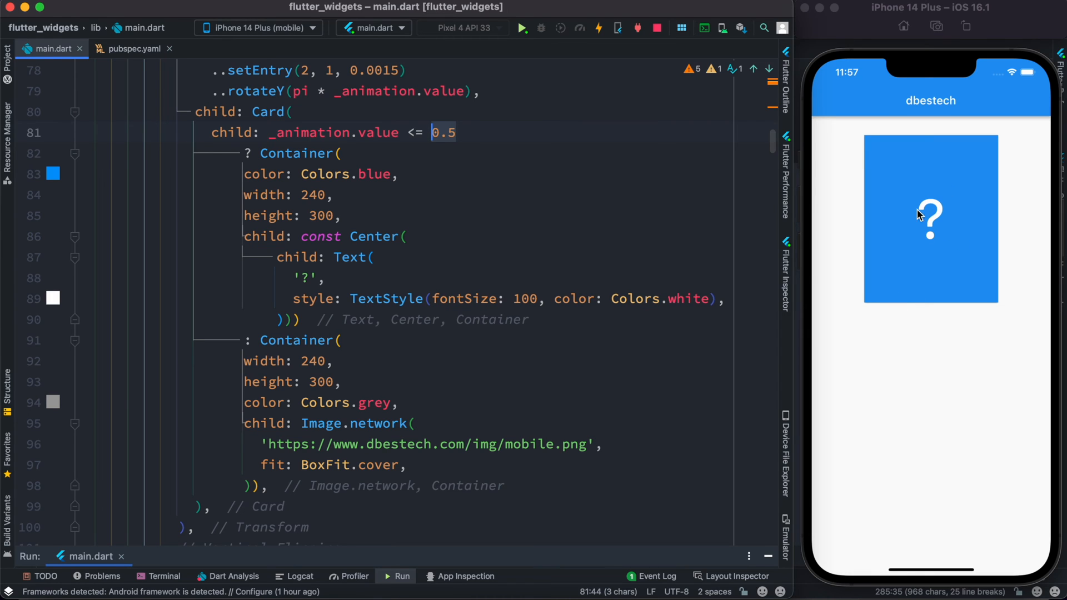
left_click(298, 319)
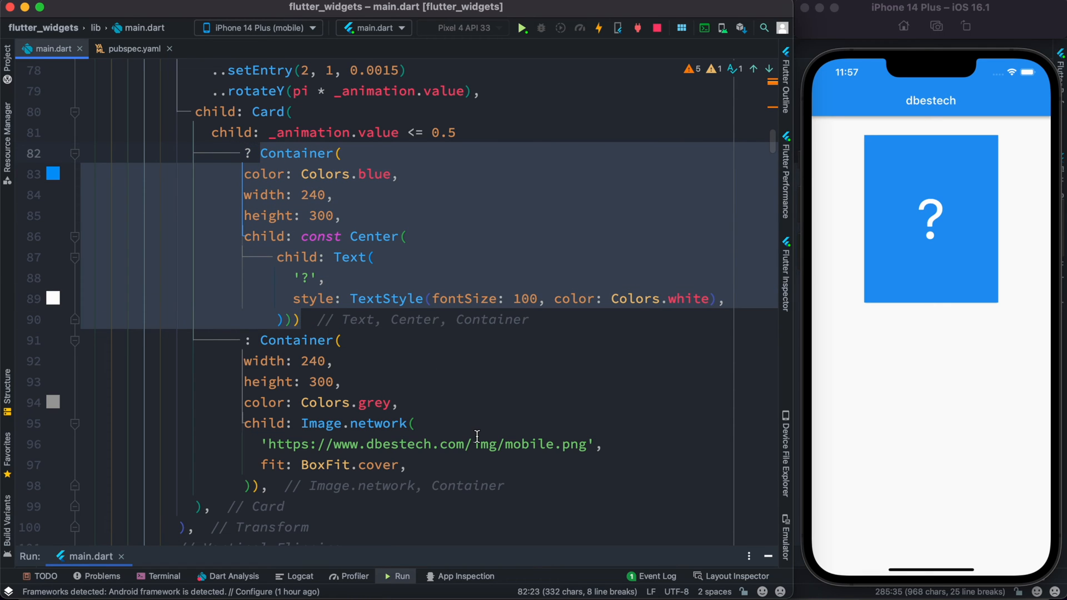
mouse_move(453, 164)
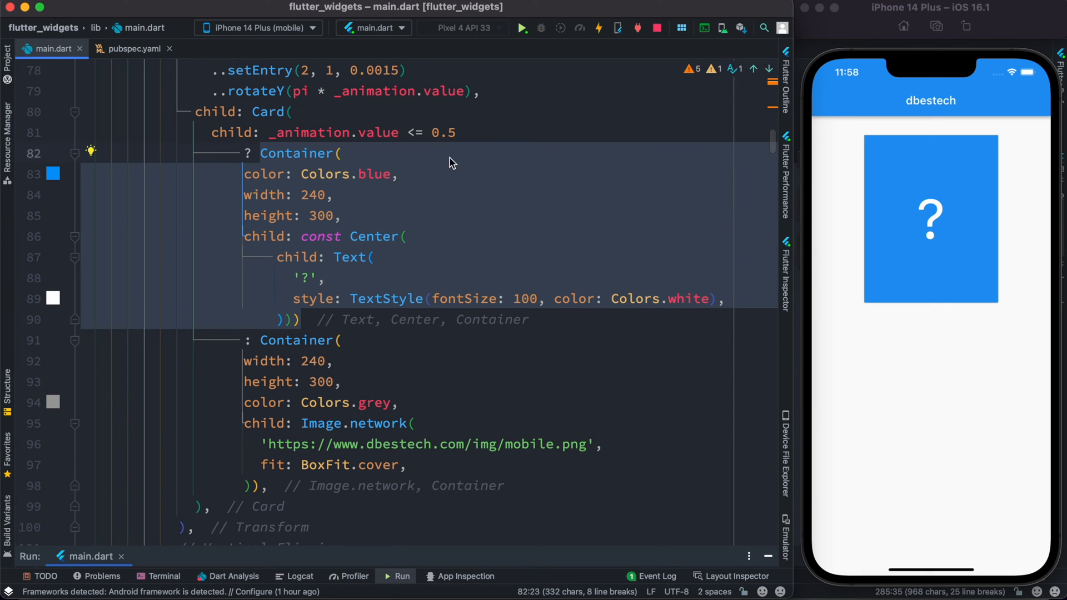
Walk through onPressed: forward() when status is dismissed, otherwise reverse().
scroll("down", 3)
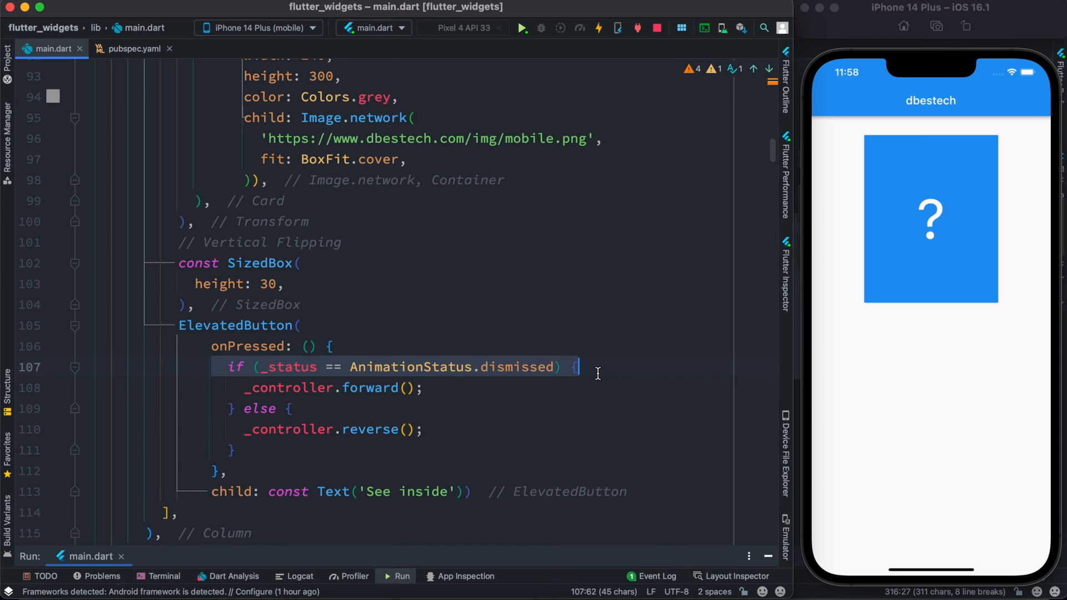
left_click(422, 388)
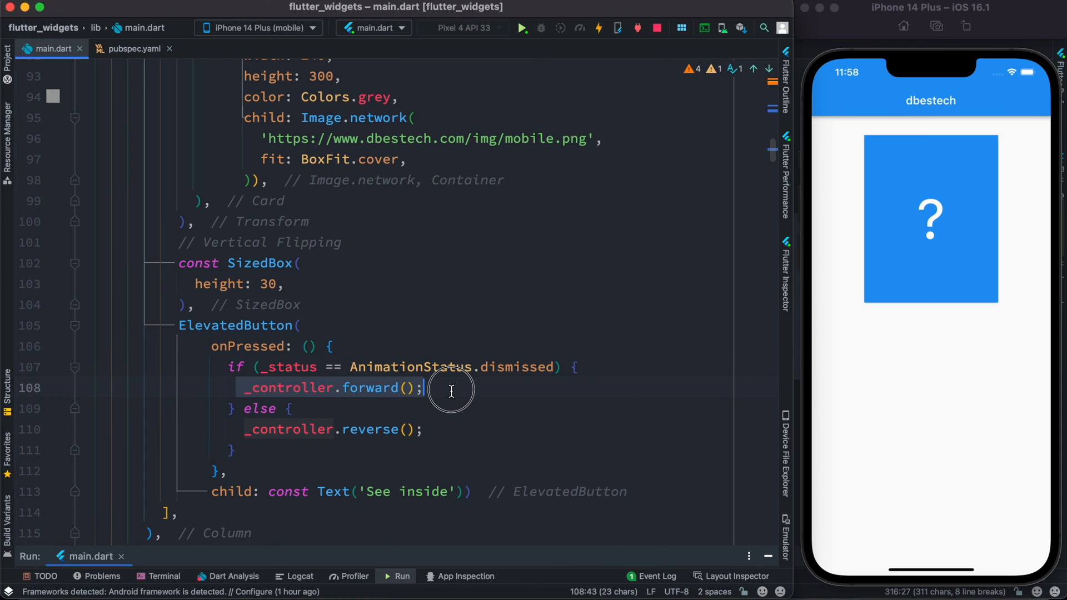
left_click(426, 429)
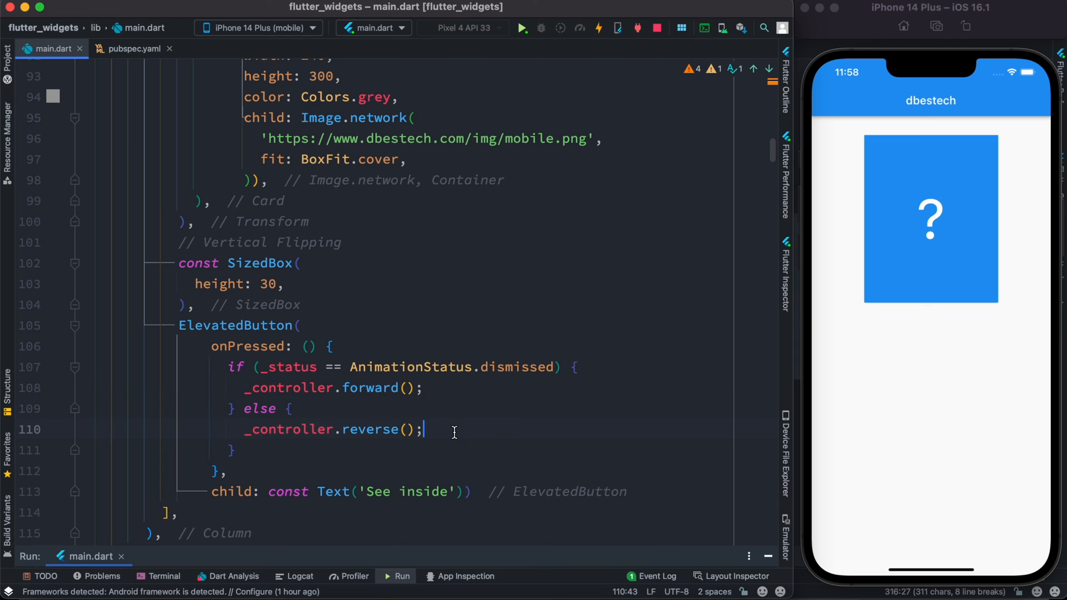
left_click(259, 367)
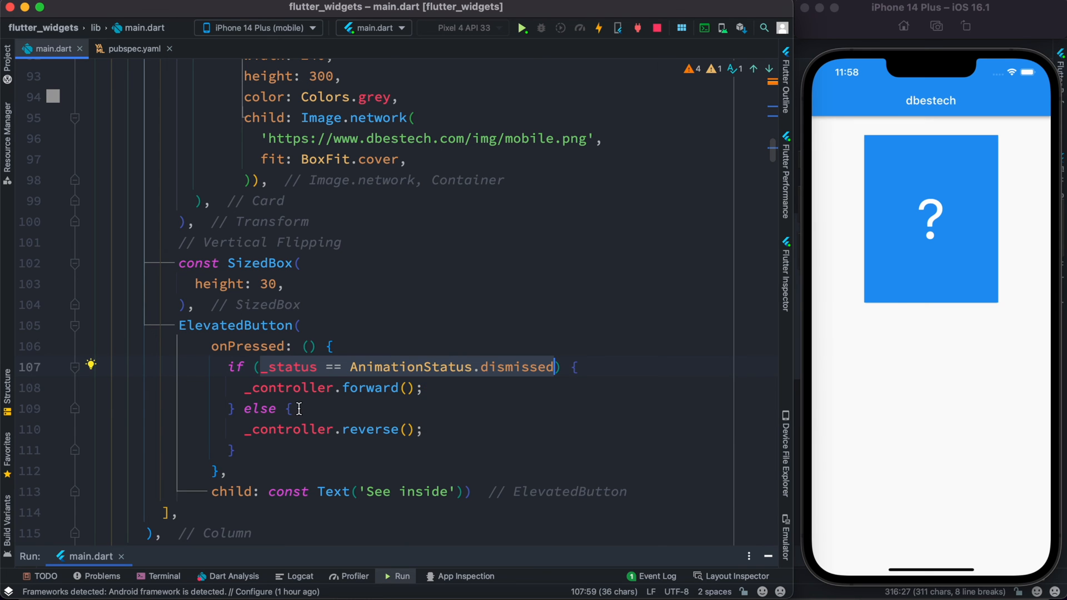
Review the _status field and addStatusListener, then scroll back to the Card's containers.
scroll("up", 3)
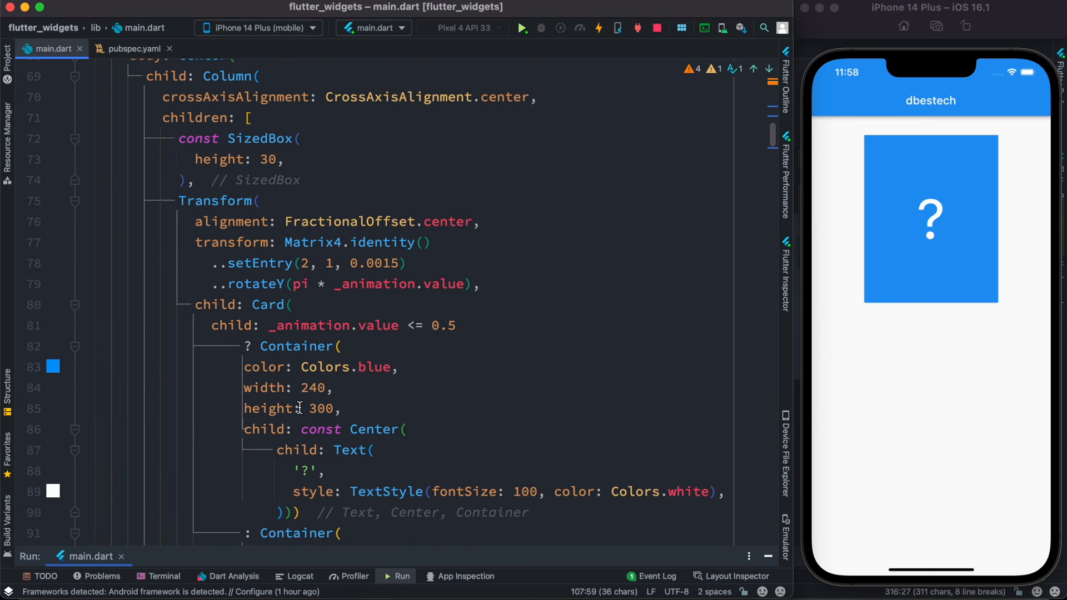
scroll("up", 3)
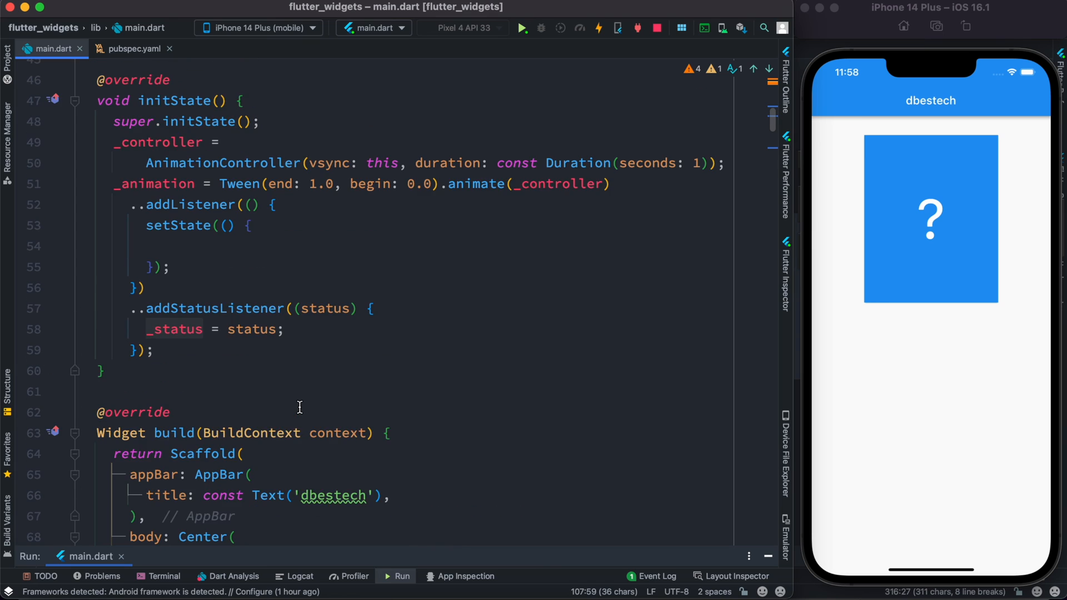
scroll("up", 3)
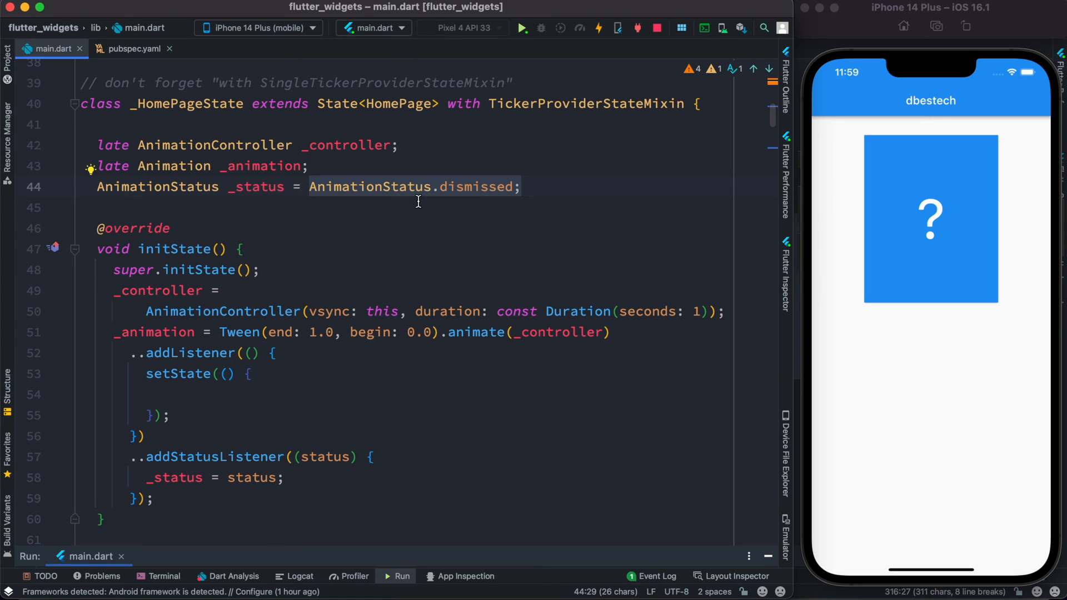
mouse_move(507, 198)
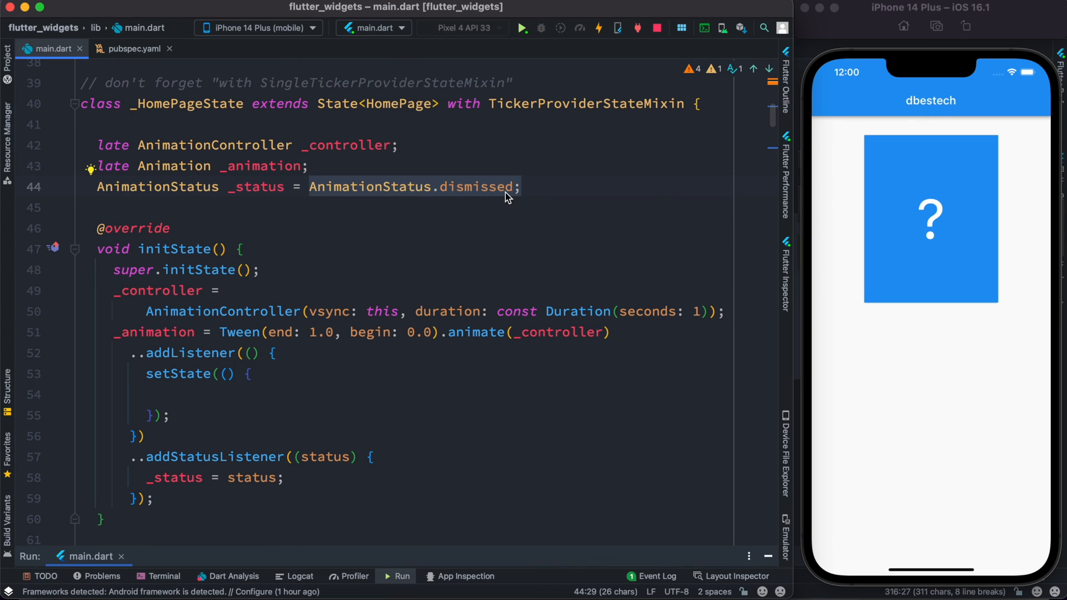
scroll("down", 3)
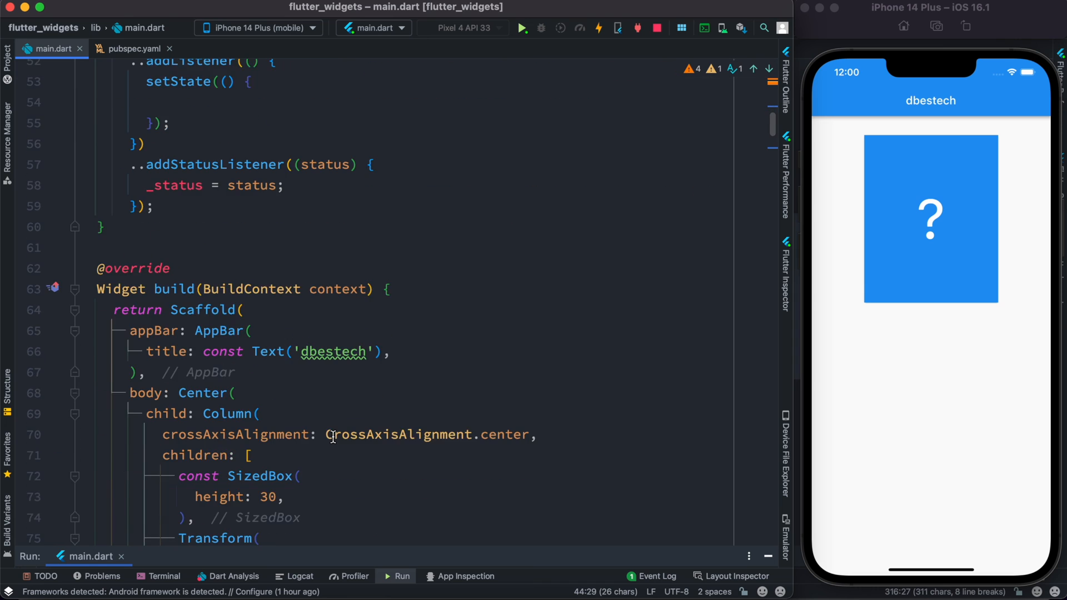
scroll("down", 3)
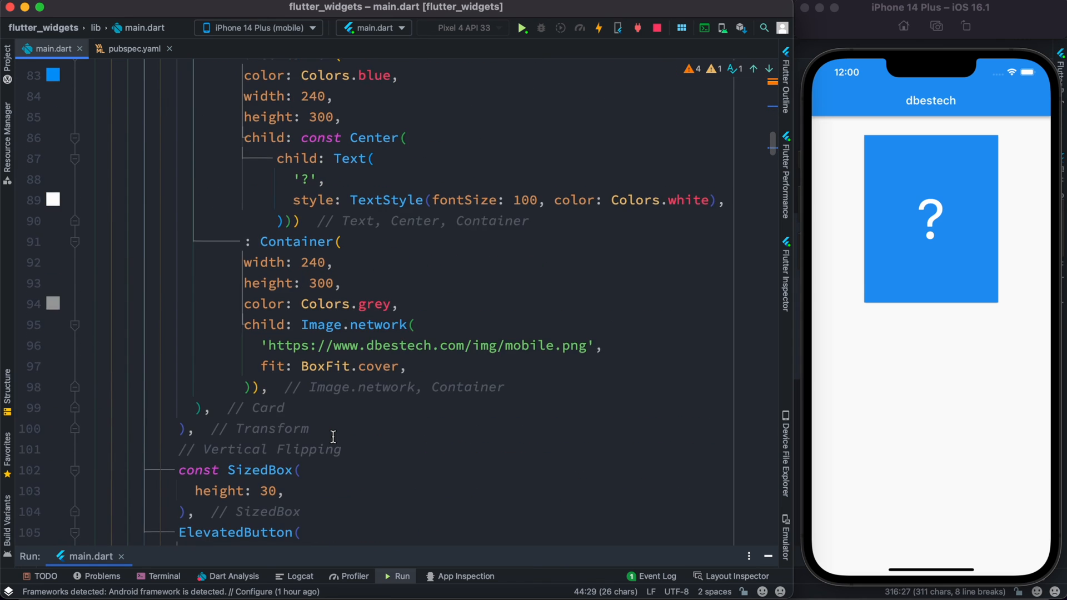
Reload the app and tap See inside repeatedly, flipping between question mark and rocket.
scroll("down", 3)
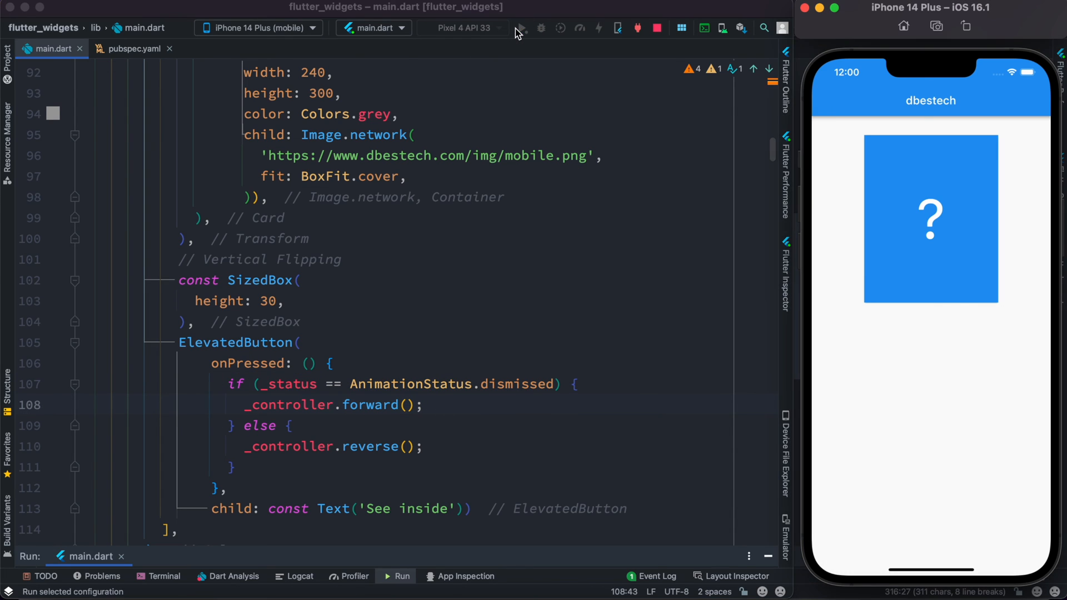
left_click(521, 28)
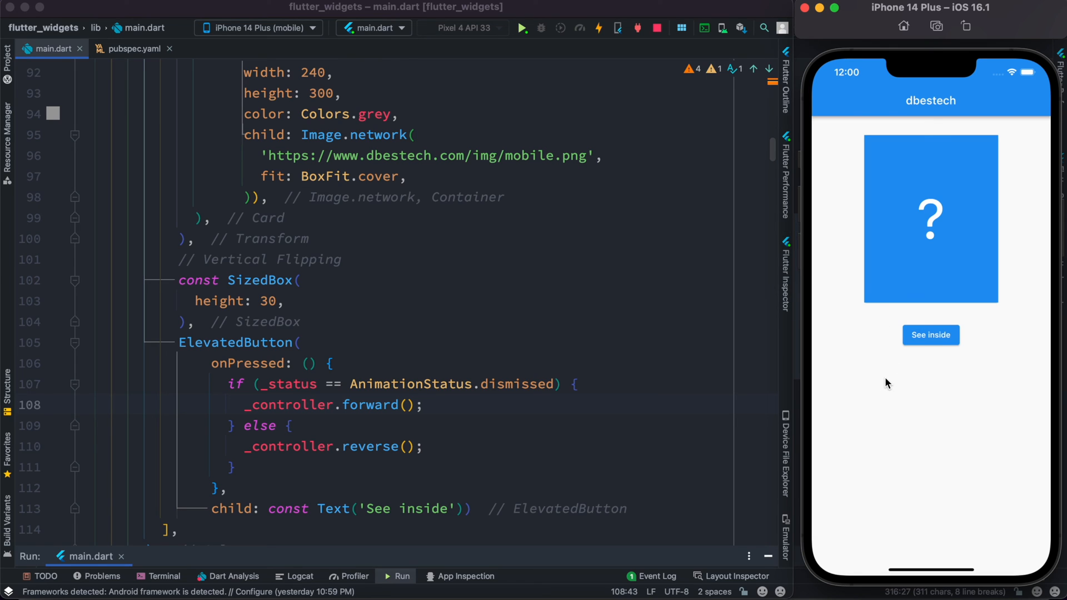
mouse_move(931, 339)
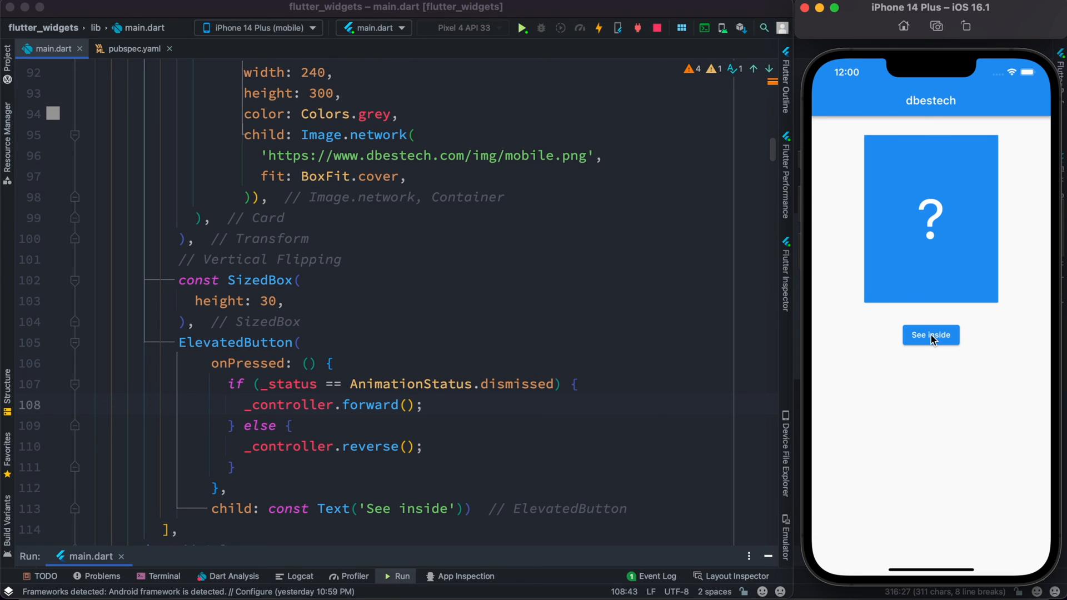
left_click(930, 335)
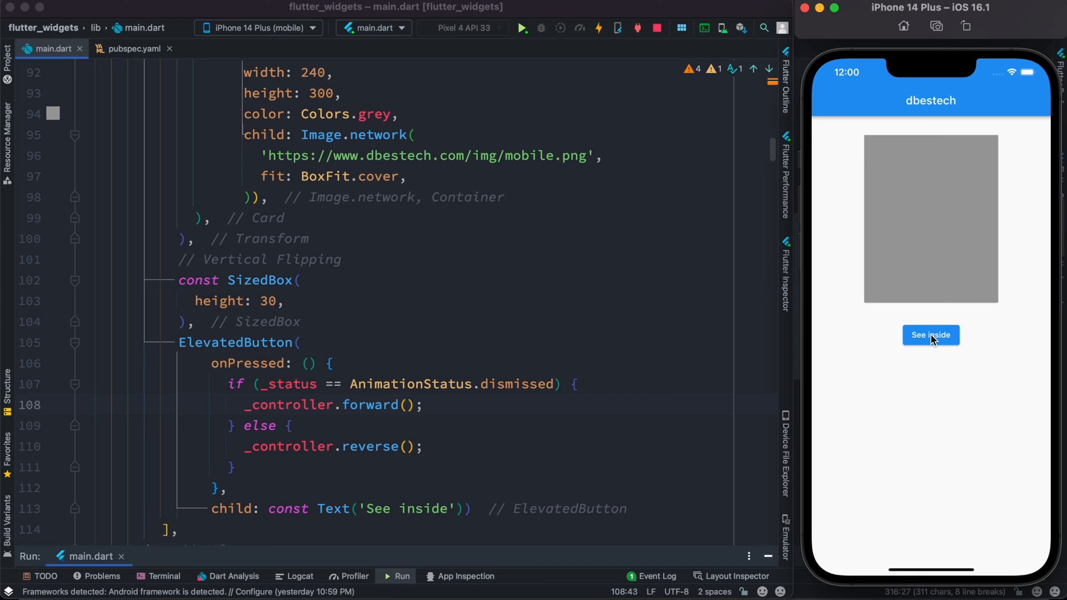
left_click(931, 335)
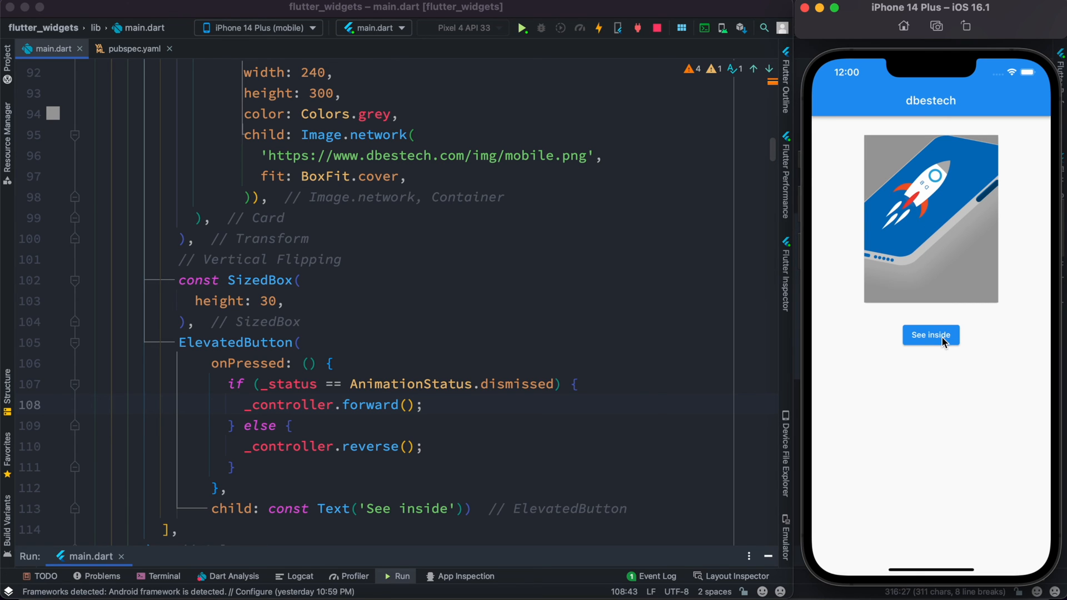
left_click(931, 335)
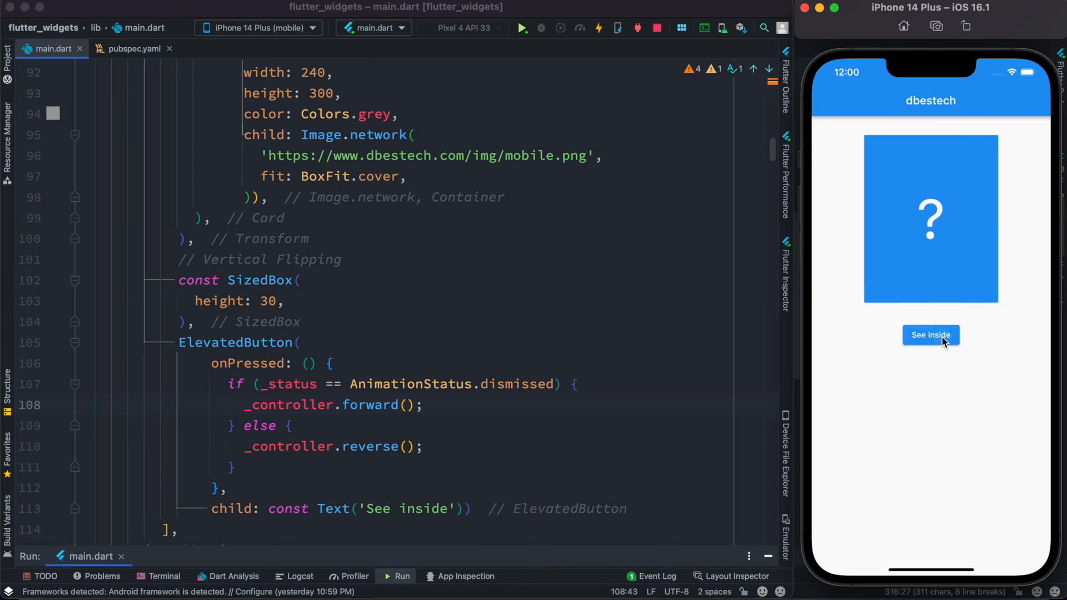
left_click(931, 335)
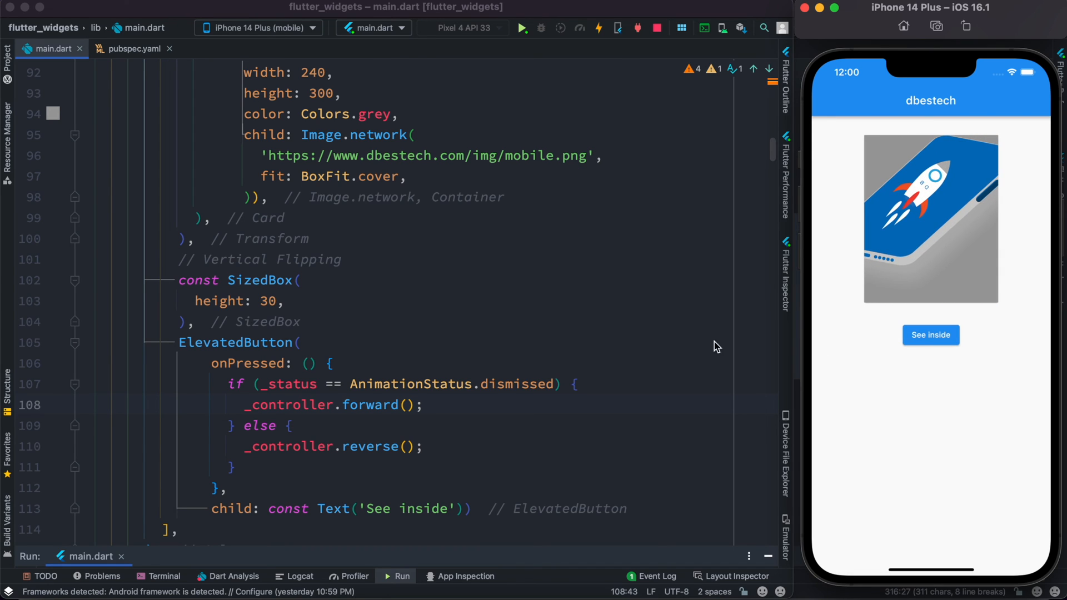
left_click(448, 420)
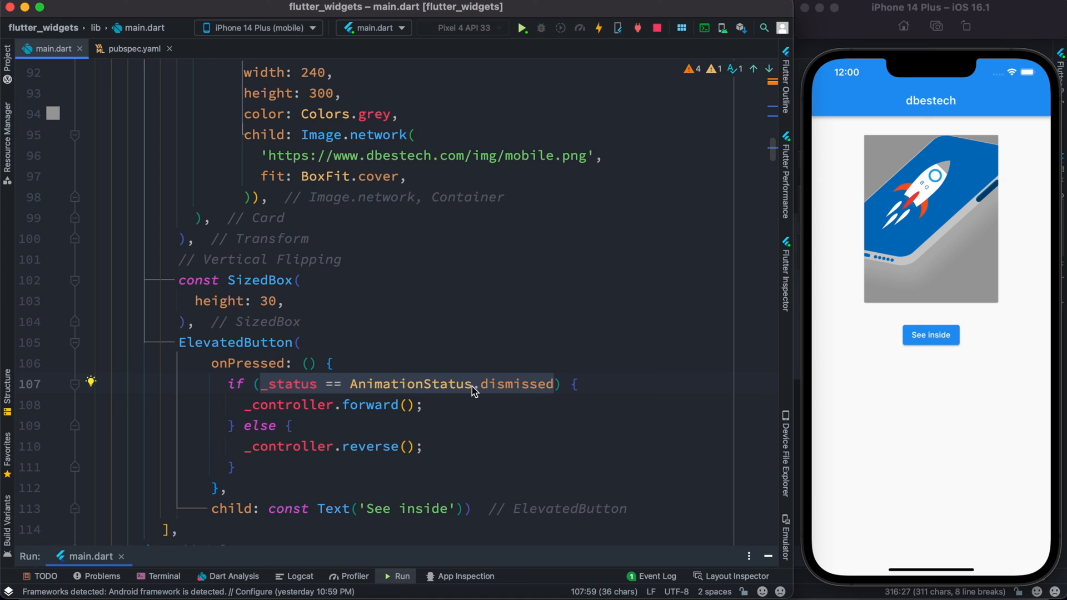
left_click(474, 404)
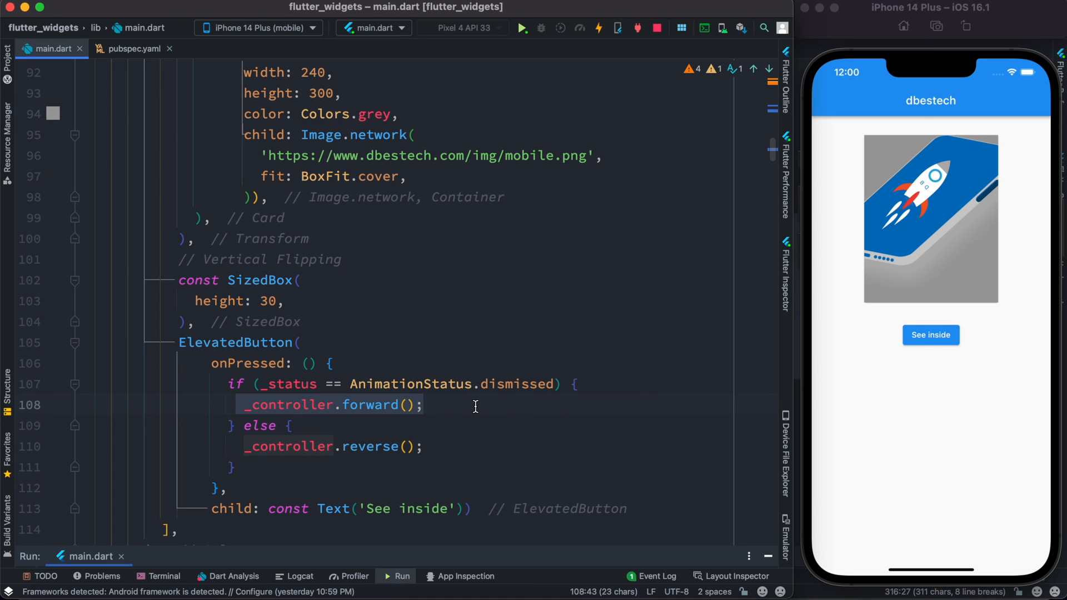
mouse_move(772, 371)
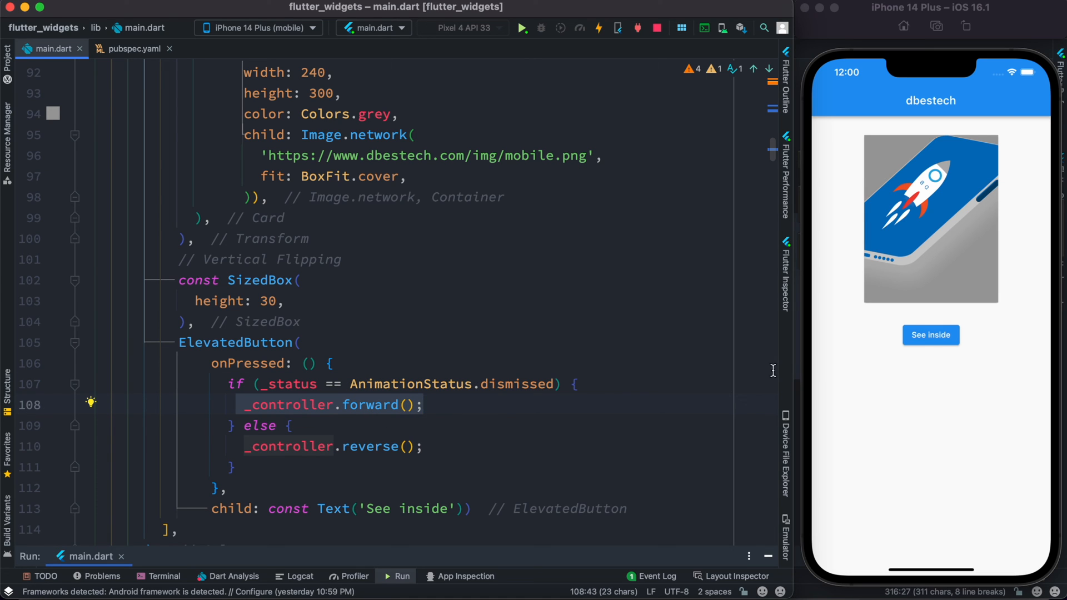
mouse_move(347, 385)
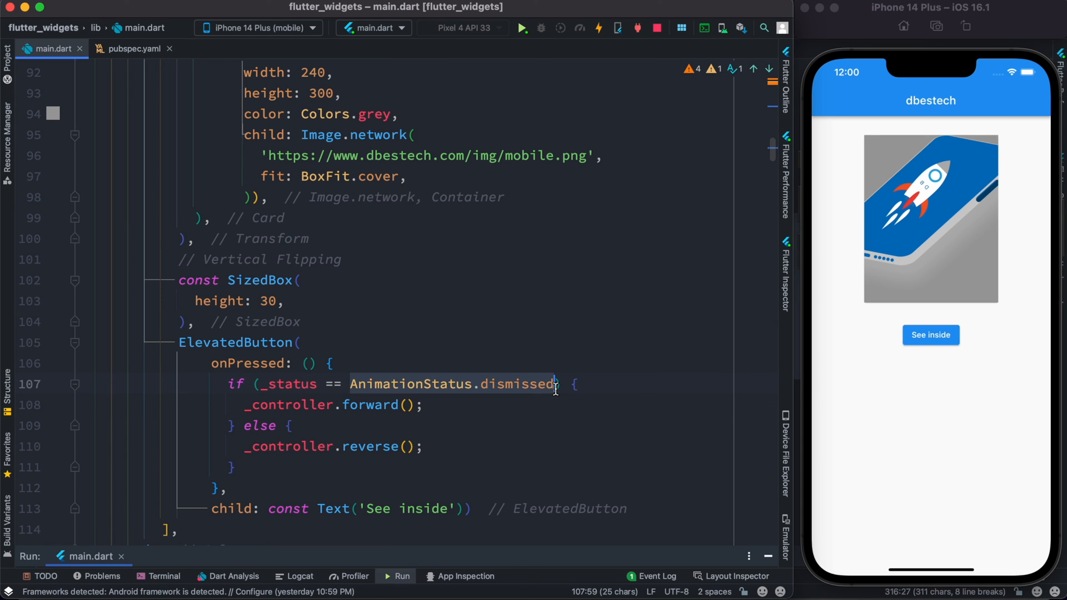
left_click(424, 447)
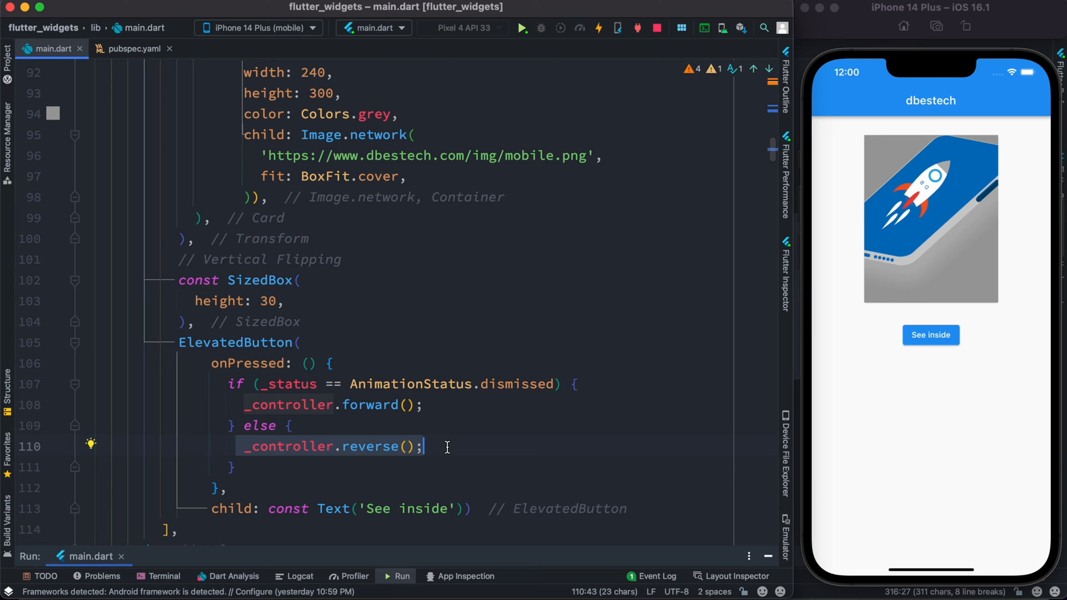
scroll("up", 3)
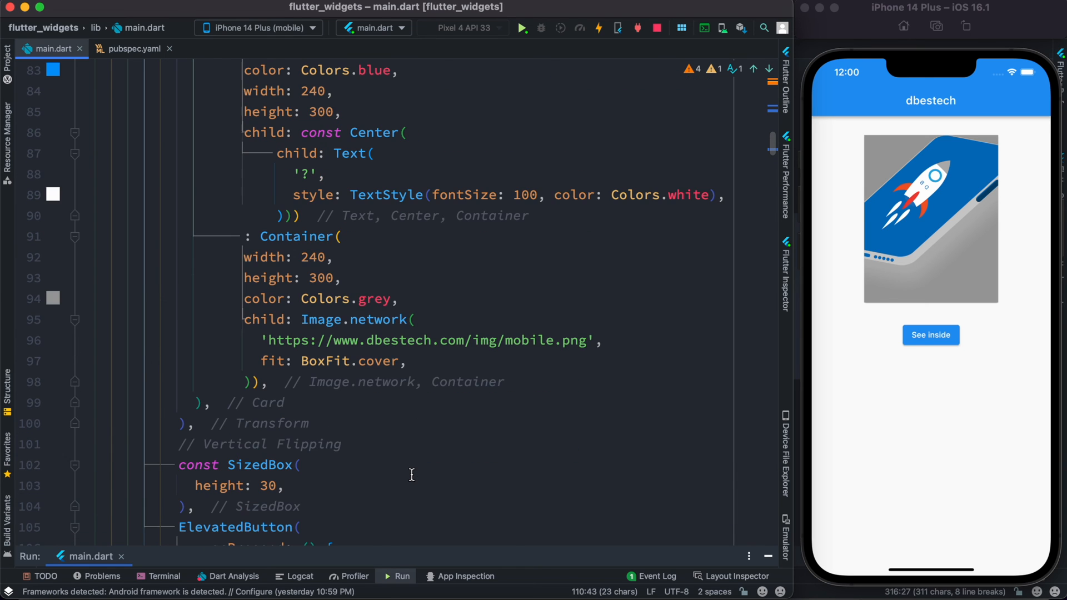
scroll("up", 3)
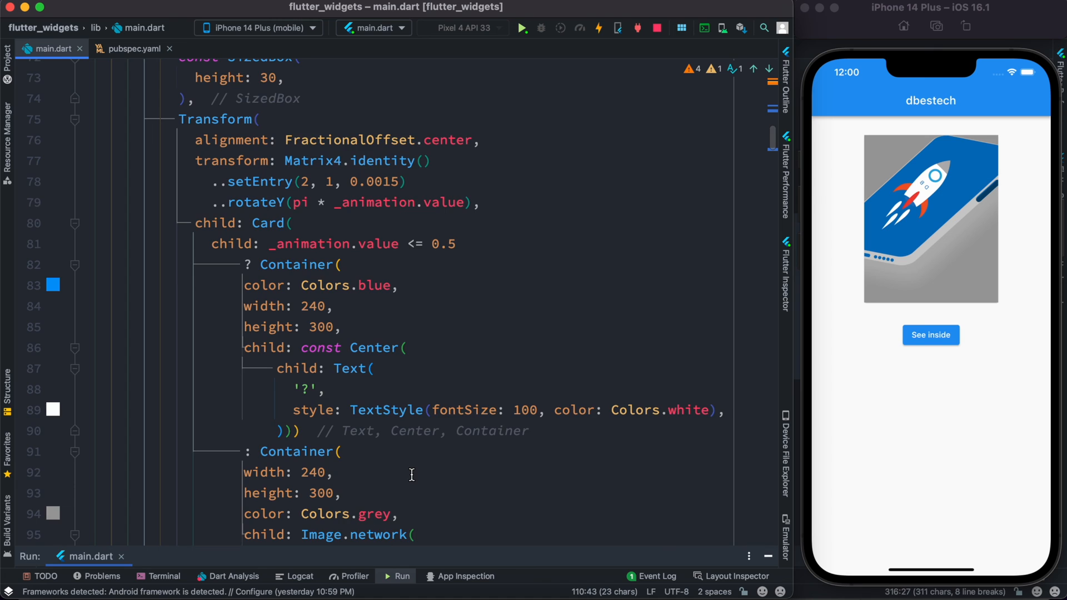
scroll("up", 3)
type("// ")
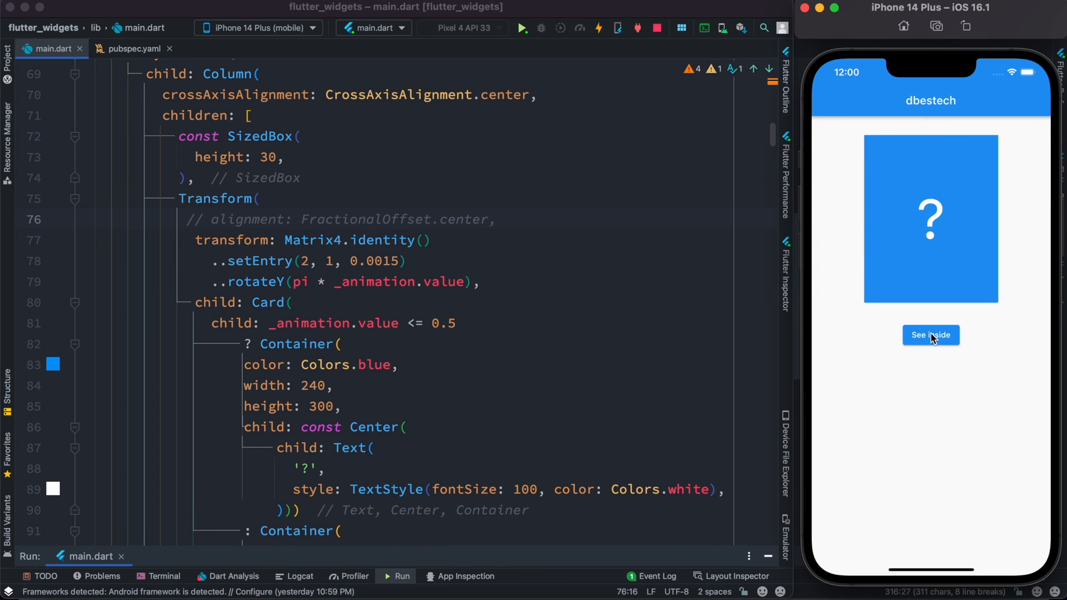
Test the flip without centre alignment, then flip the card to the rocket again.
left_click(930, 334)
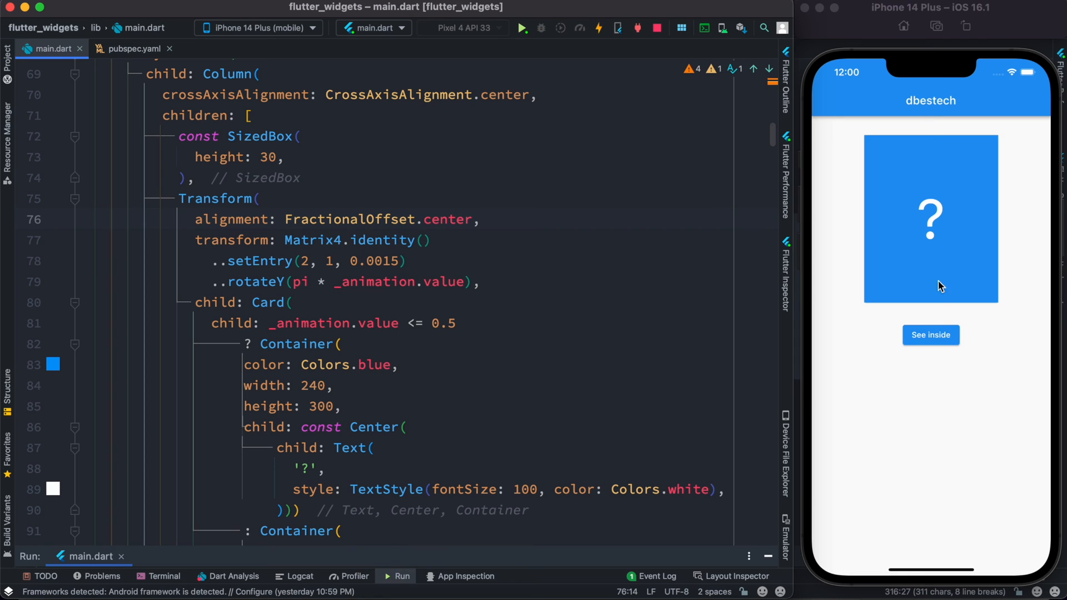
mouse_move(937, 111)
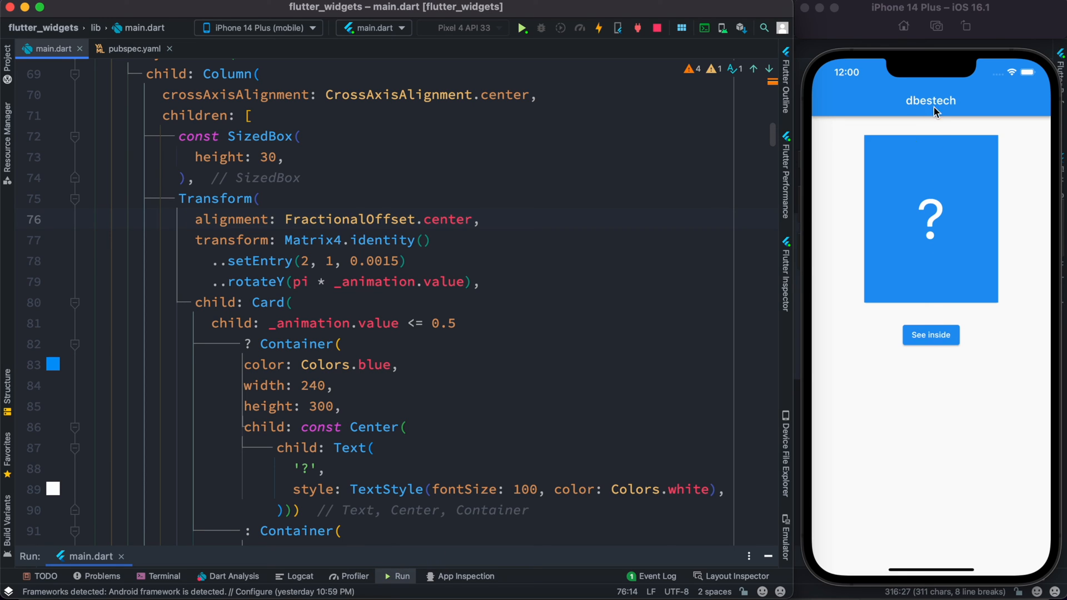
mouse_move(400, 189)
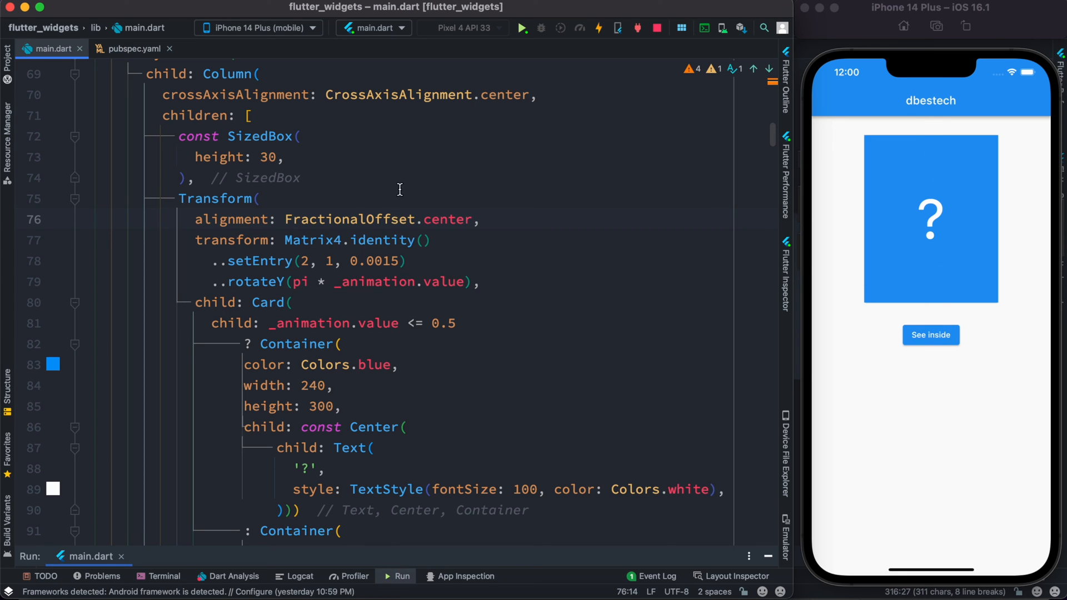
mouse_move(931, 334)
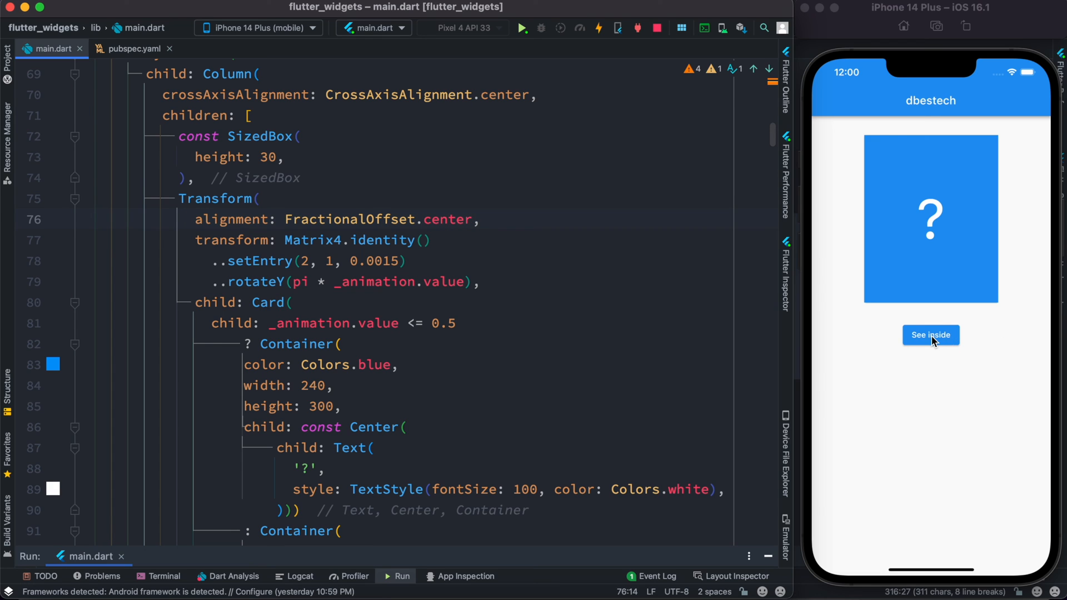
left_click(930, 335)
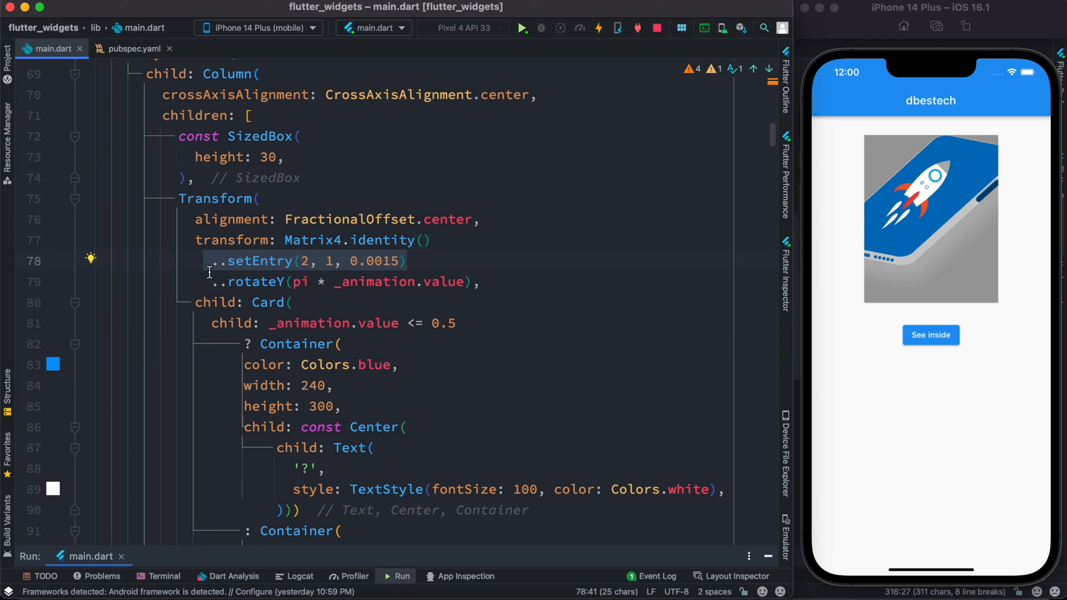
mouse_move(500, 273)
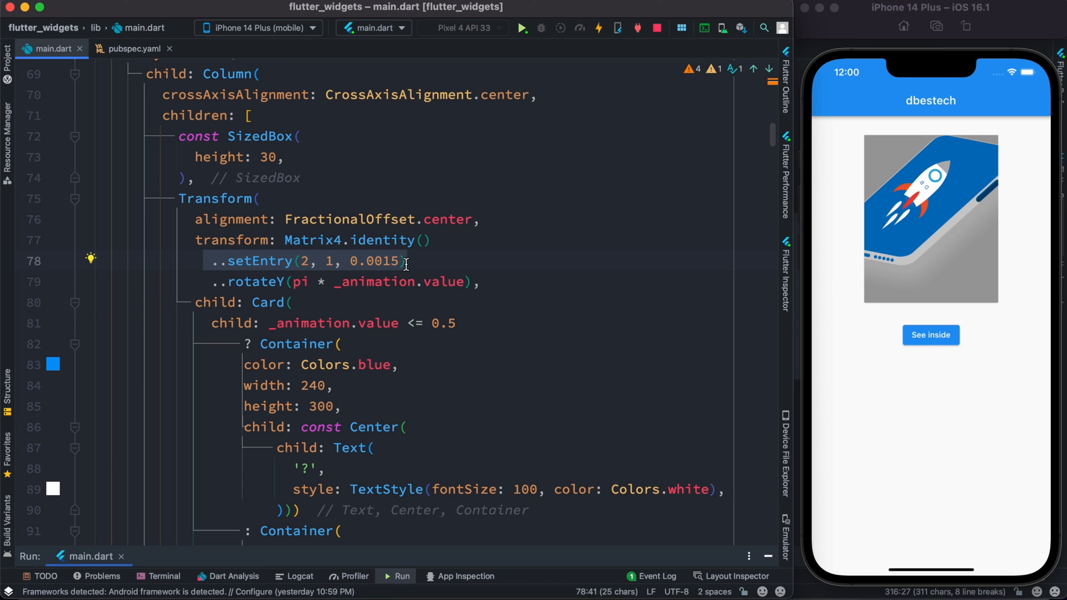
Select the 0.0015 perspective value in the setEntry(2, 1, 0.0015) line.
left_click(307, 261)
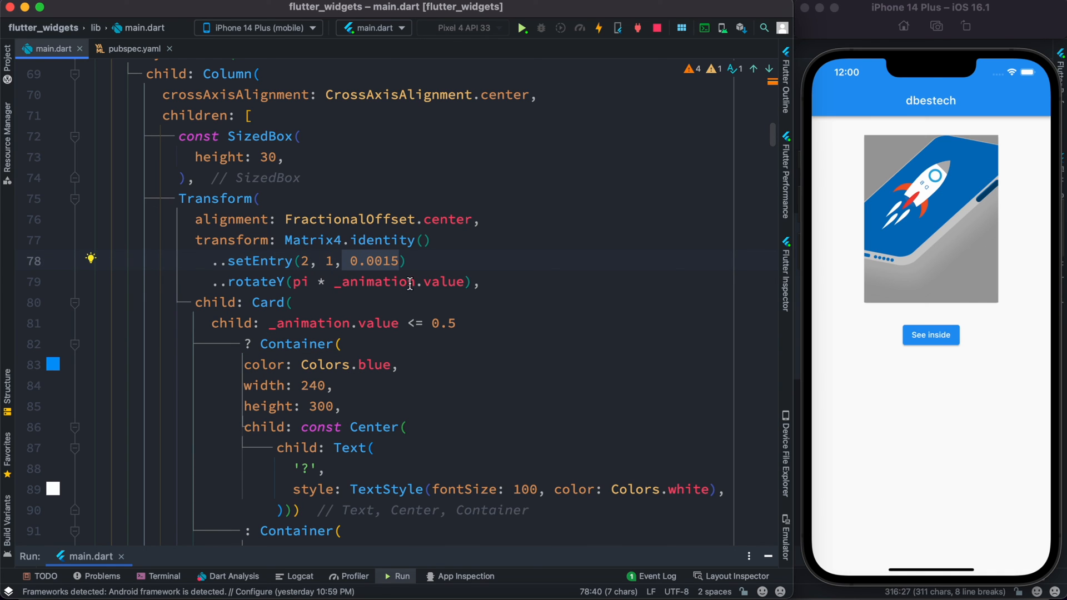
mouse_move(393, 266)
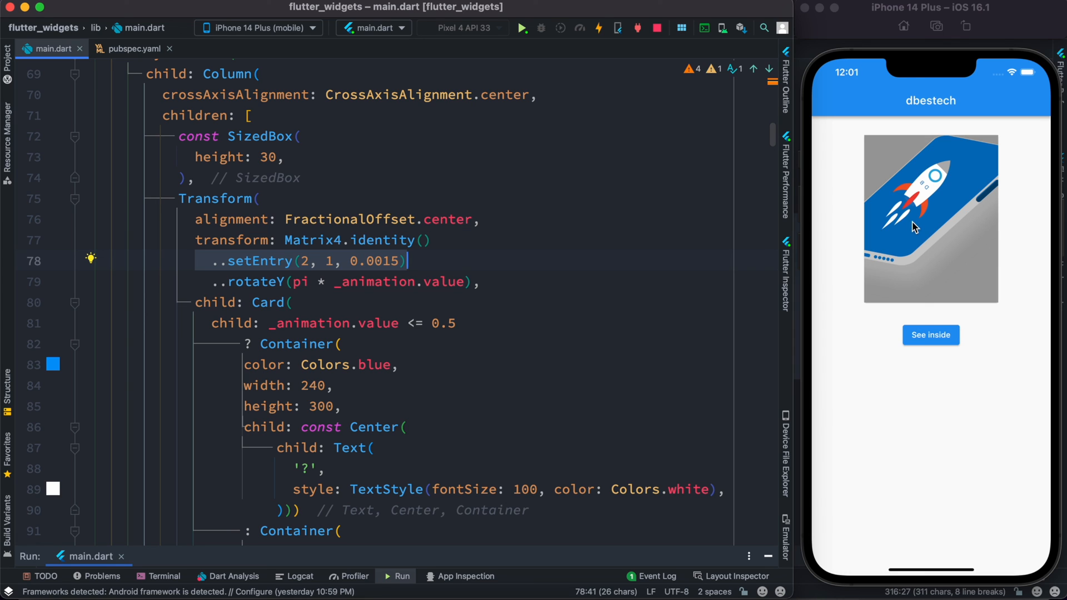
left_click(310, 266)
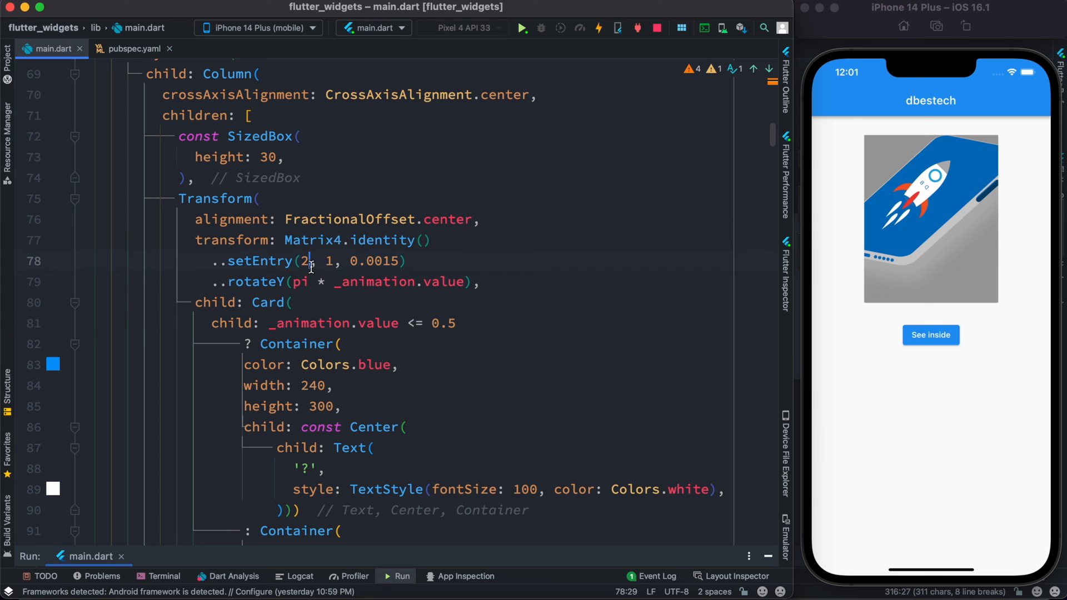
Change the perspective entry's row index to 3 and flip the card several times to preview the tilt.
type("3")
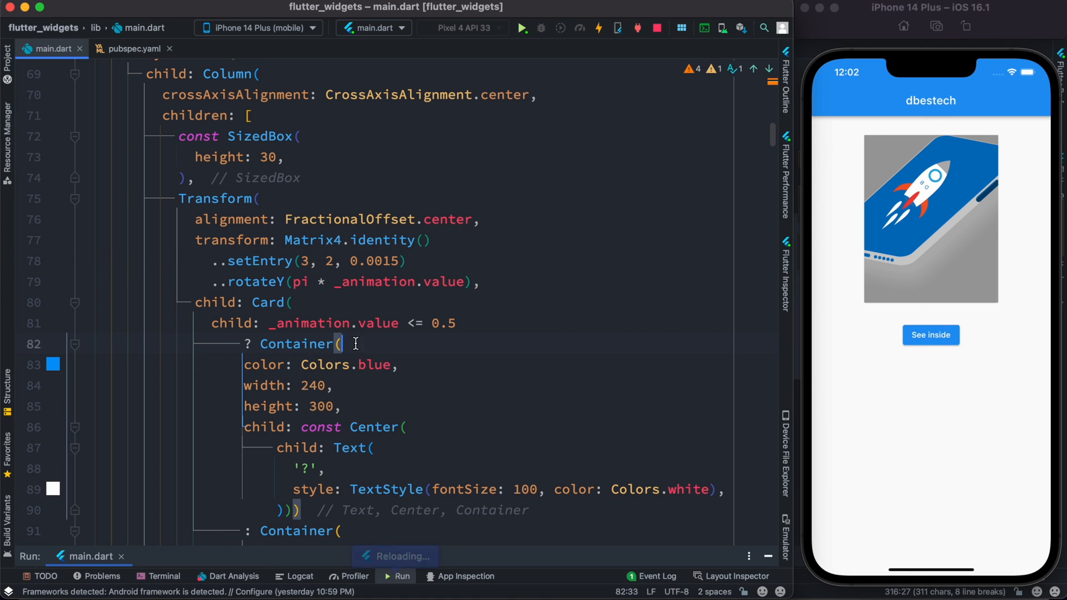
left_click(931, 334)
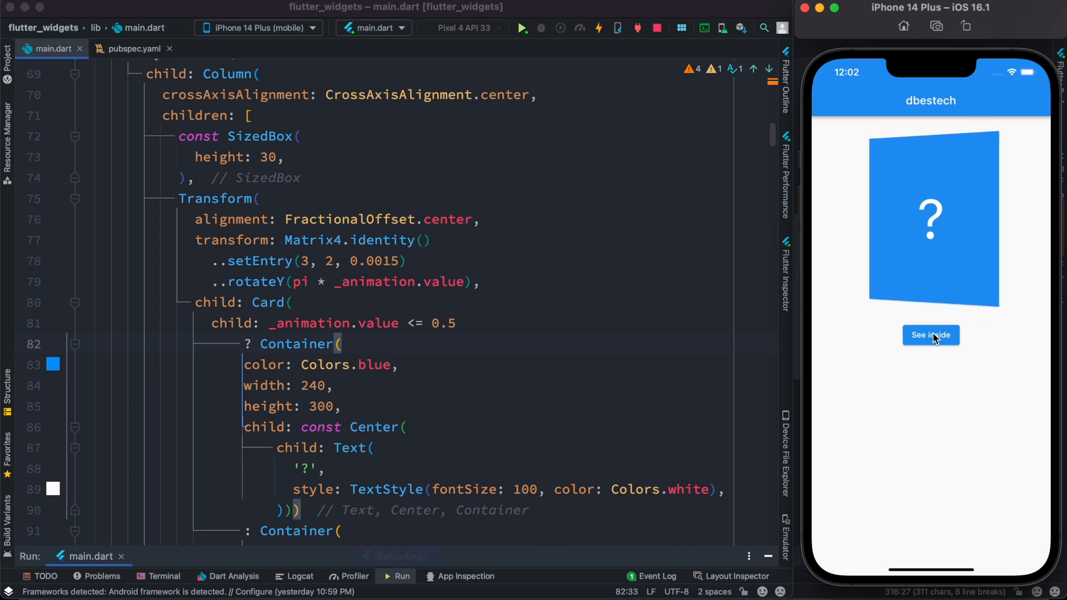
left_click(930, 335)
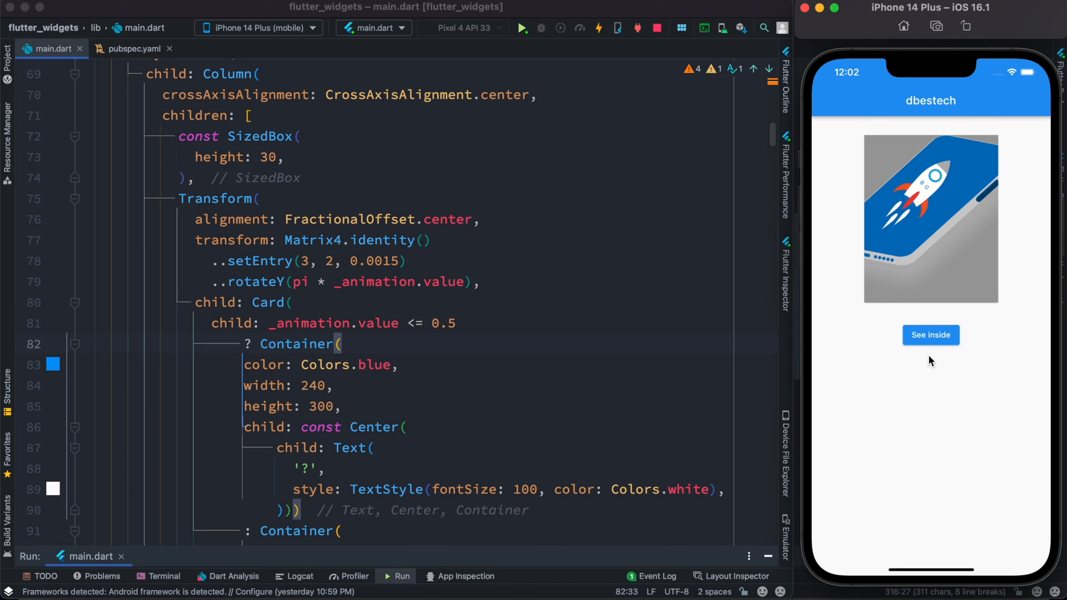
left_click(931, 334)
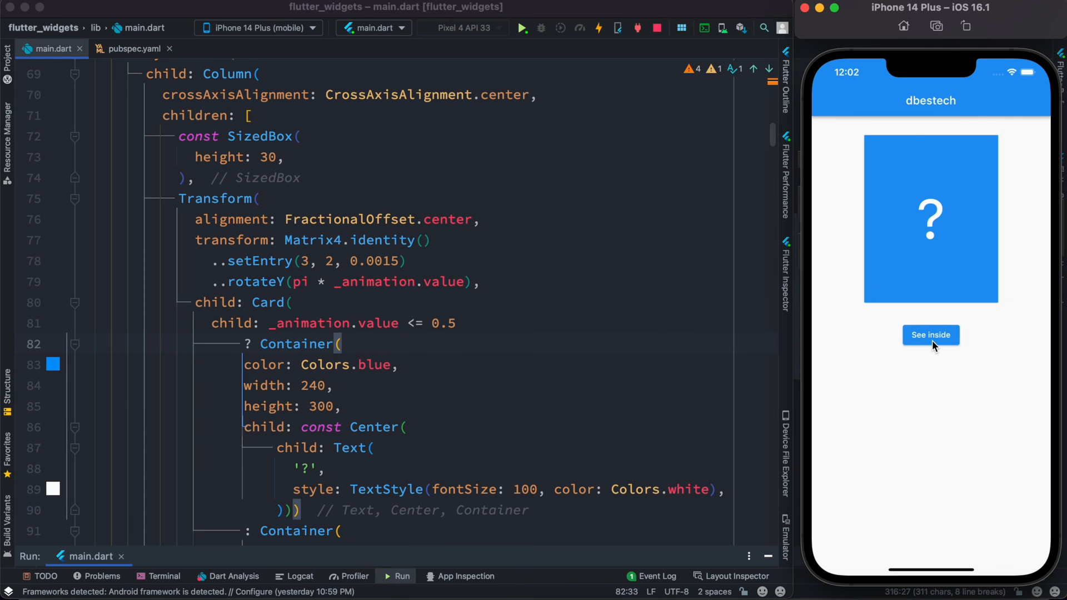
left_click(930, 335)
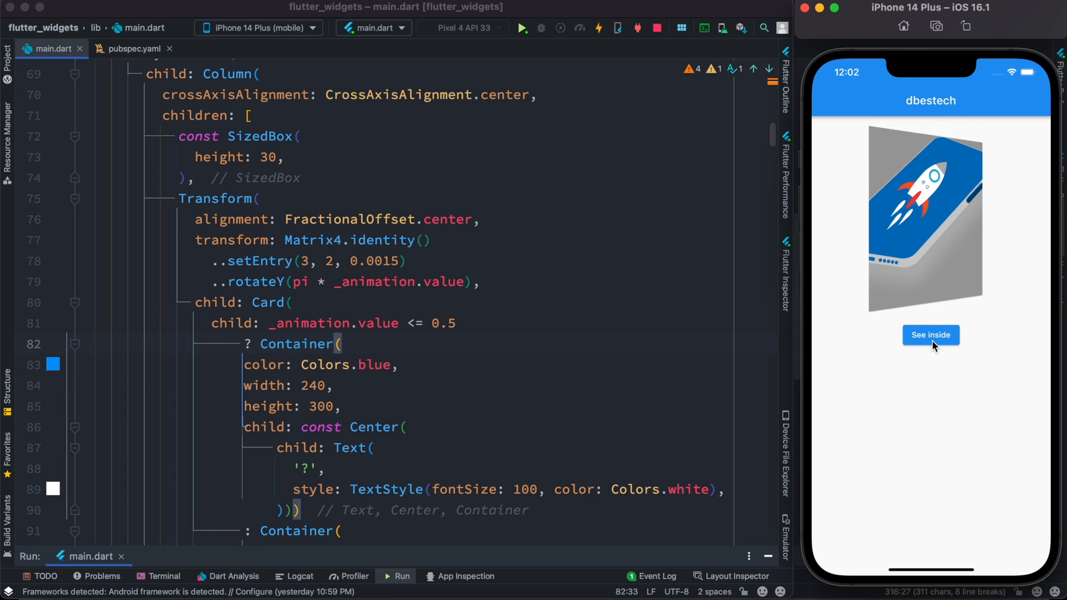
left_click(389, 261)
type("9")
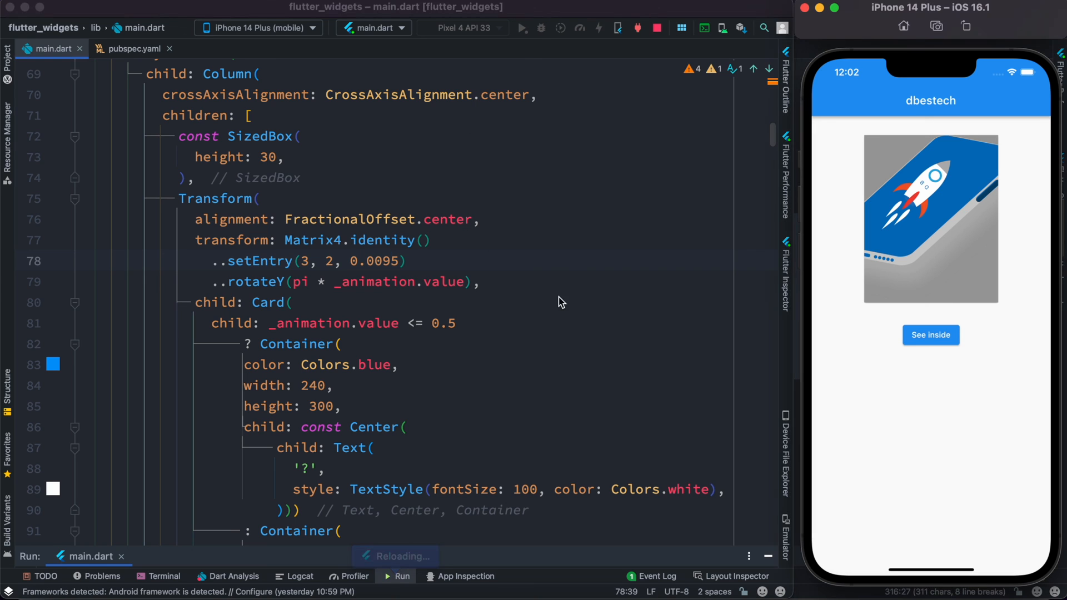
Flip the card between question mark and rocket to test the 0.0095 perspective, then return to main.dart.
left_click(930, 334)
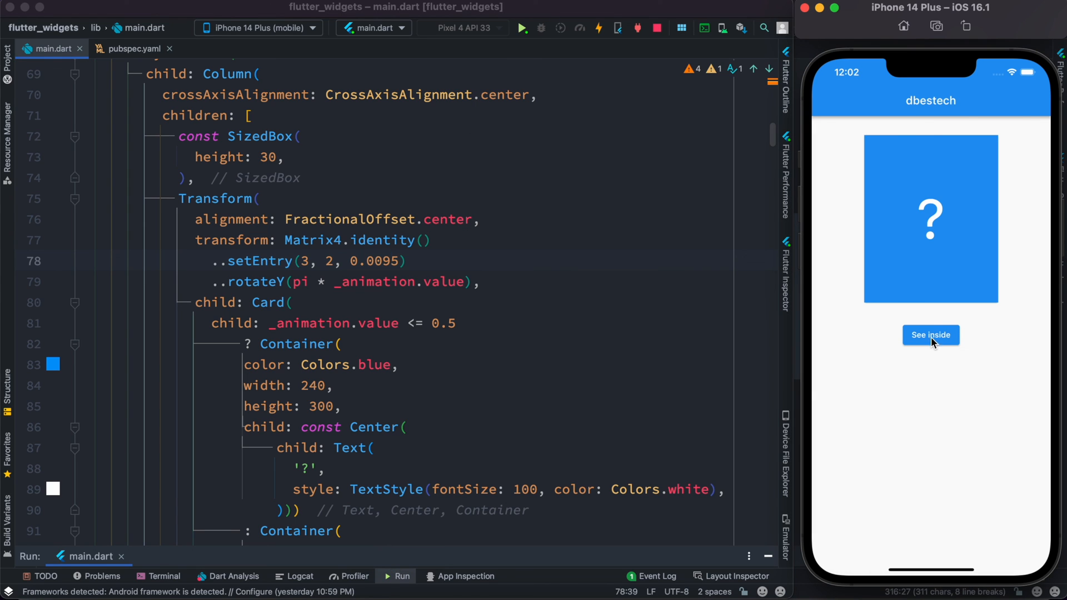
left_click(931, 335)
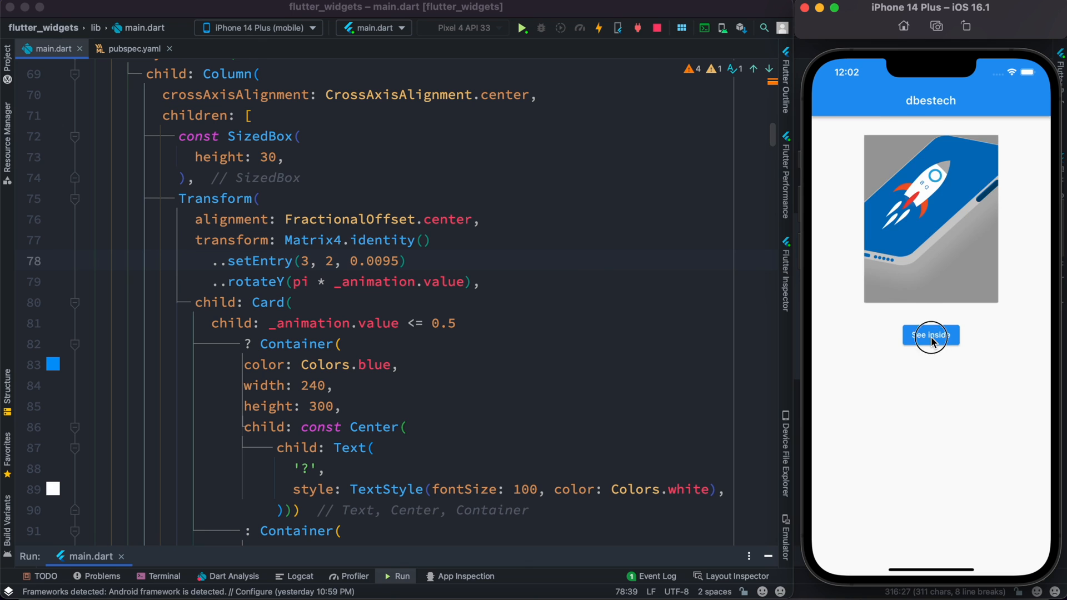
left_click(931, 335)
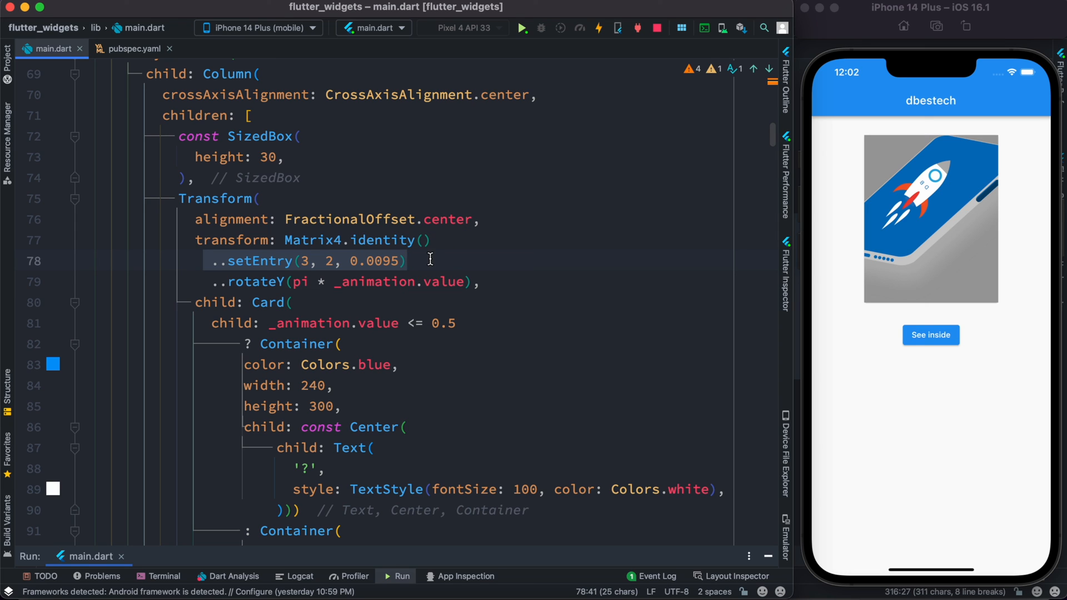
left_click(389, 261)
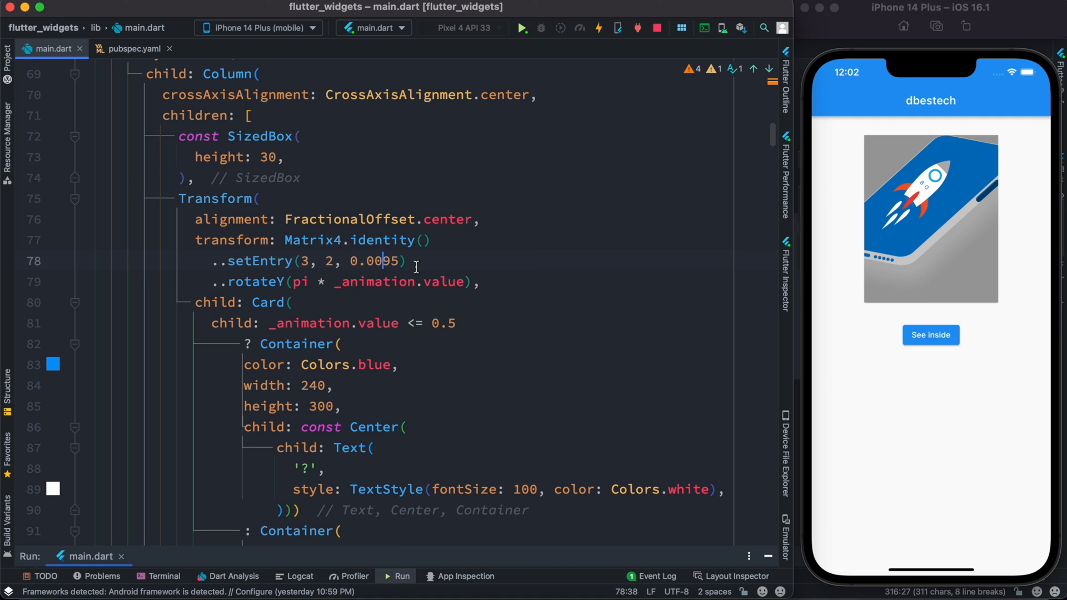
scroll("up", 3)
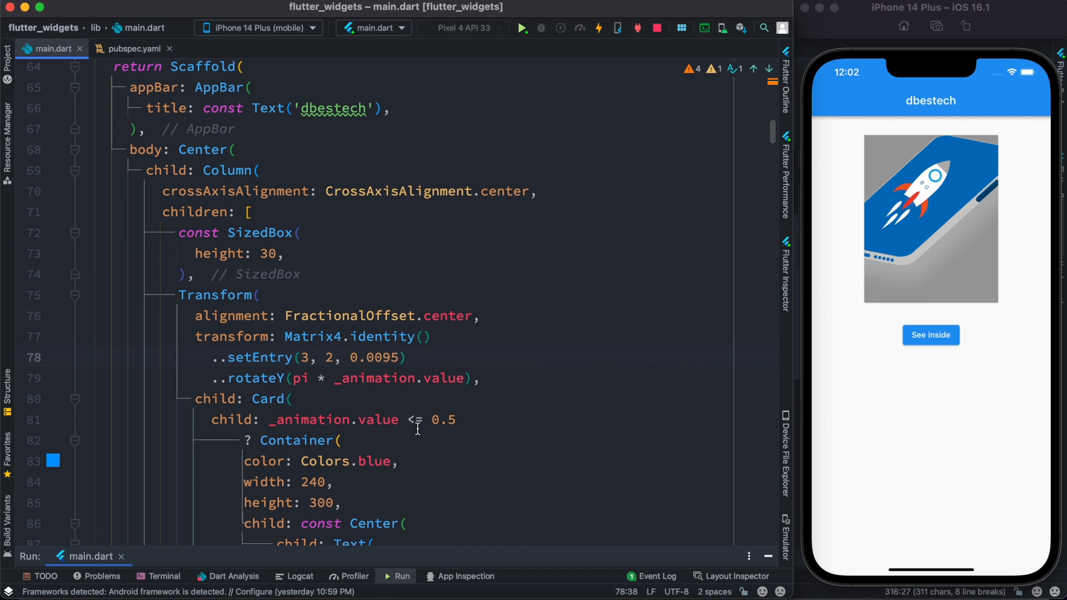